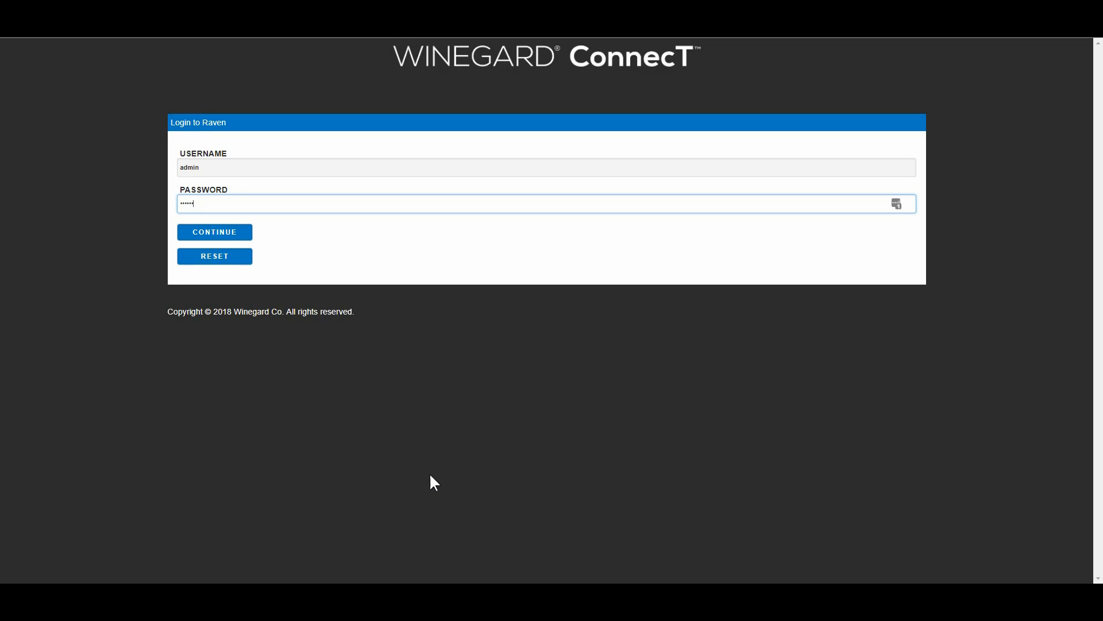
pyautogui.moveTo(103, 259)
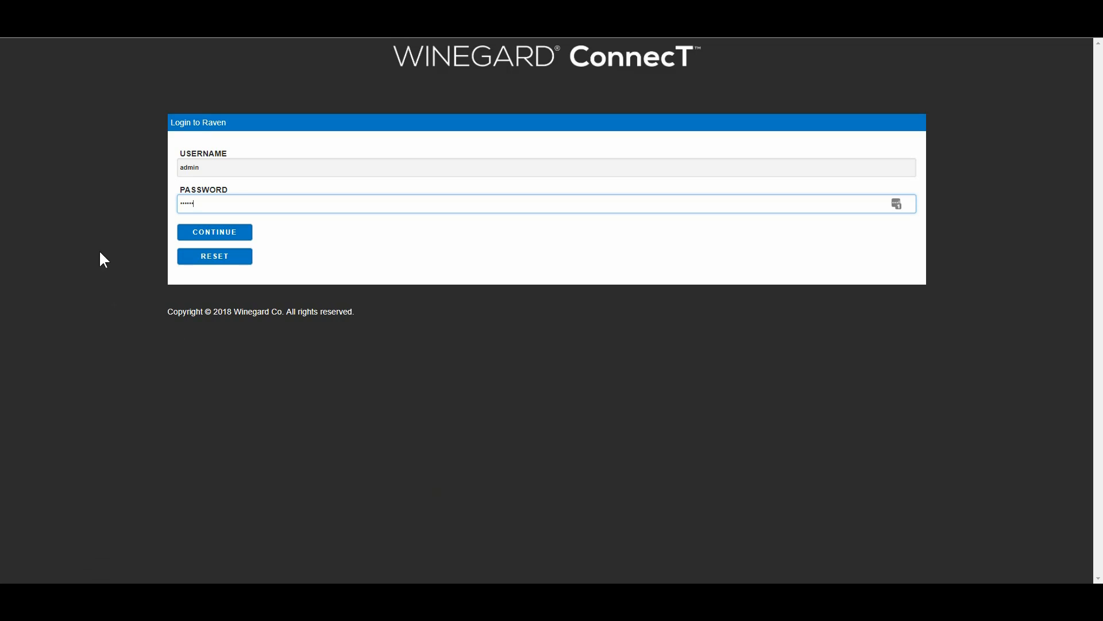
pyautogui.moveTo(375, 278)
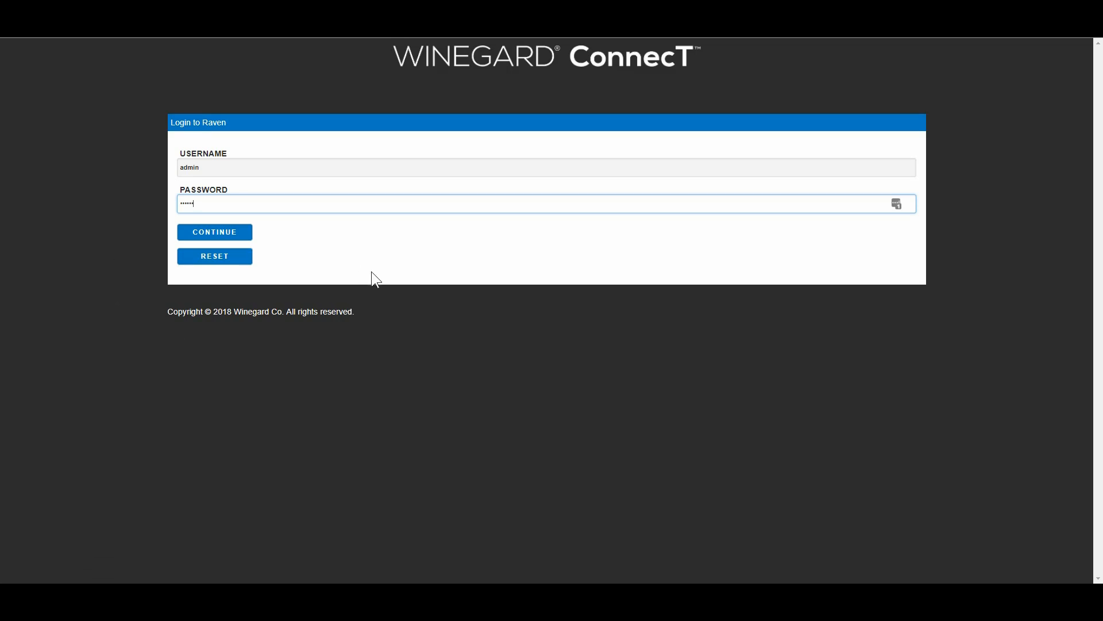
# Log in with the saved password and review the Status page down to the Navigate to Page section.
pyautogui.write('•')
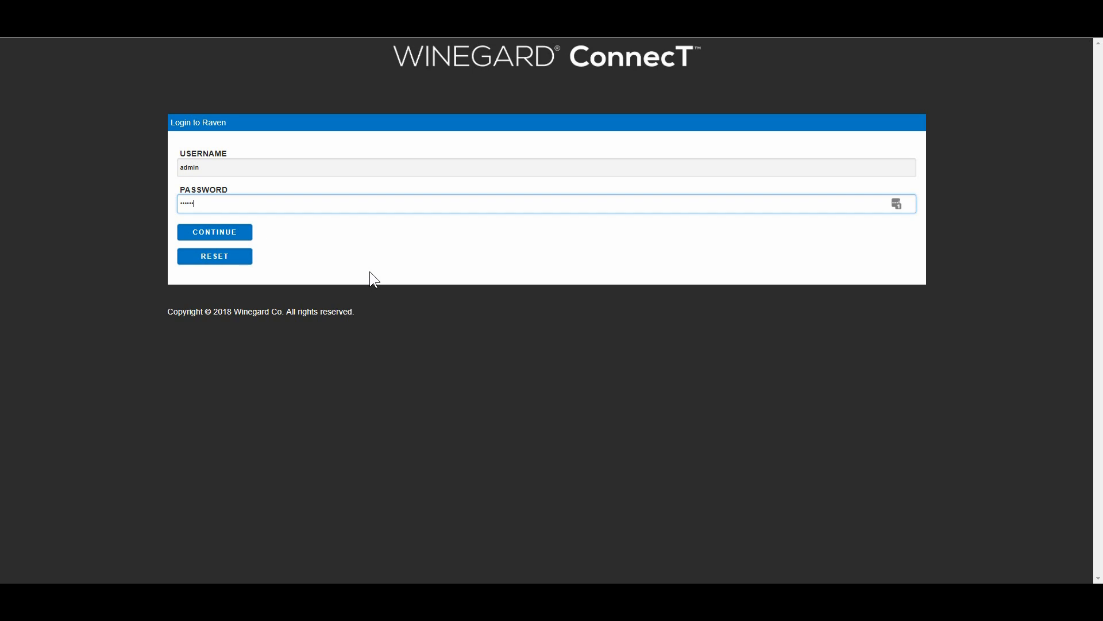
pyautogui.moveTo(698, 79)
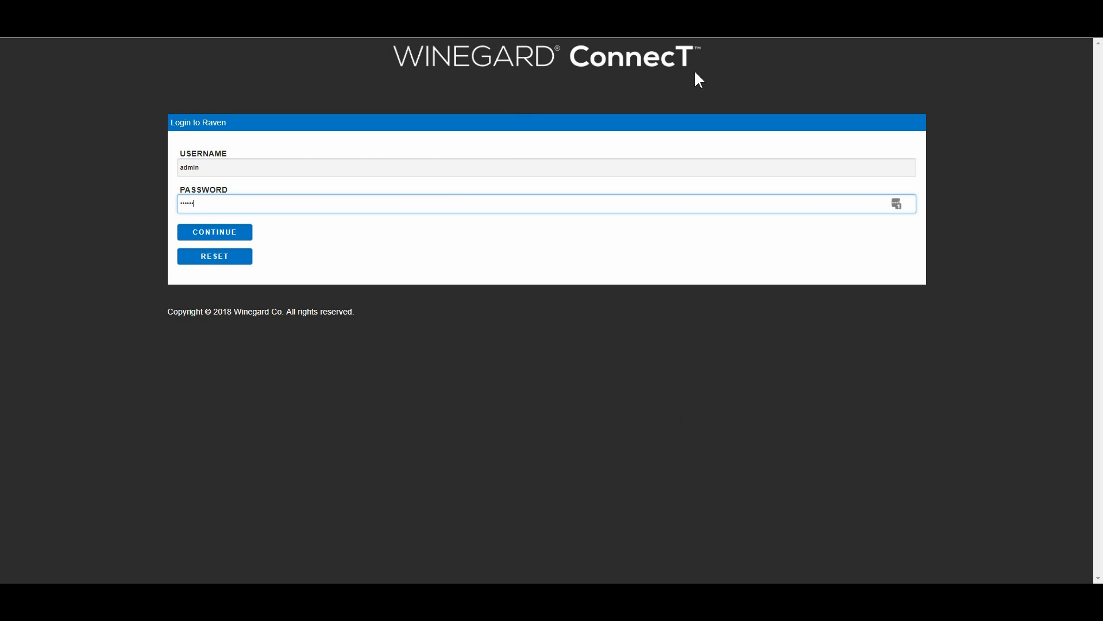
pyautogui.moveTo(666, 326)
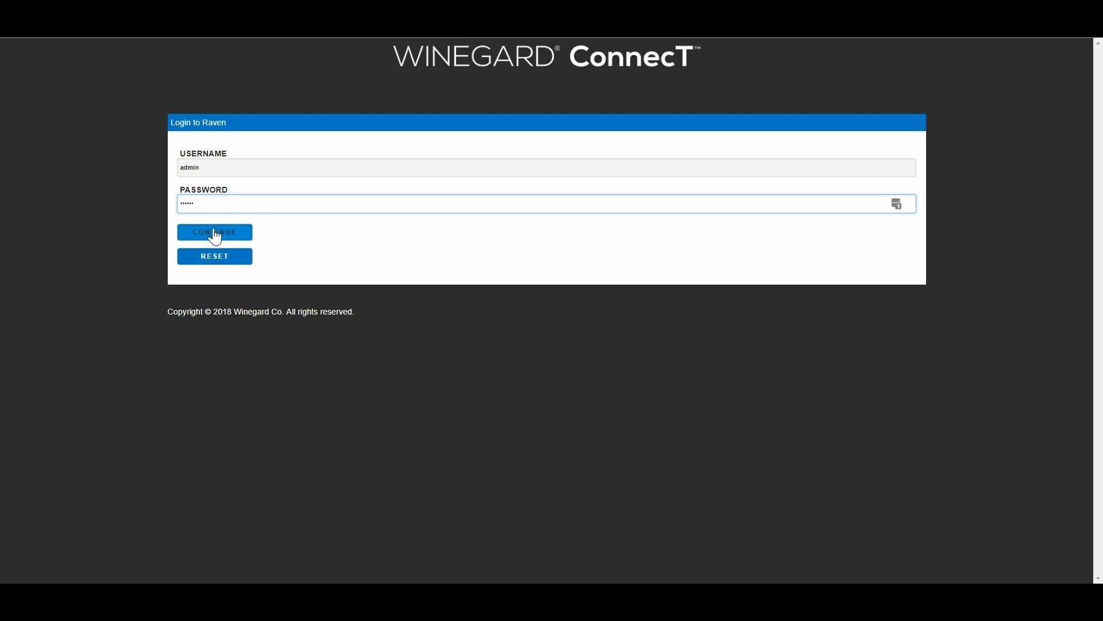
pyautogui.click(215, 231)
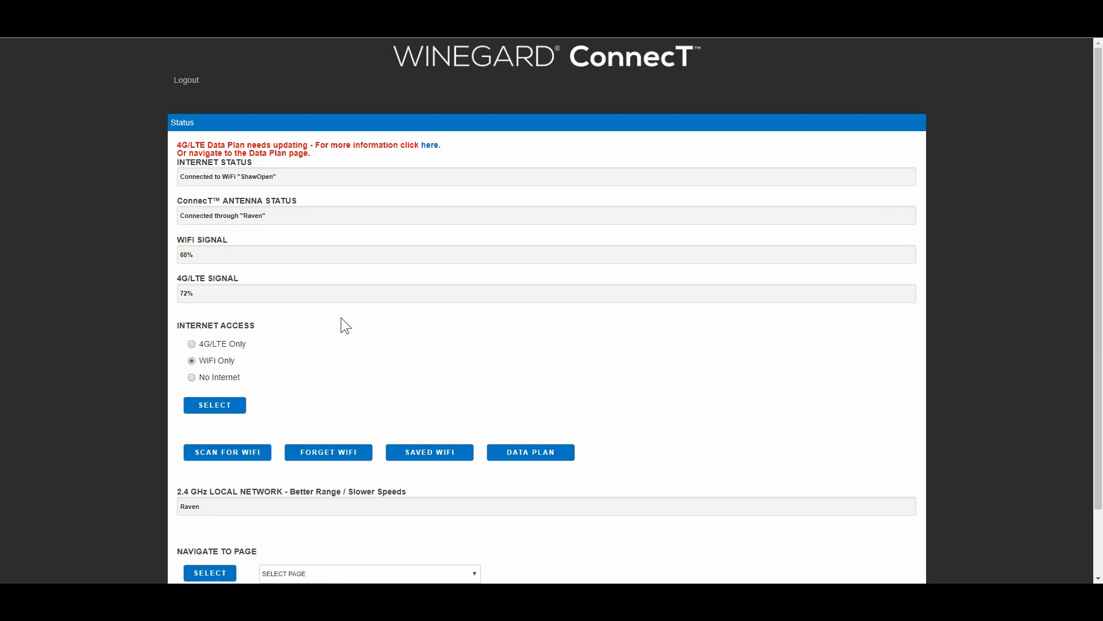
pyautogui.moveTo(138, 258)
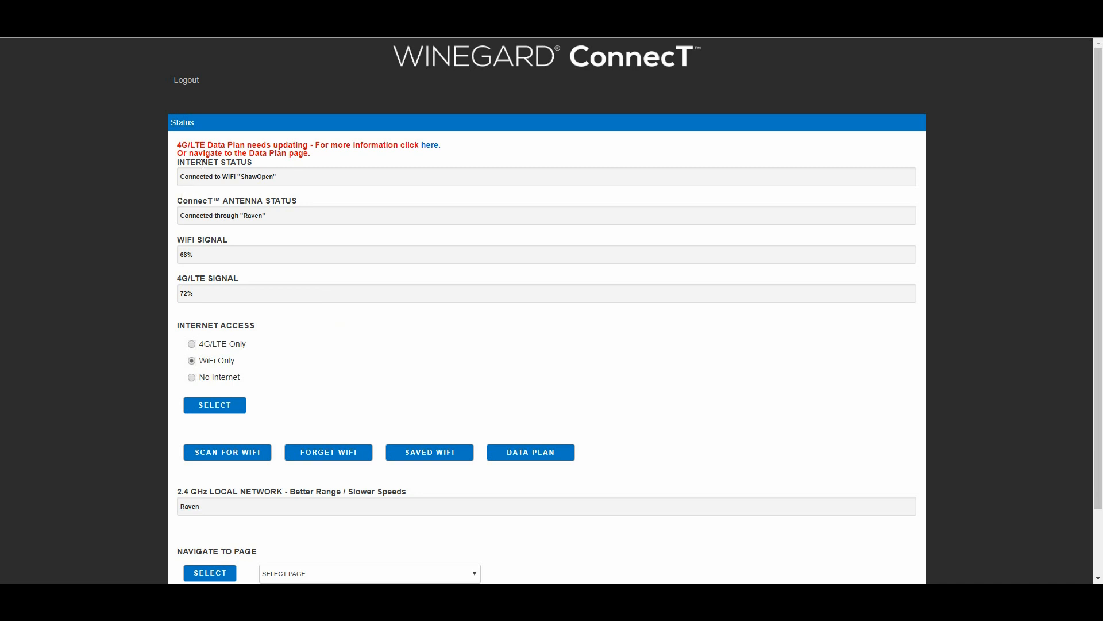
pyautogui.moveTo(227, 187)
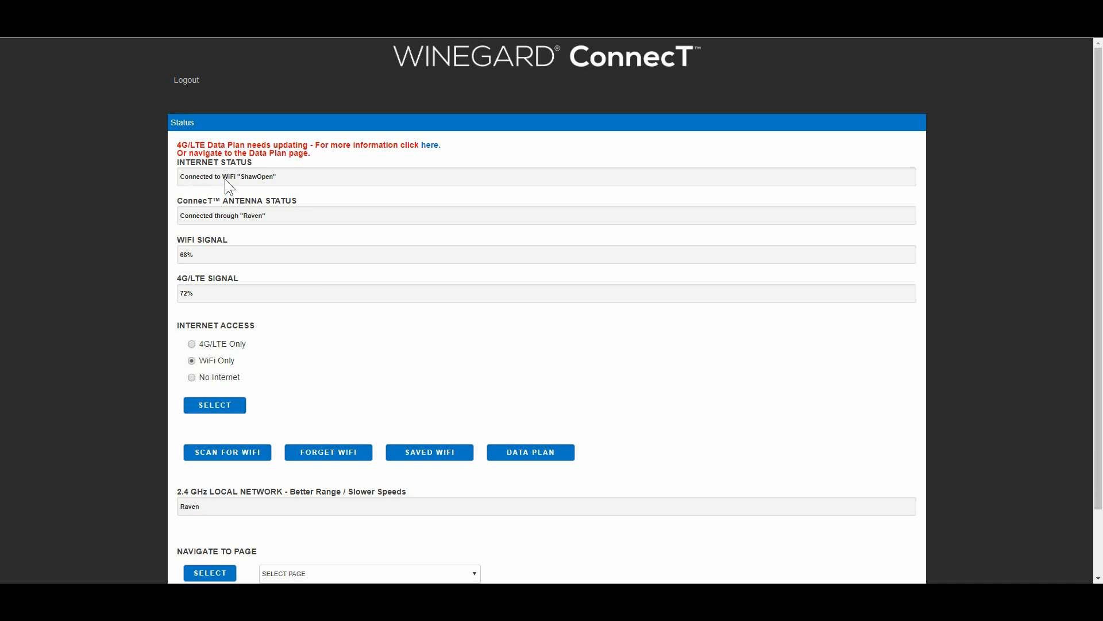
pyautogui.moveTo(253, 186)
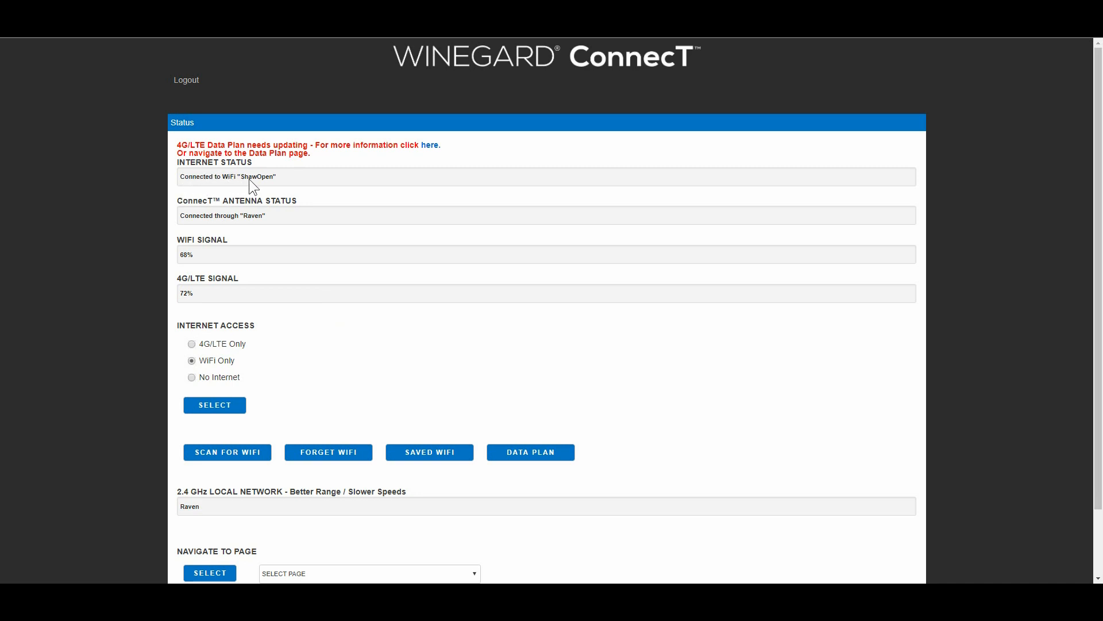
pyautogui.moveTo(273, 185)
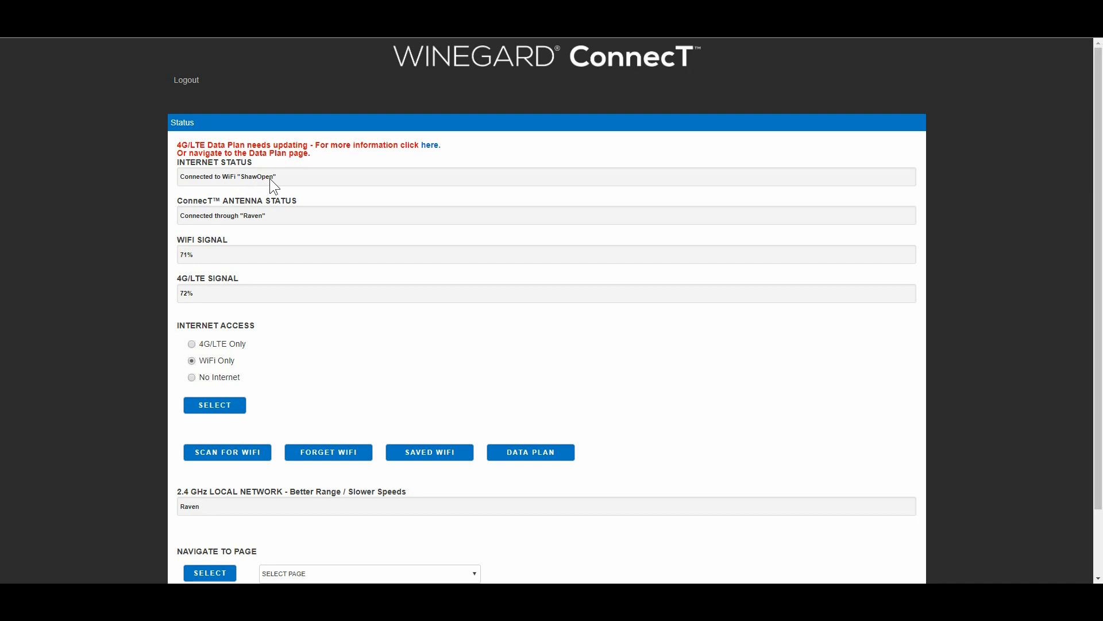
pyautogui.moveTo(256, 180)
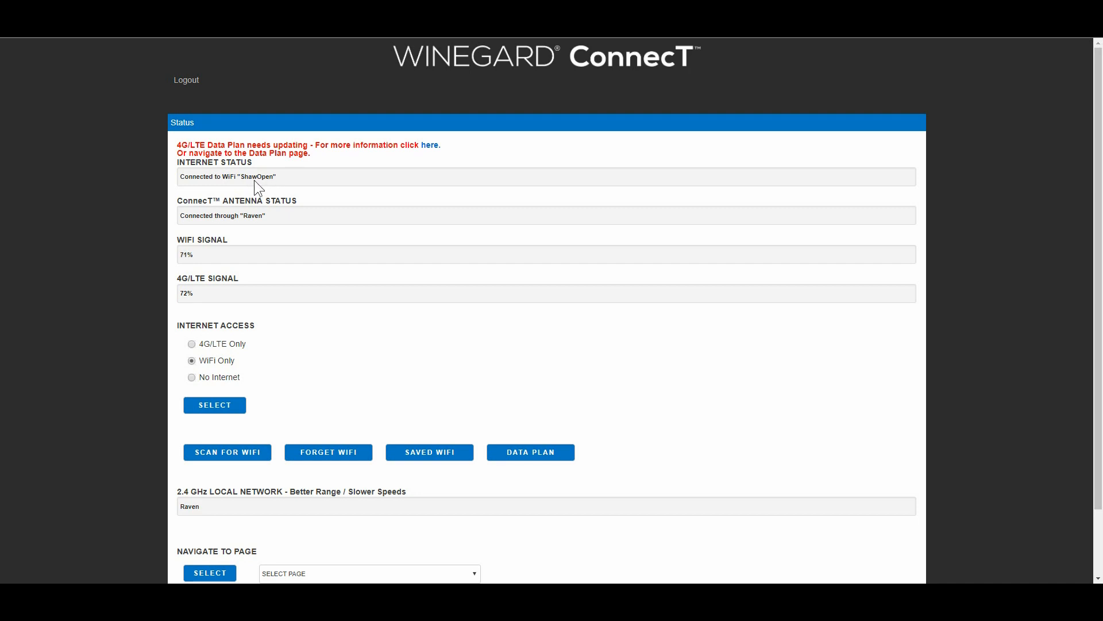
pyautogui.moveTo(148, 217)
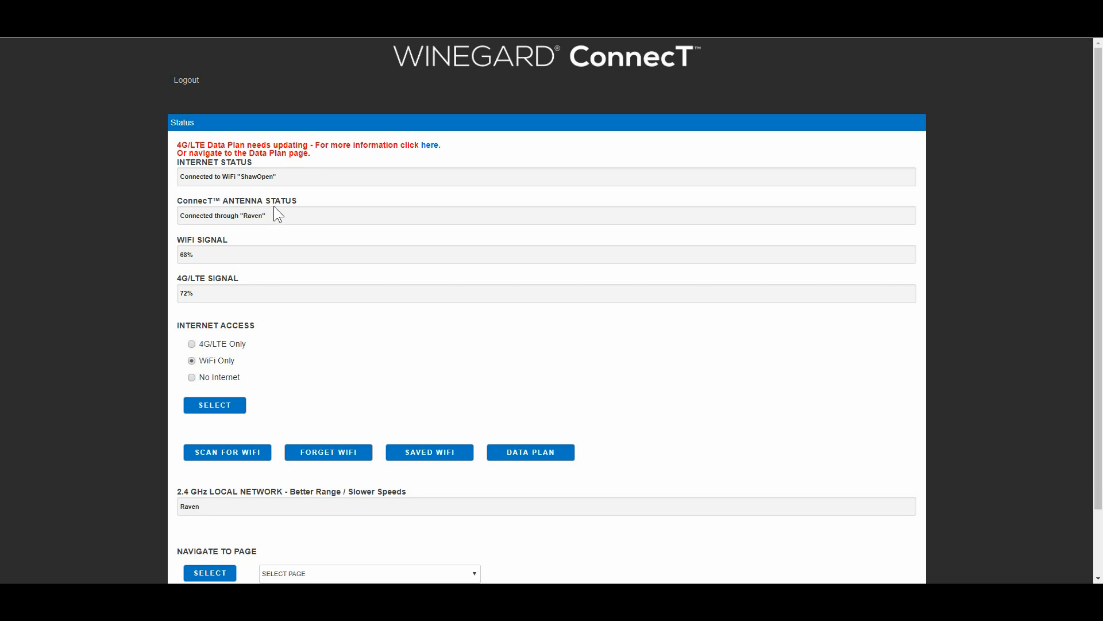
pyautogui.moveTo(258, 229)
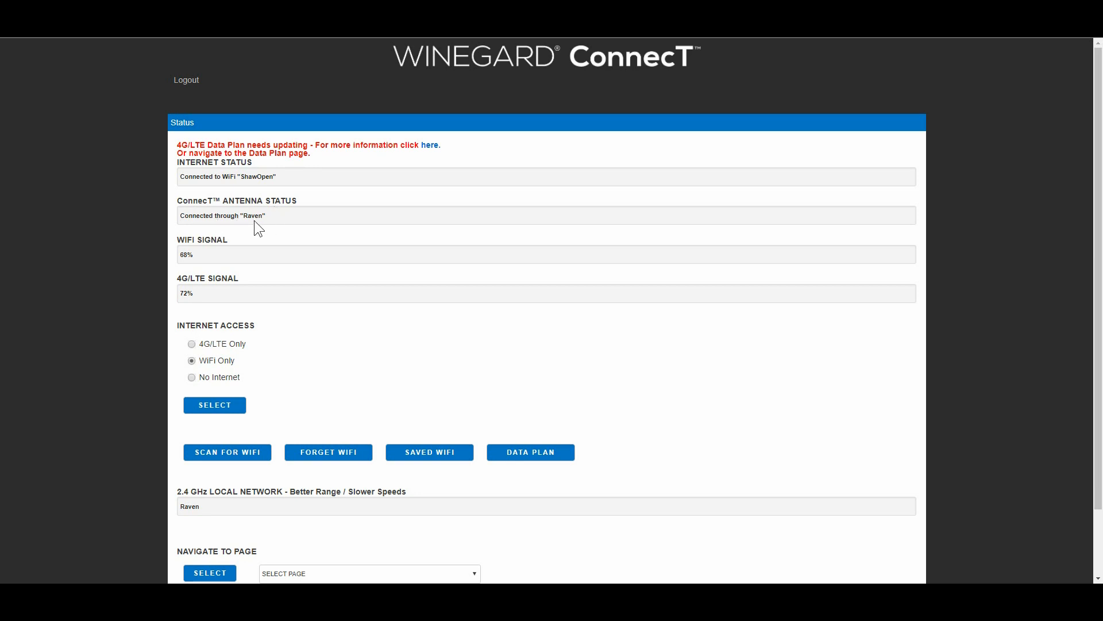
pyautogui.moveTo(247, 231)
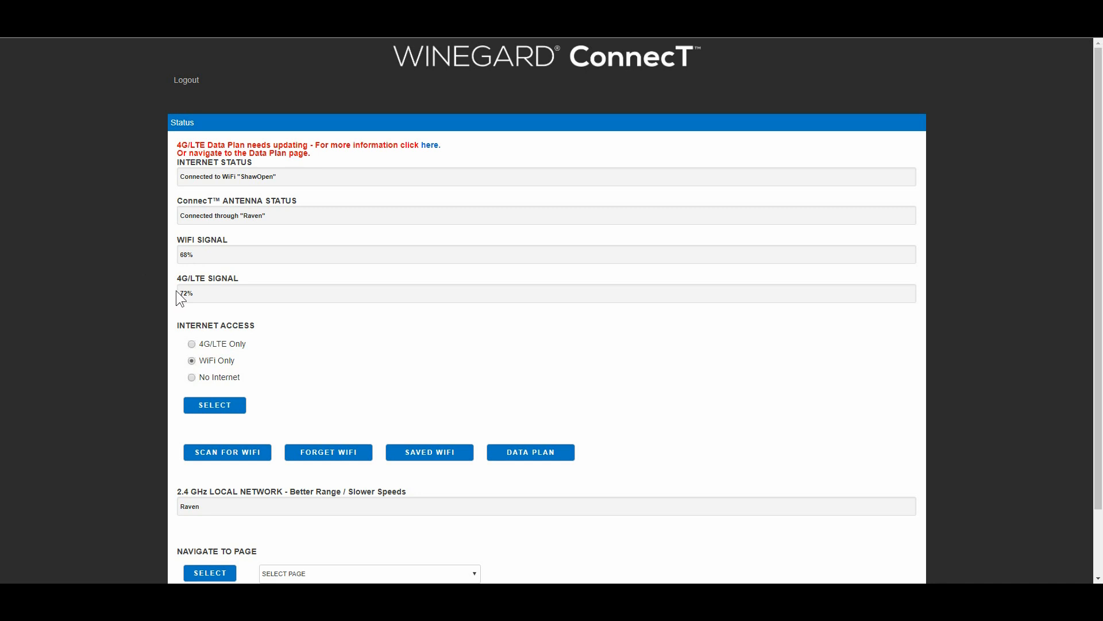
pyautogui.moveTo(213, 302)
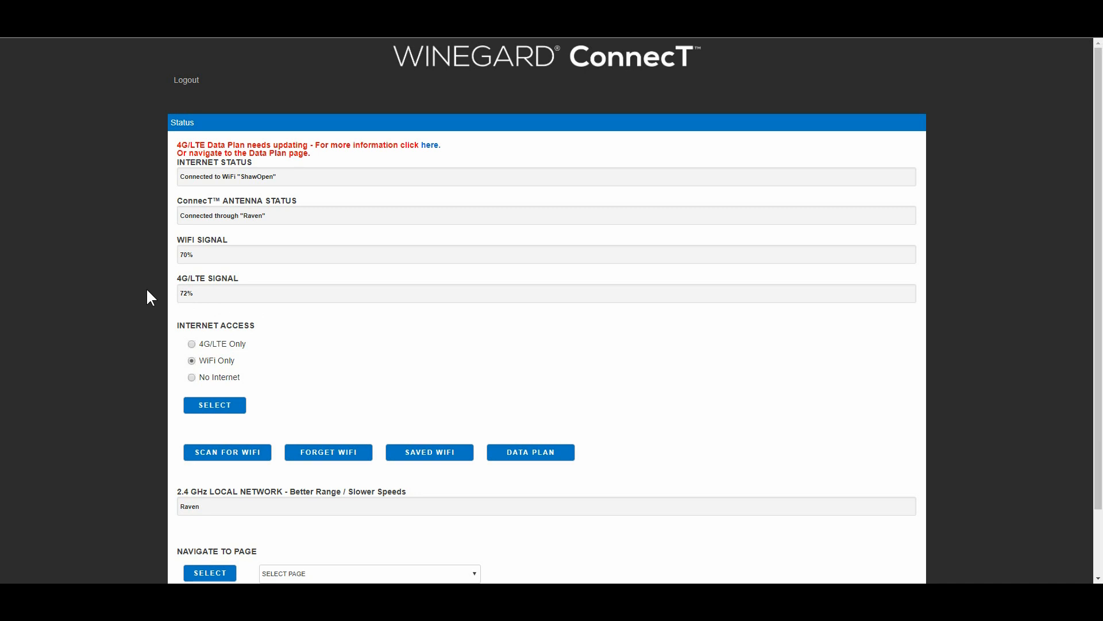
pyautogui.scroll(-3)
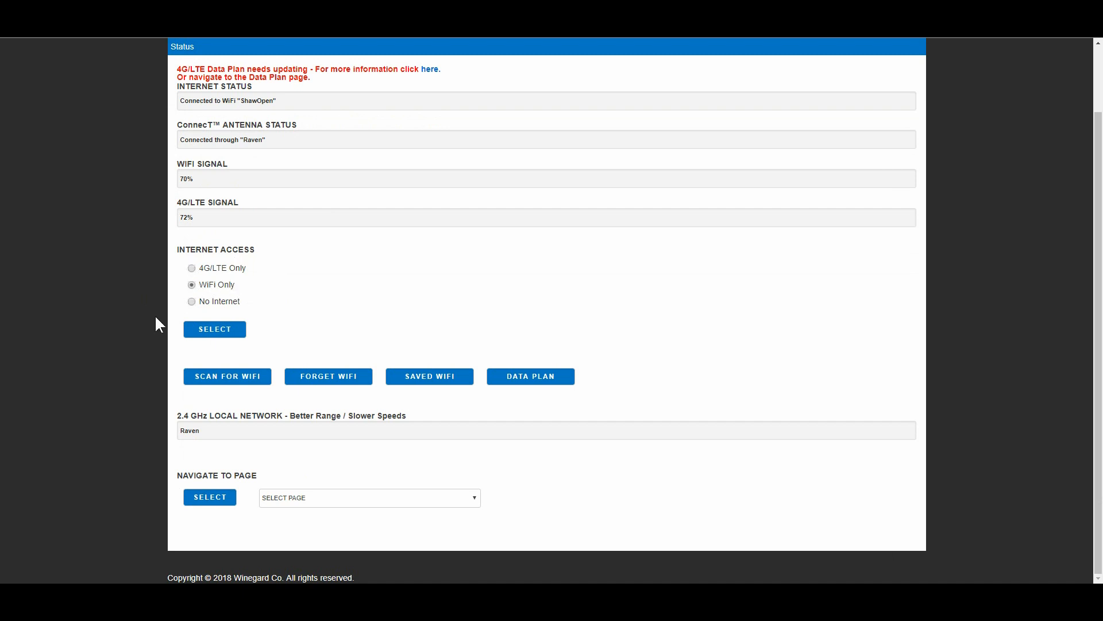
pyautogui.moveTo(363, 450)
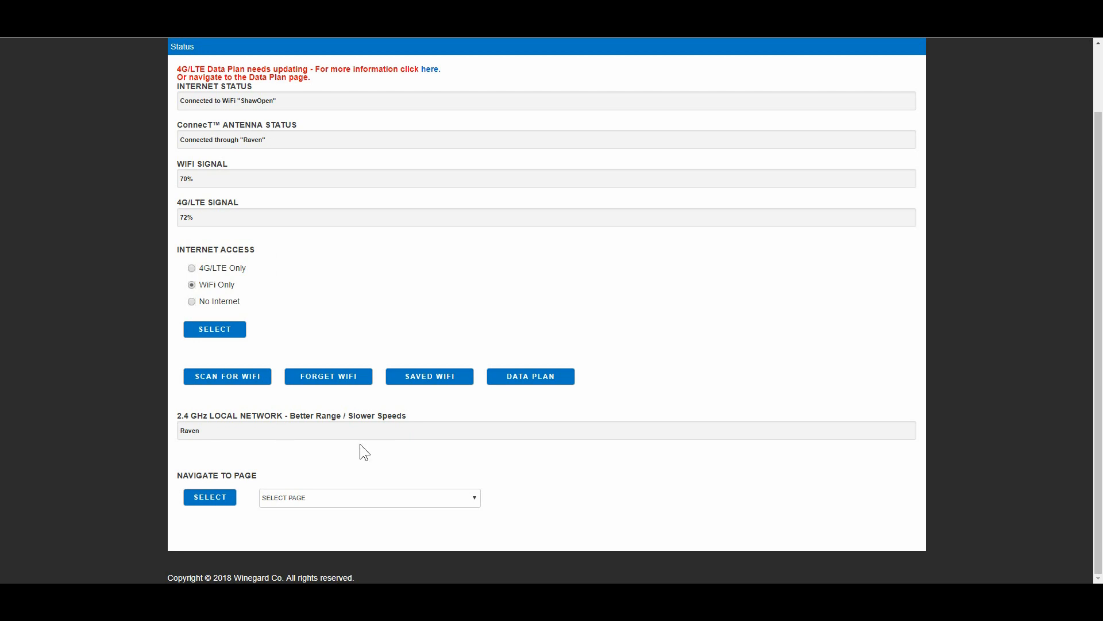
# Choose Advanced Settings from the Navigate to Page list.
pyautogui.click(369, 498)
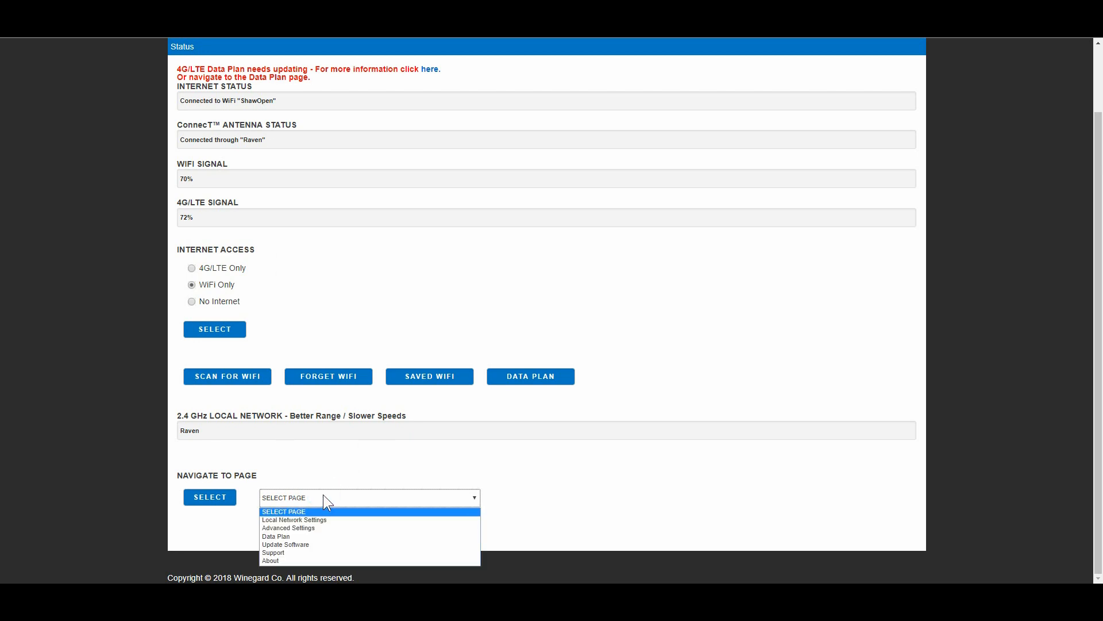
pyautogui.moveTo(313, 520)
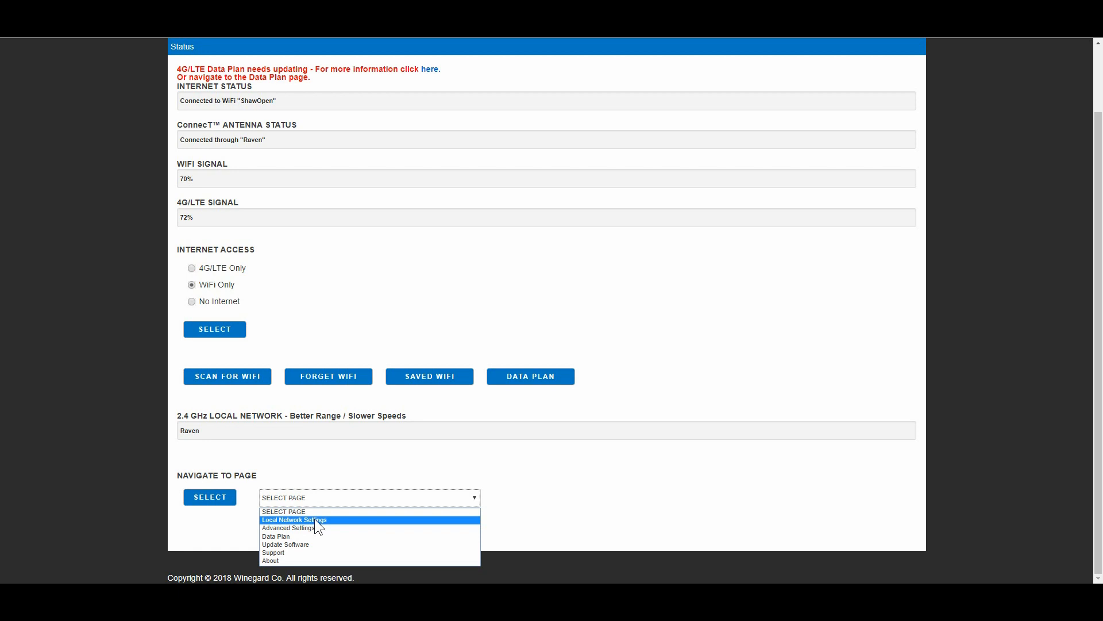
pyautogui.moveTo(319, 530)
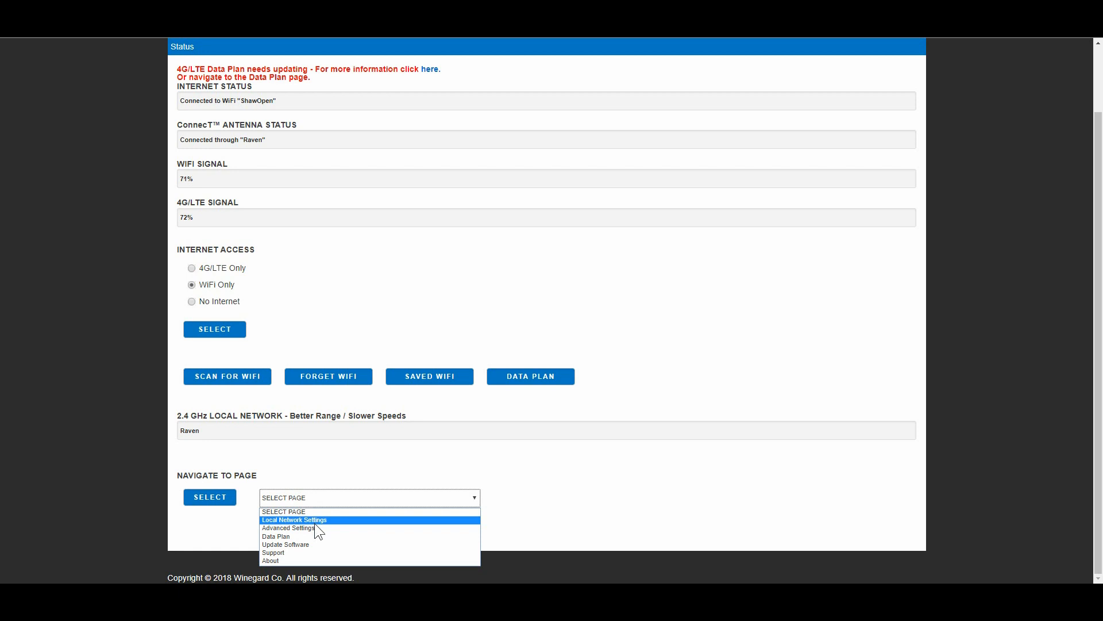
pyautogui.moveTo(309, 544)
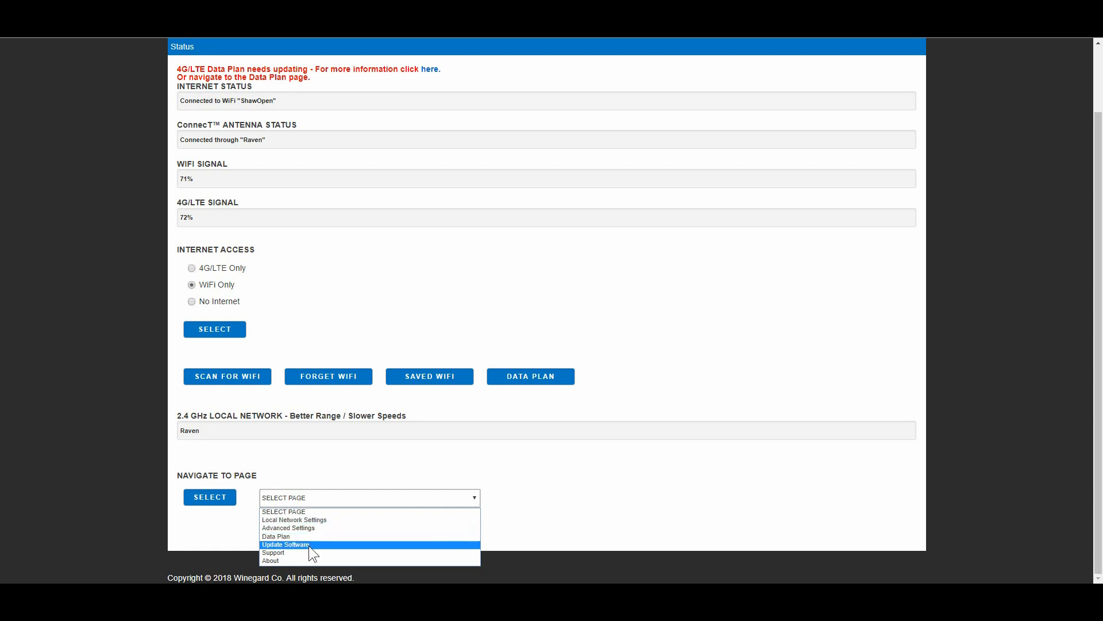
pyautogui.moveTo(308, 537)
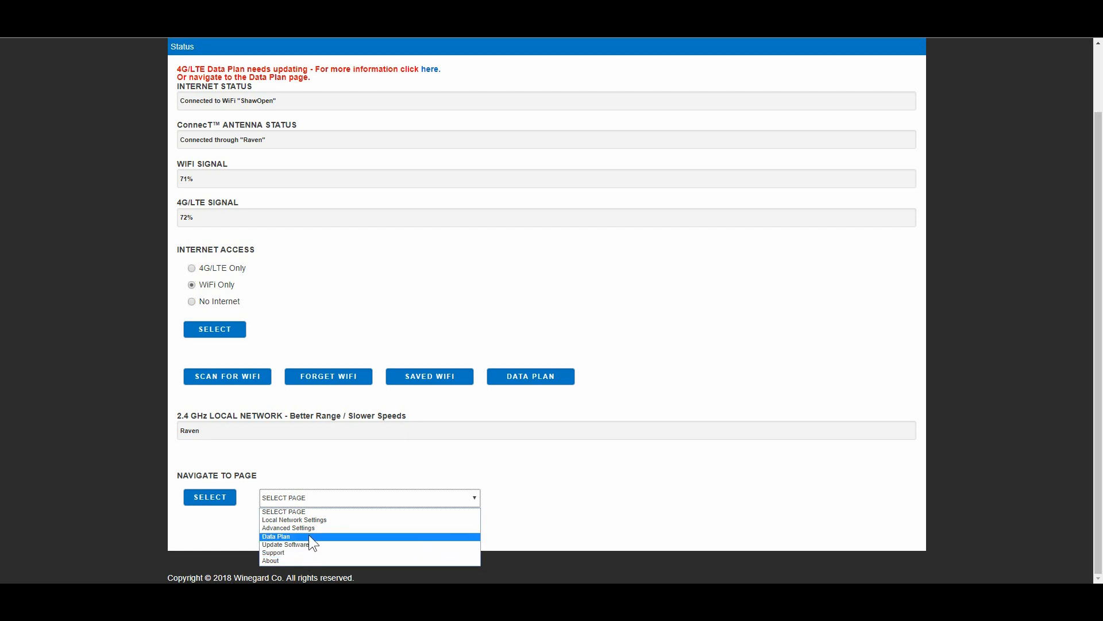
pyautogui.click(287, 527)
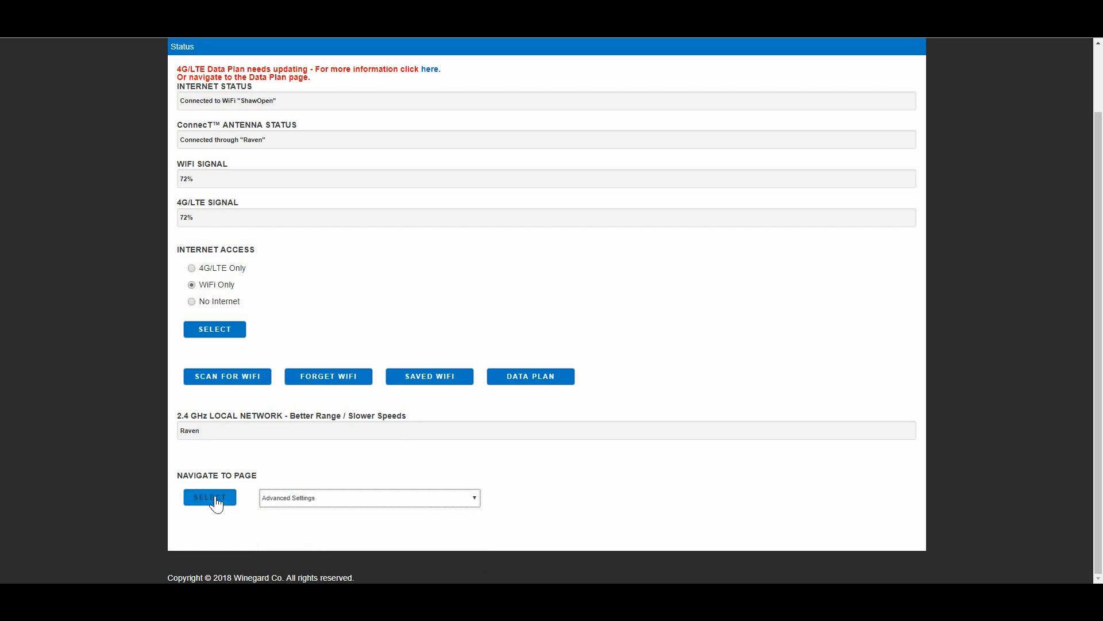
pyautogui.click(209, 498)
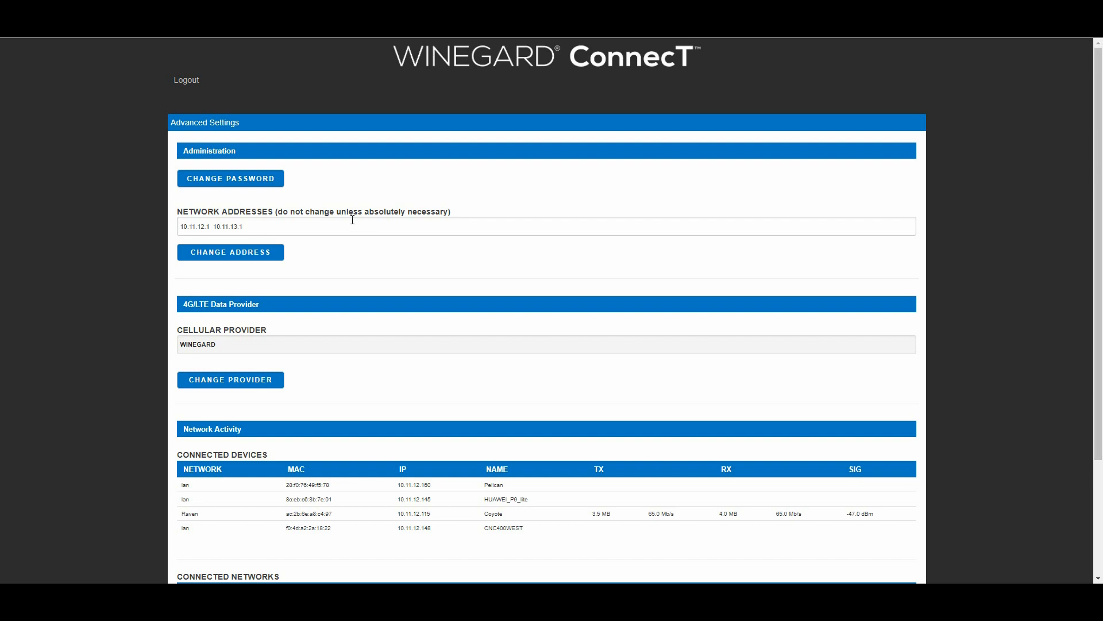
pyautogui.scroll(-3)
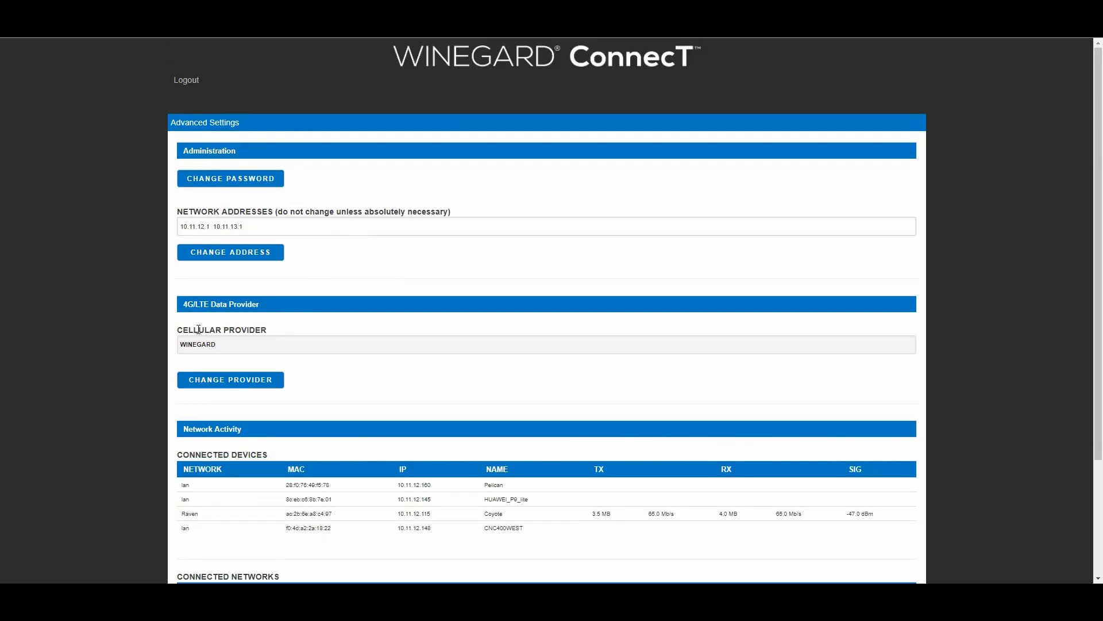
pyautogui.moveTo(197, 354)
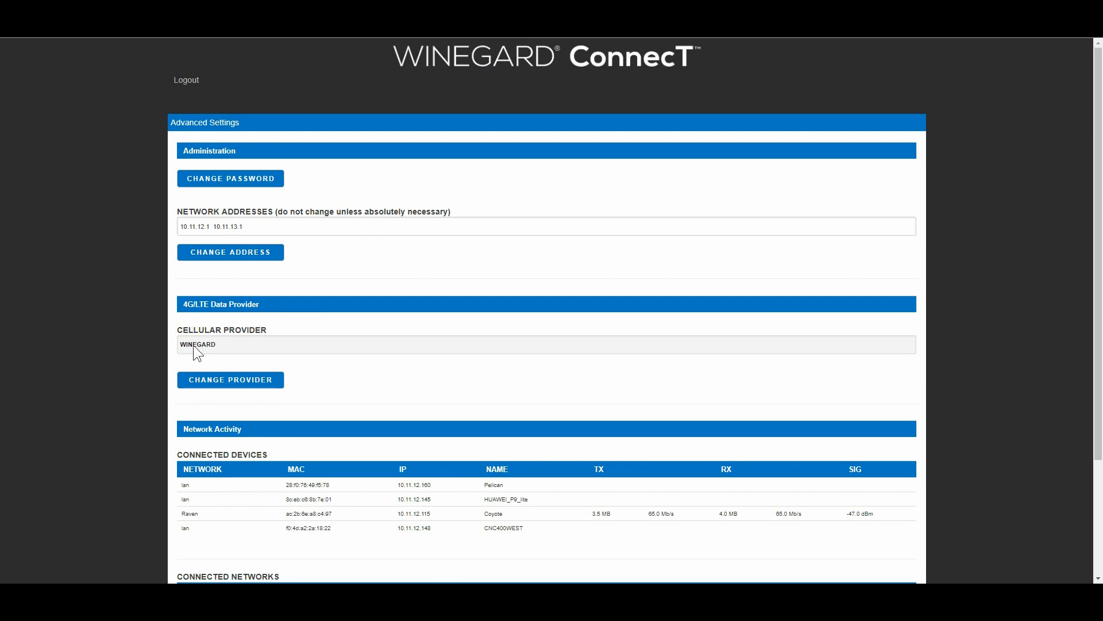
pyautogui.moveTo(233, 351)
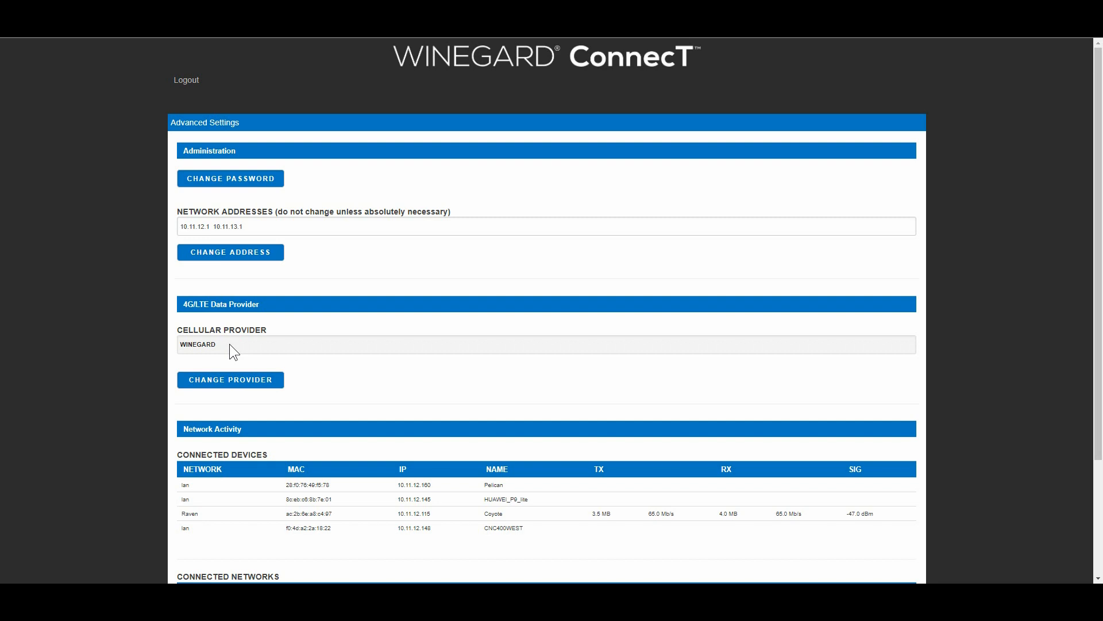
pyautogui.scroll(-3)
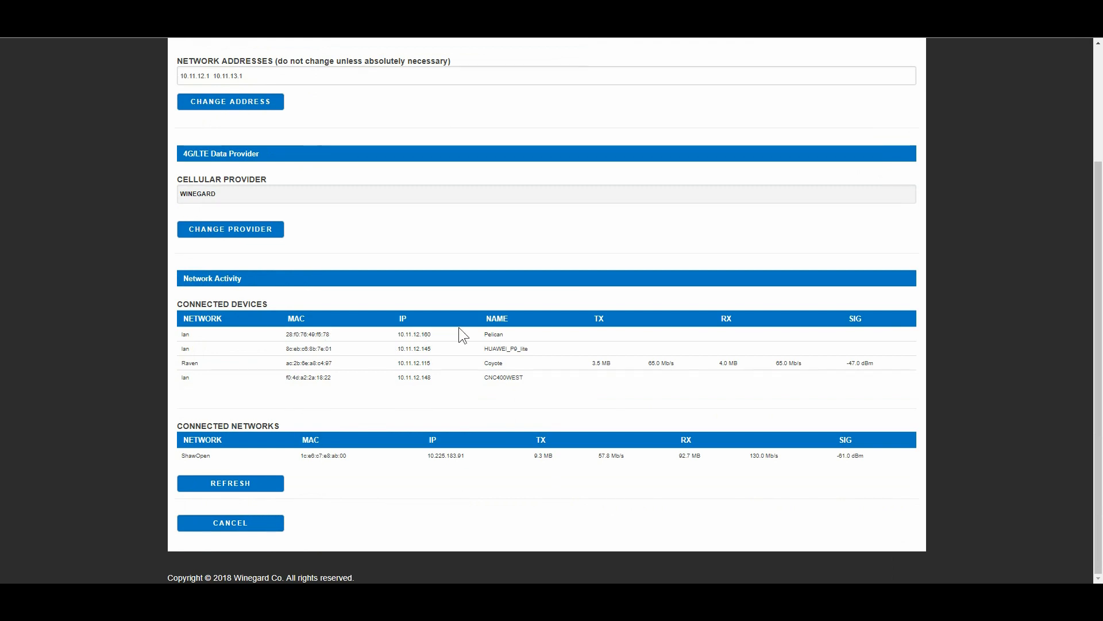
pyautogui.moveTo(348, 379)
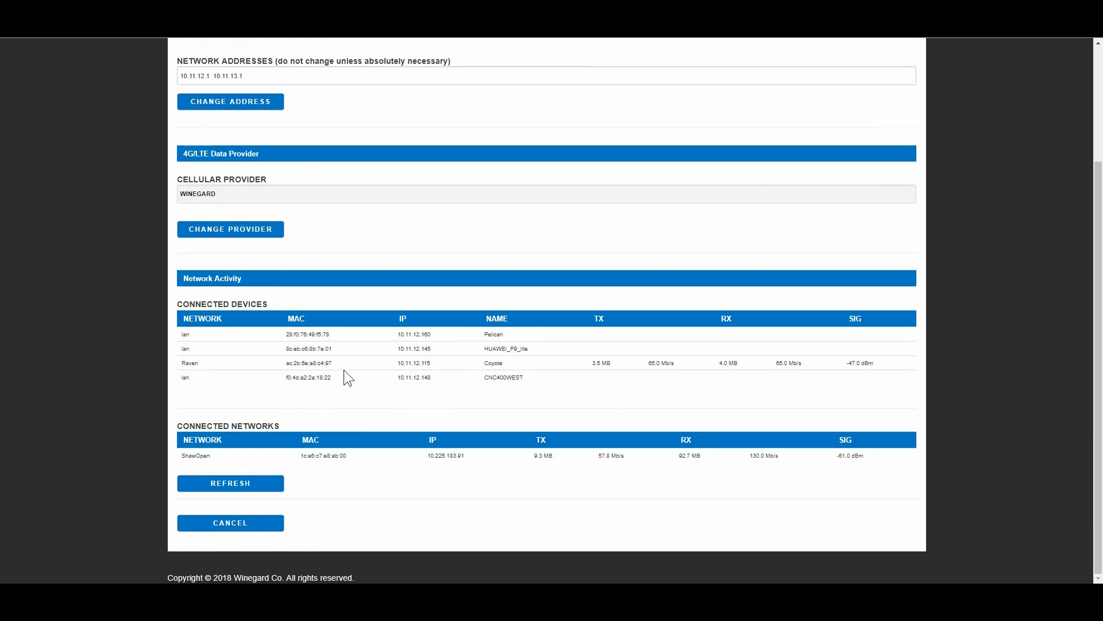
pyautogui.moveTo(227, 380)
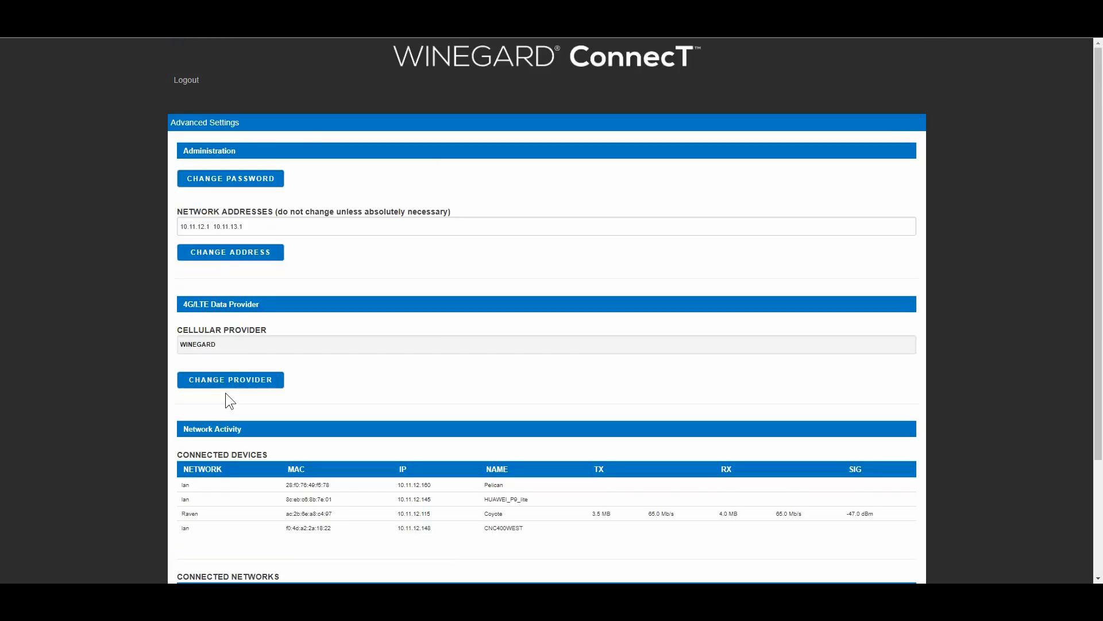
pyautogui.scroll(-3)
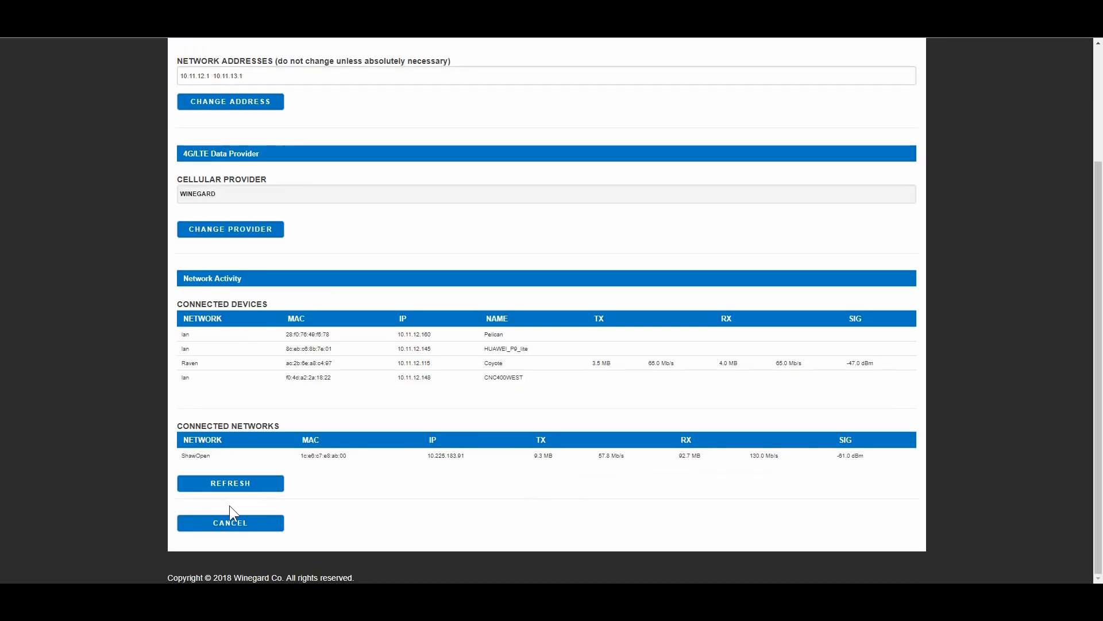
# Cancel out of Advanced Settings to Status and reopen the Navigate to Page list.
pyautogui.click(230, 521)
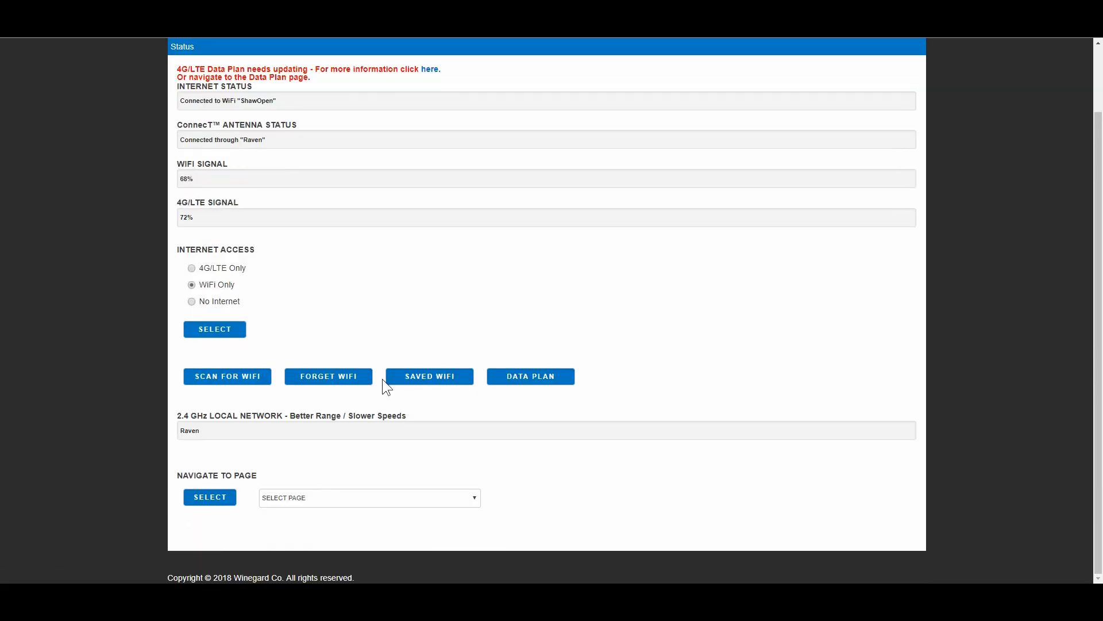
pyautogui.moveTo(243, 146)
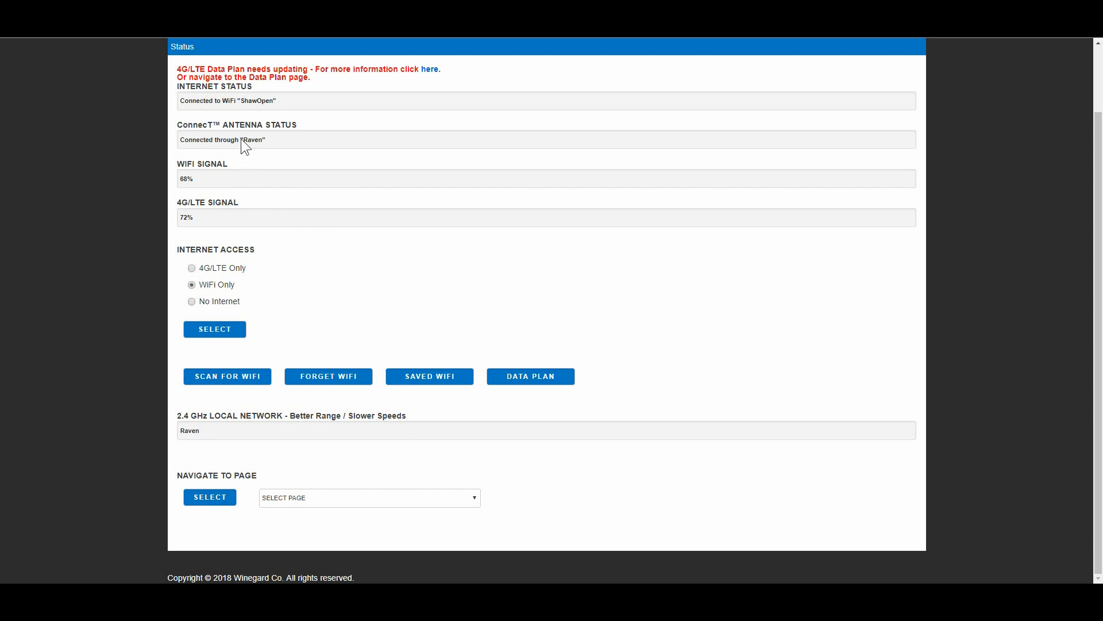
pyautogui.moveTo(338, 470)
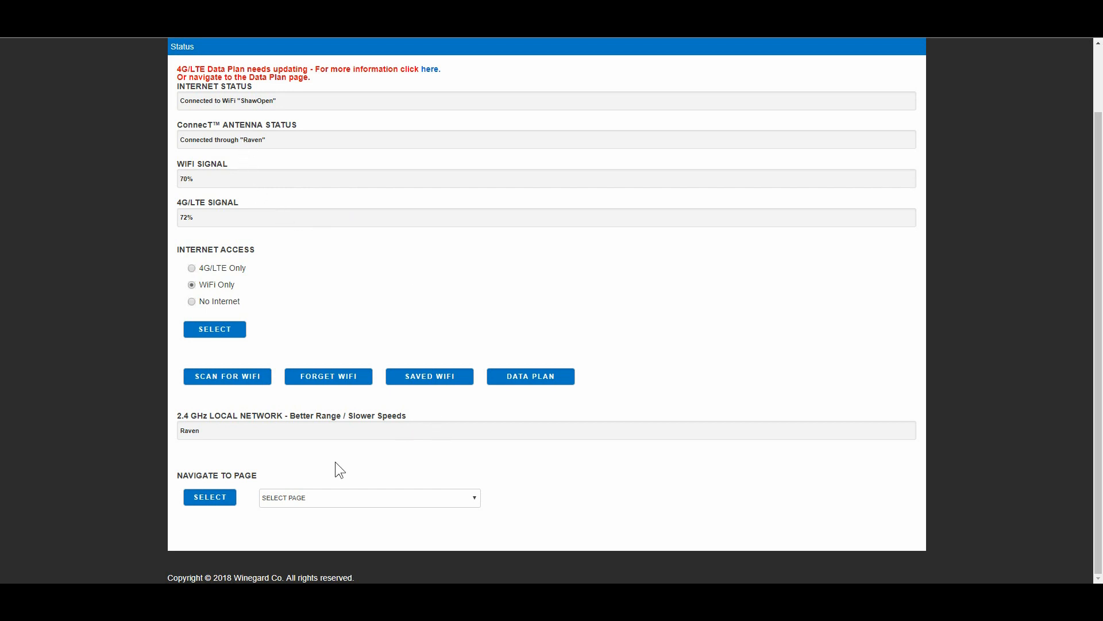
pyautogui.click(369, 498)
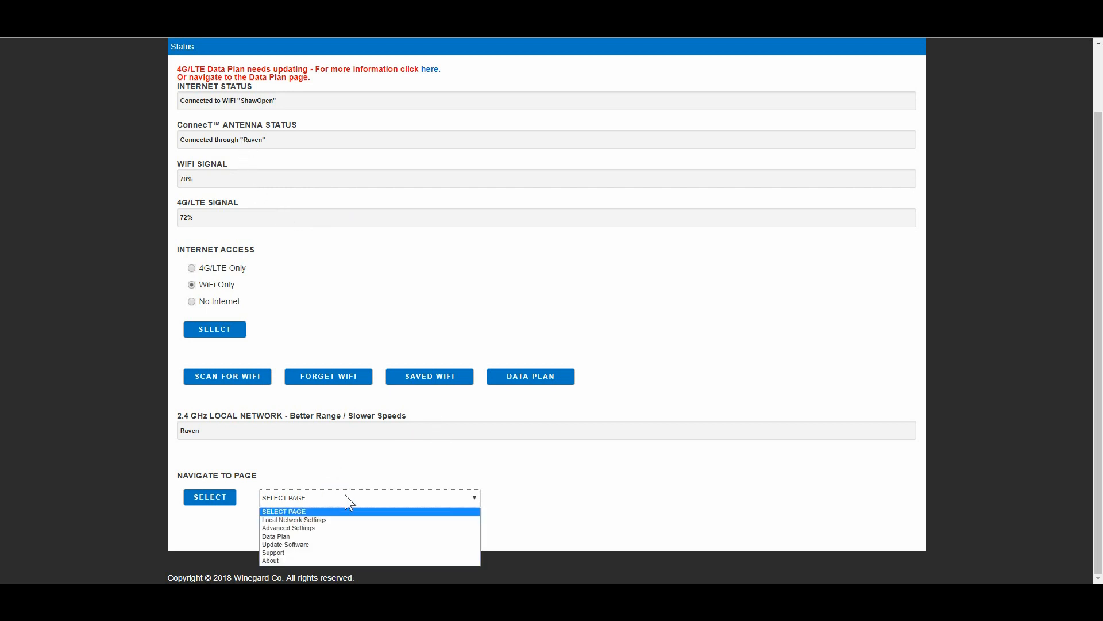
pyautogui.moveTo(301, 537)
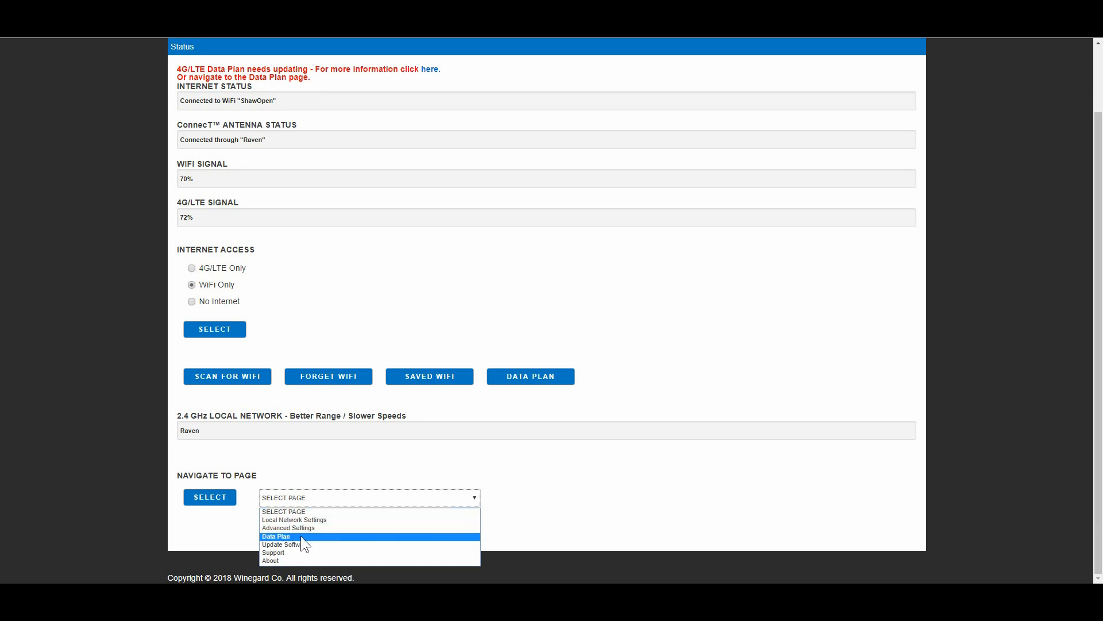
# Choose Local Network Settings to view the Raven and guest network SSIDs, security and channel.
pyautogui.click(293, 520)
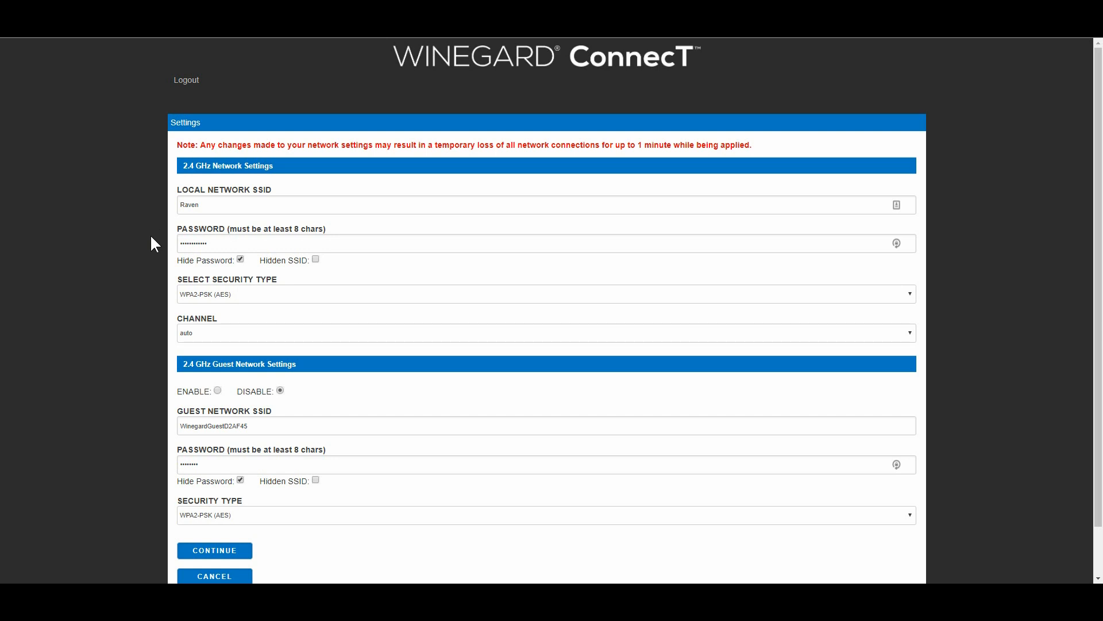
# Review the security types, keep WPA2-PSK (AES), and cancel back to Status without changes.
pyautogui.scroll(-3)
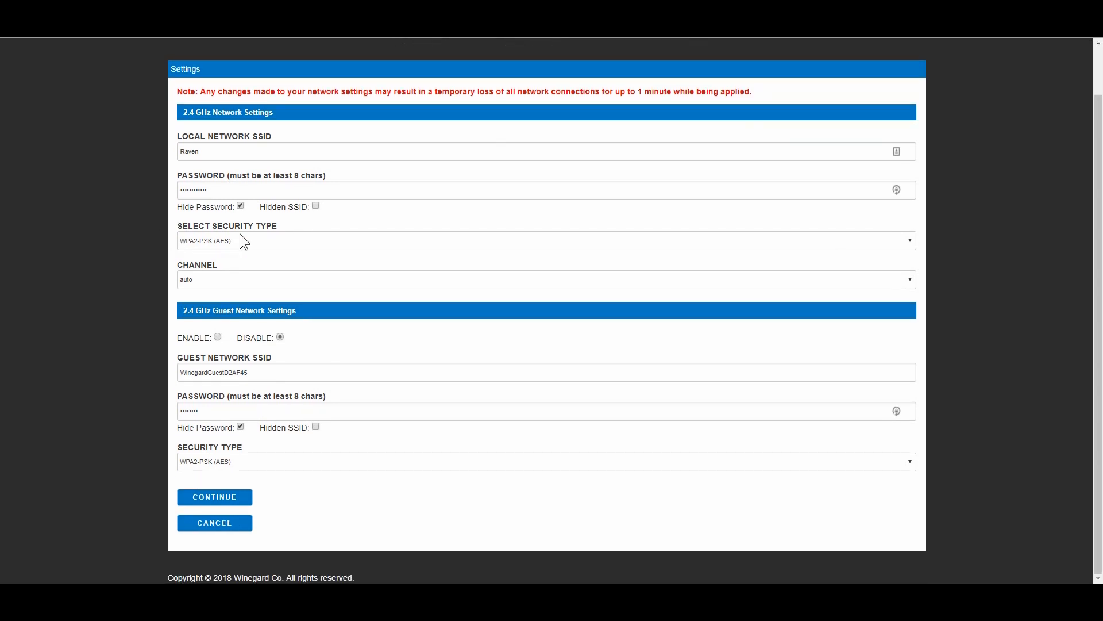
pyautogui.click(545, 241)
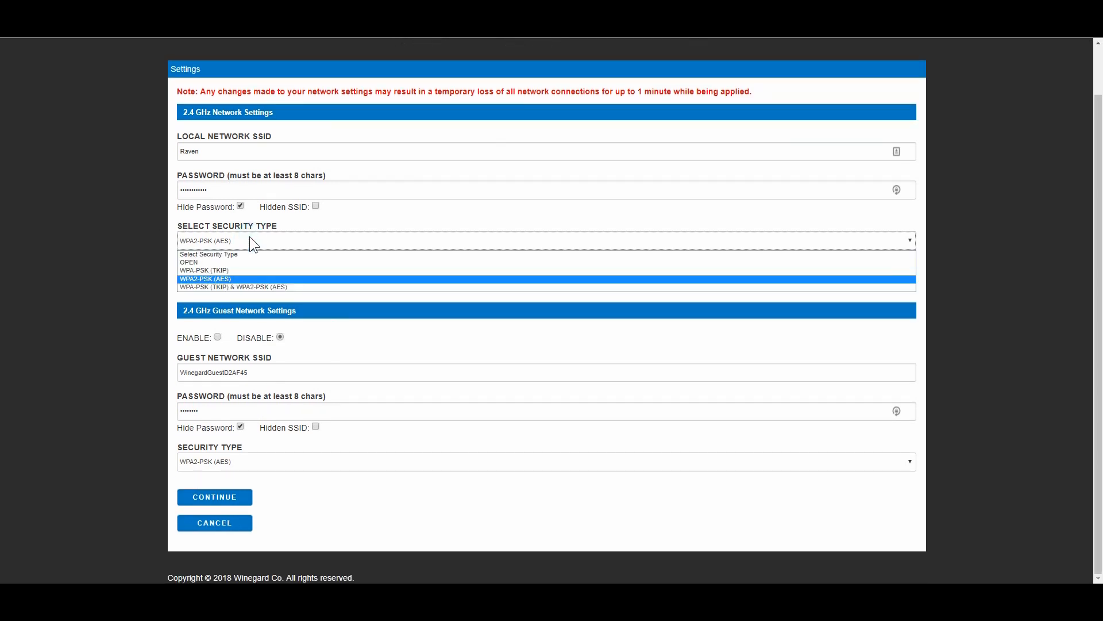
pyautogui.click(205, 278)
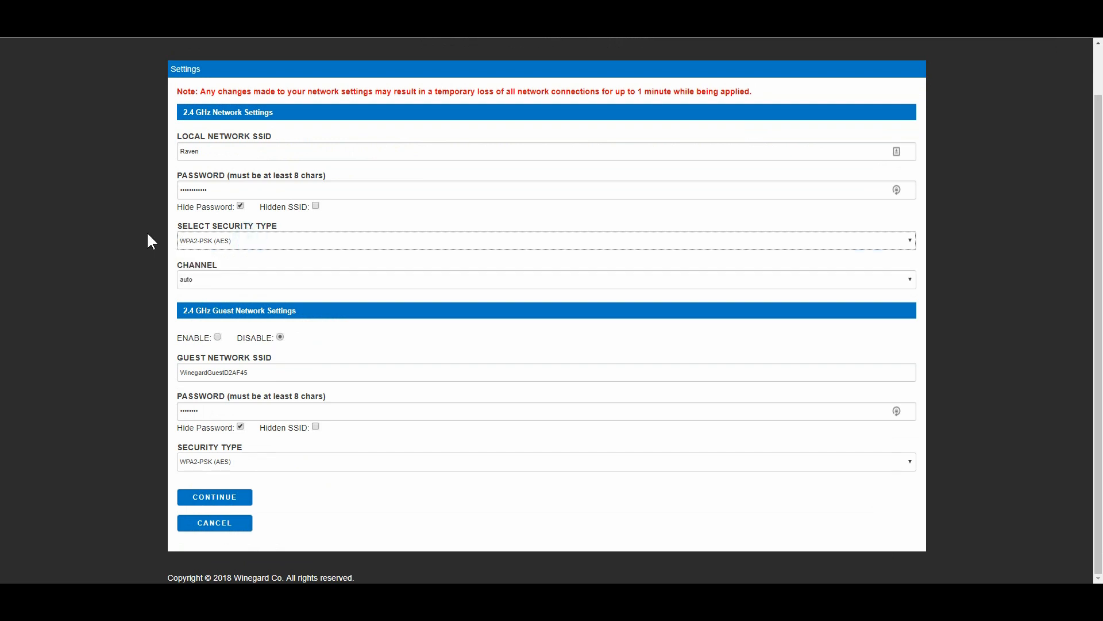
pyautogui.moveTo(224, 391)
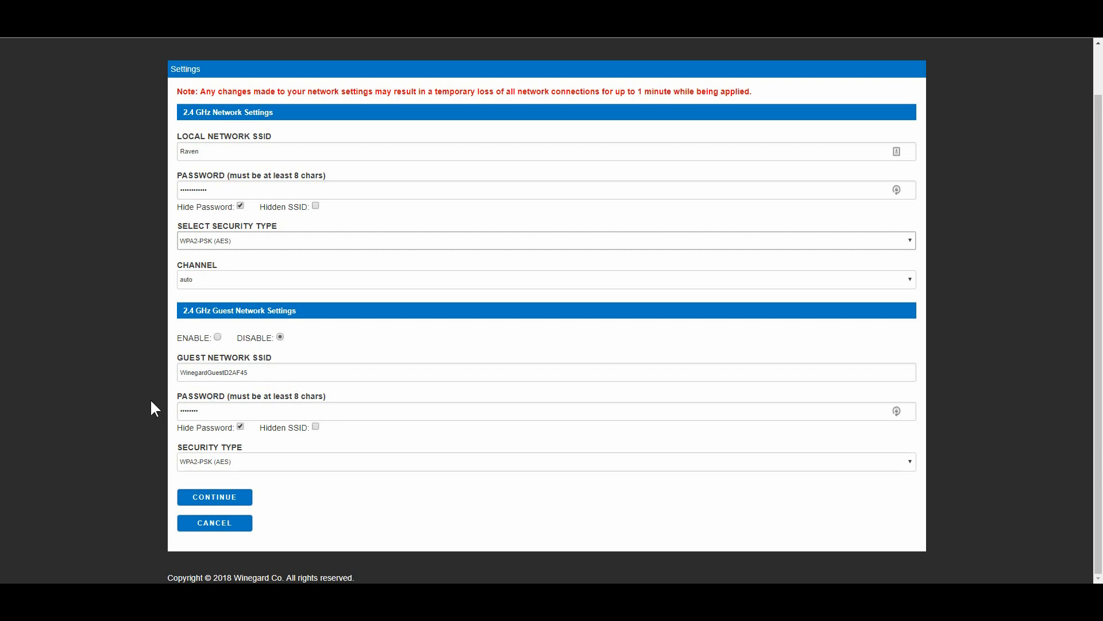
pyautogui.moveTo(136, 406)
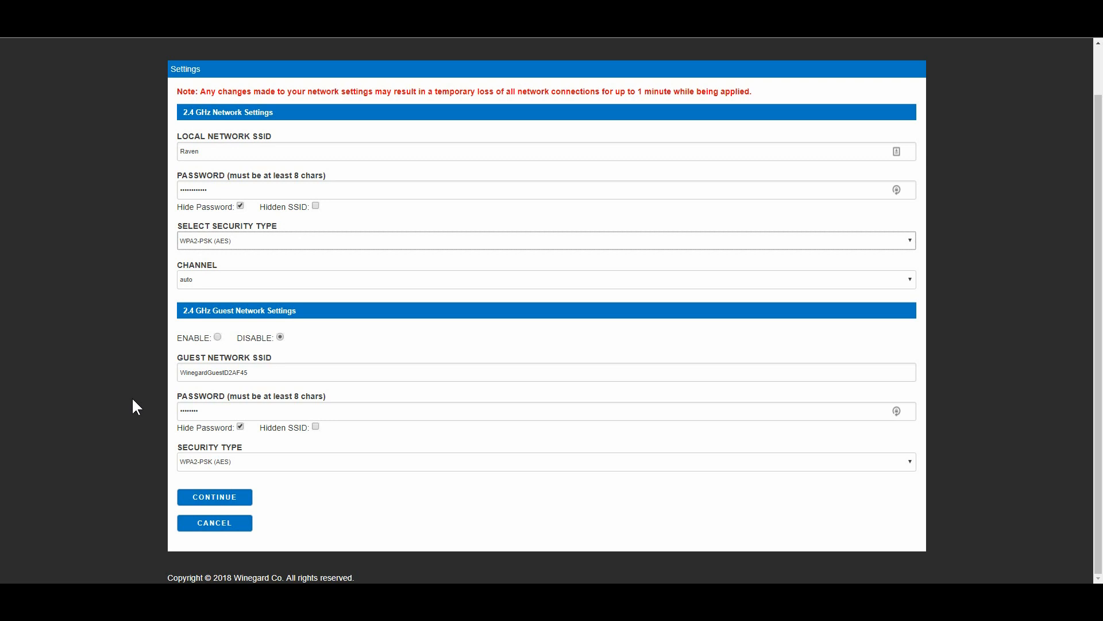
pyautogui.moveTo(155, 447)
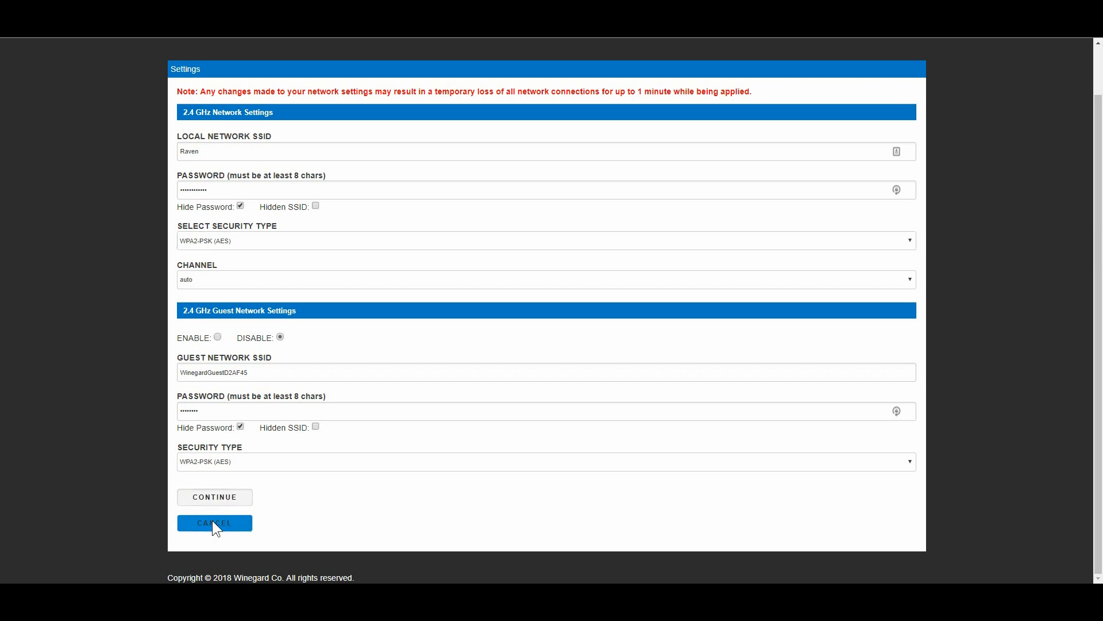
pyautogui.click(215, 522)
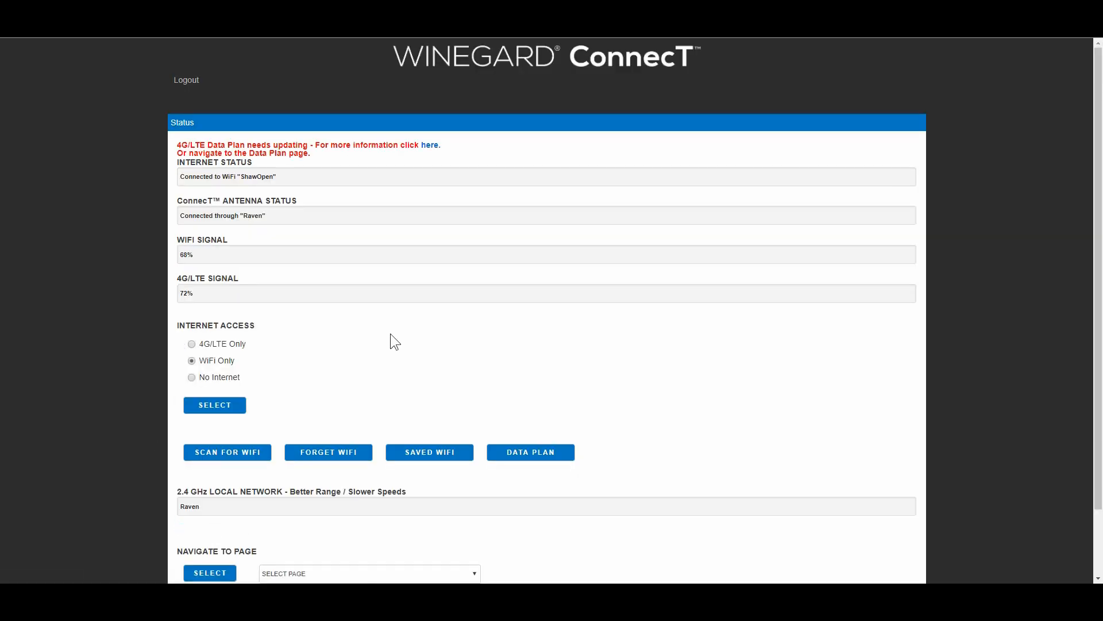
# Navigate to the Update Software page for Raven.
pyautogui.click(368, 497)
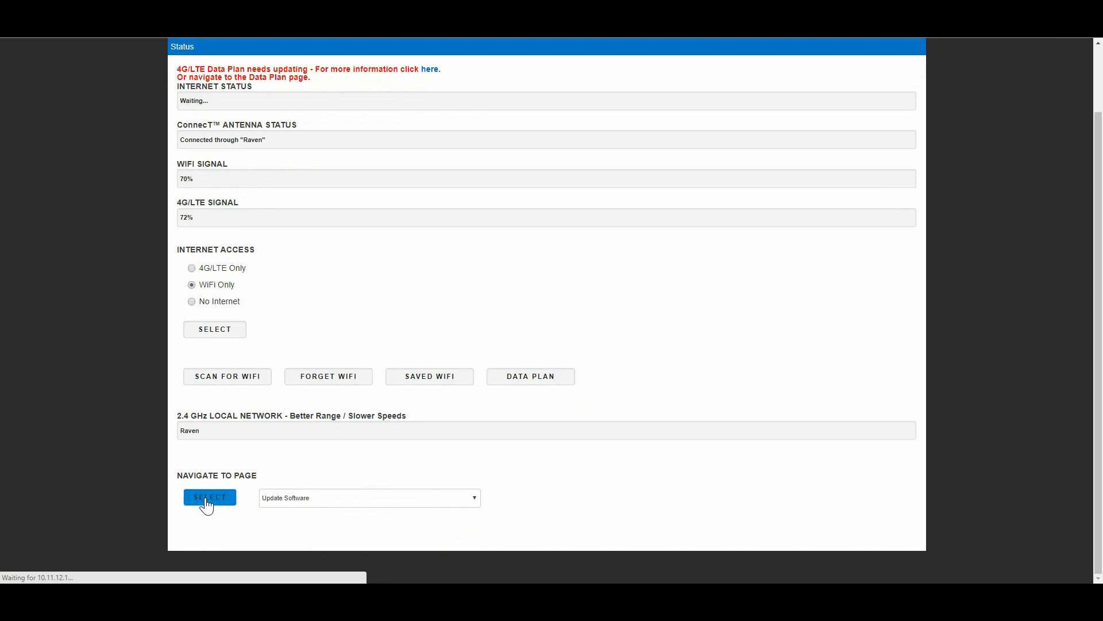
pyautogui.click(209, 497)
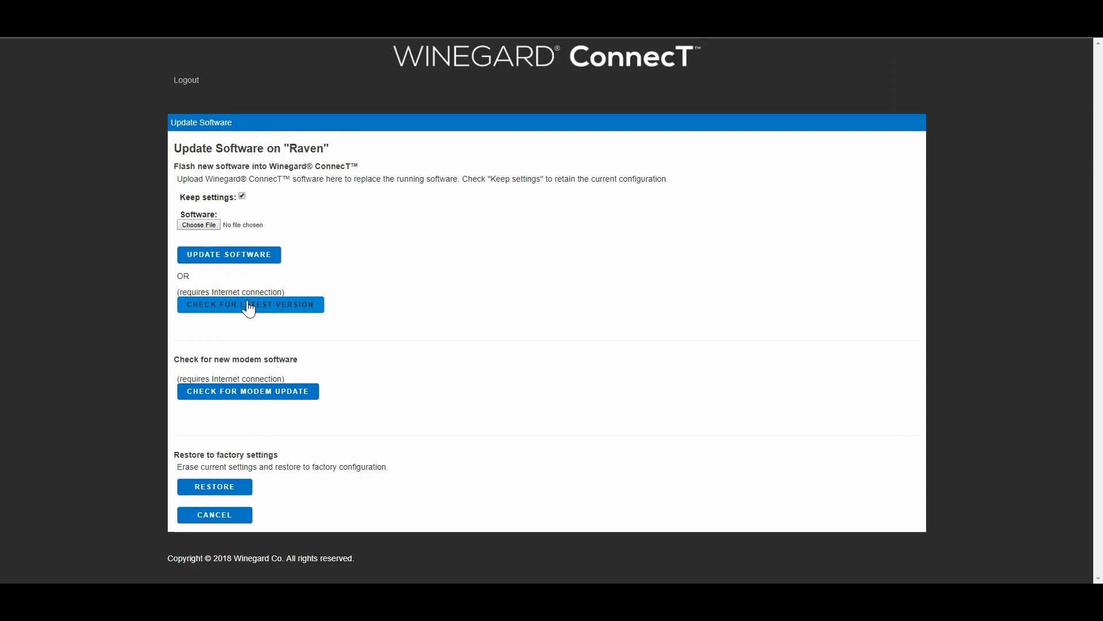
pyautogui.moveTo(419, 334)
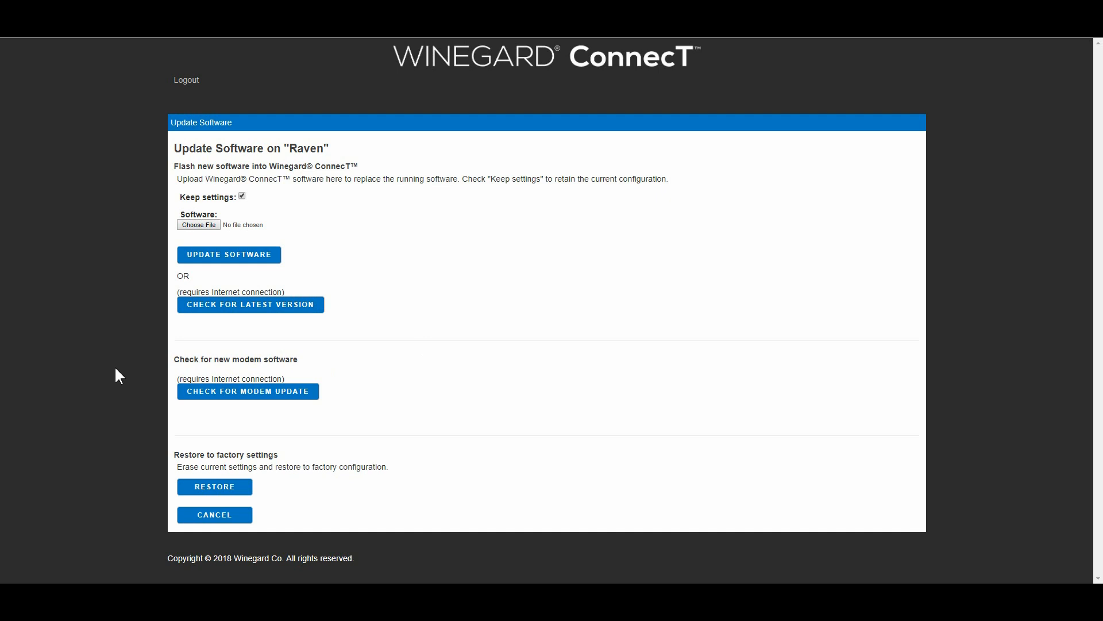
pyautogui.moveTo(386, 395)
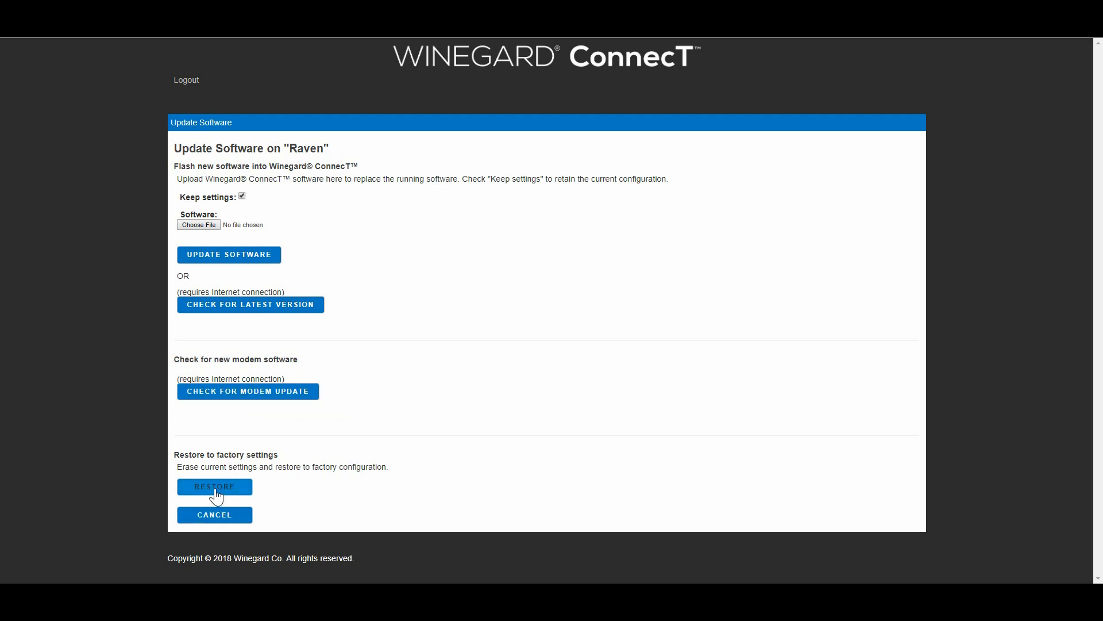
# Cancel out of Update Software back to Status without updating or restoring.
pyautogui.click(214, 515)
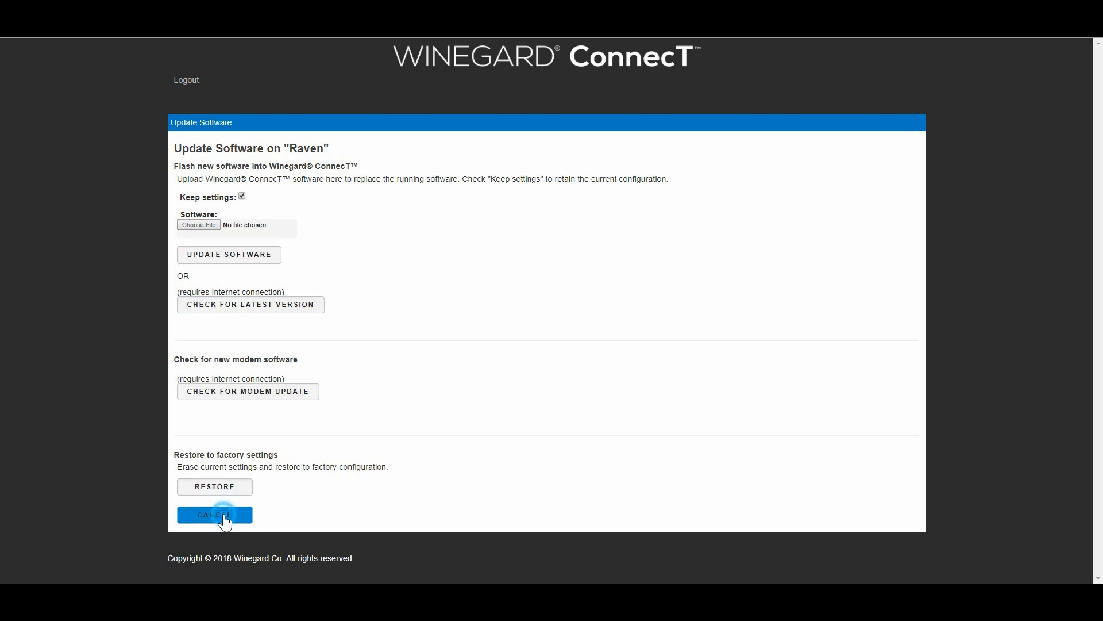
pyautogui.click(214, 515)
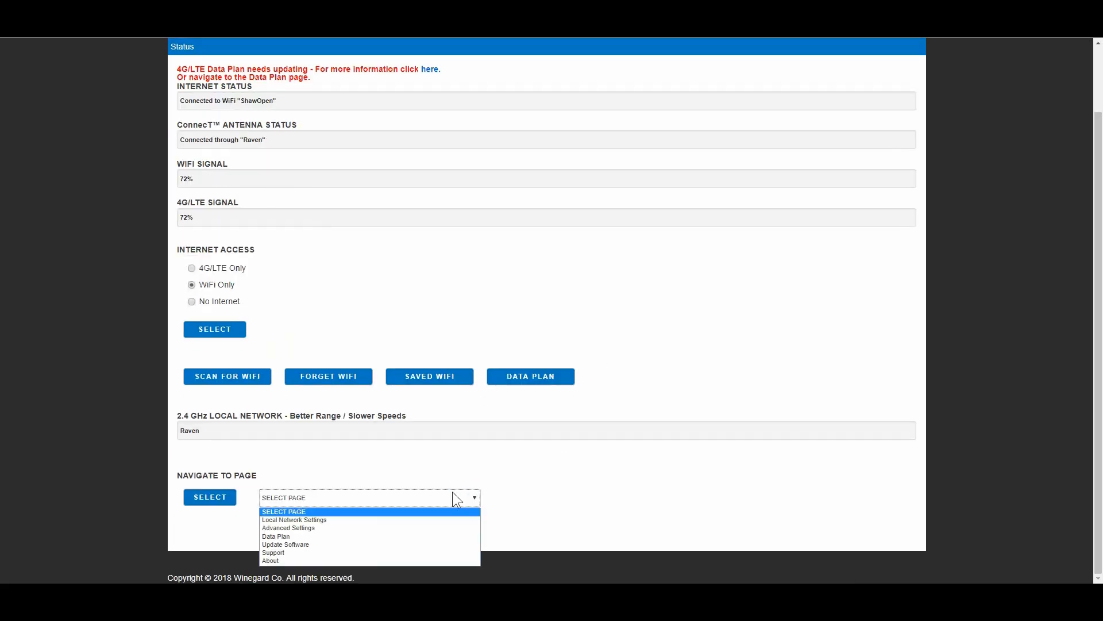
# Navigate to the 4G/LTE Data Plan page showing 17 MB used and 99% data left.
pyautogui.click(275, 536)
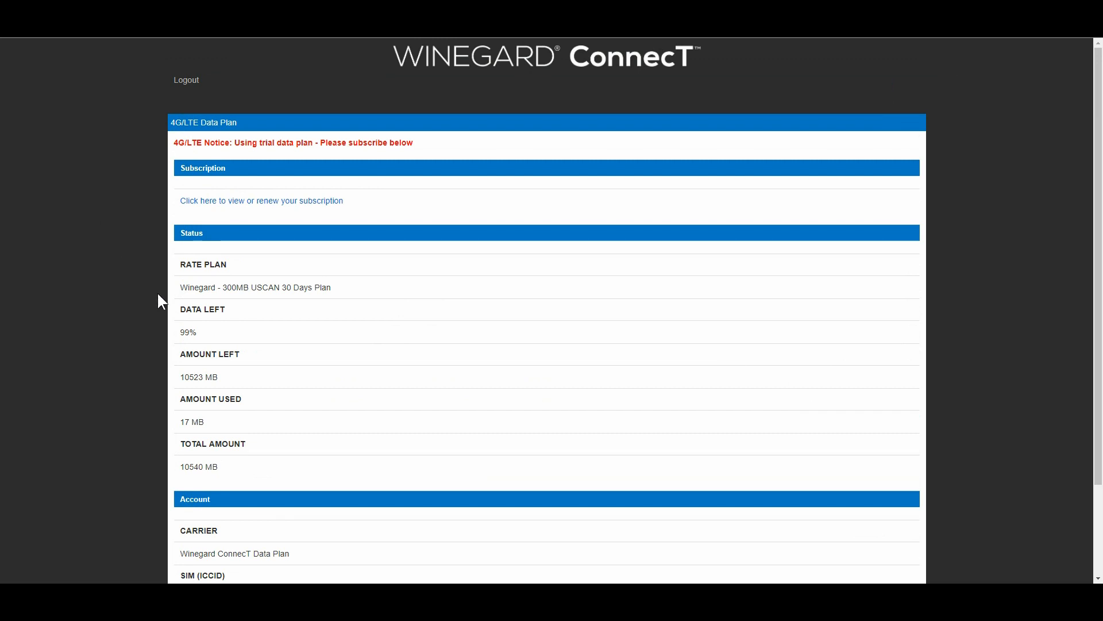
pyautogui.moveTo(251, 142)
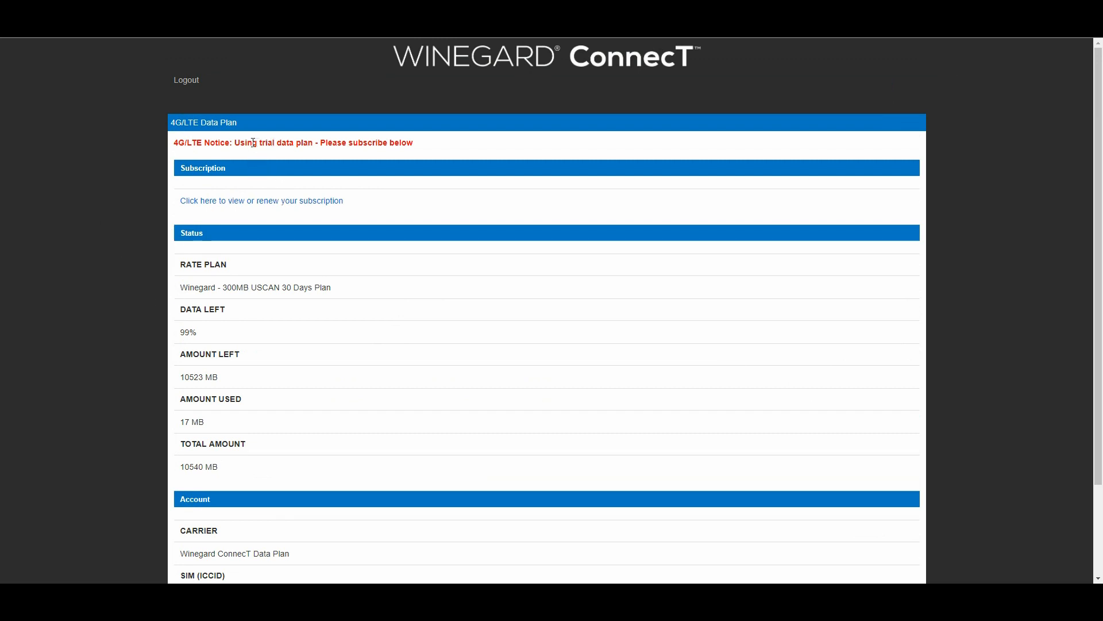
pyautogui.moveTo(249, 309)
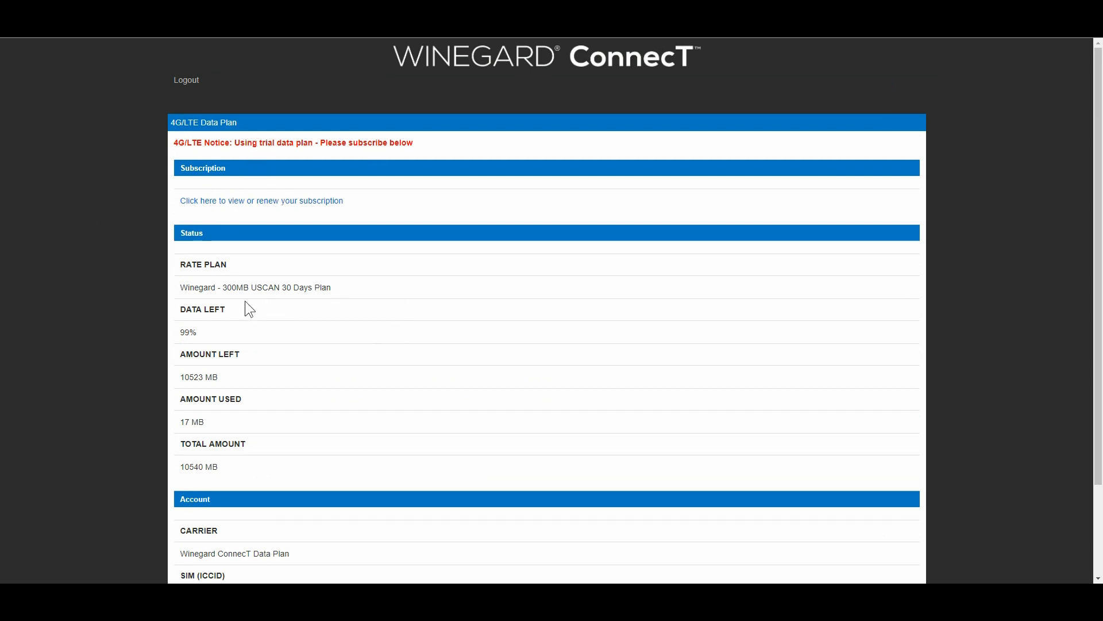
pyautogui.moveTo(164, 343)
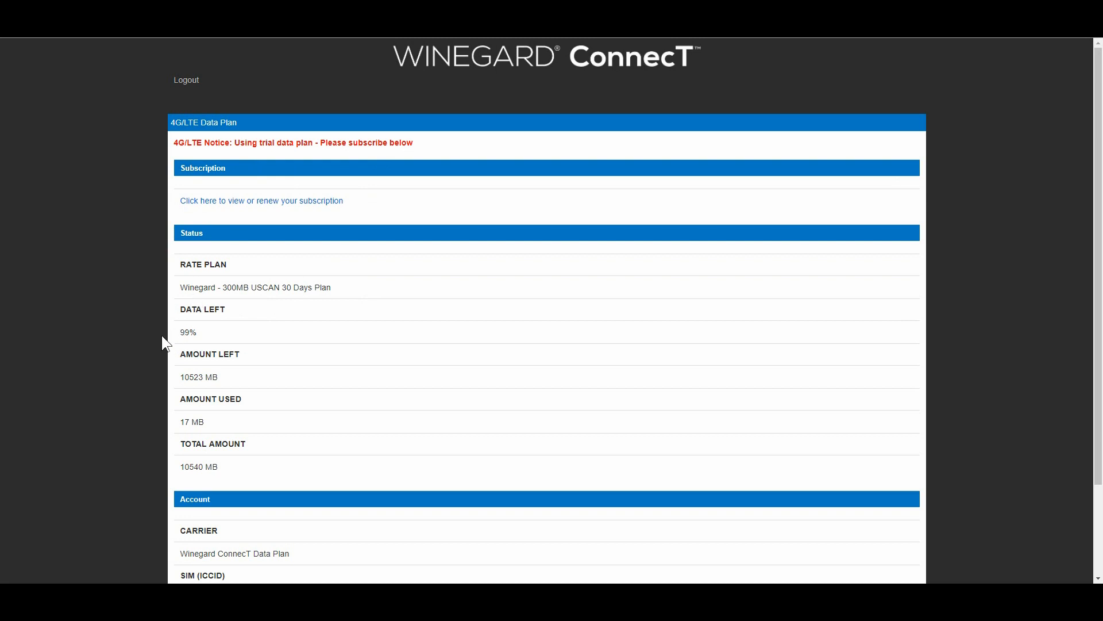
pyautogui.moveTo(222, 402)
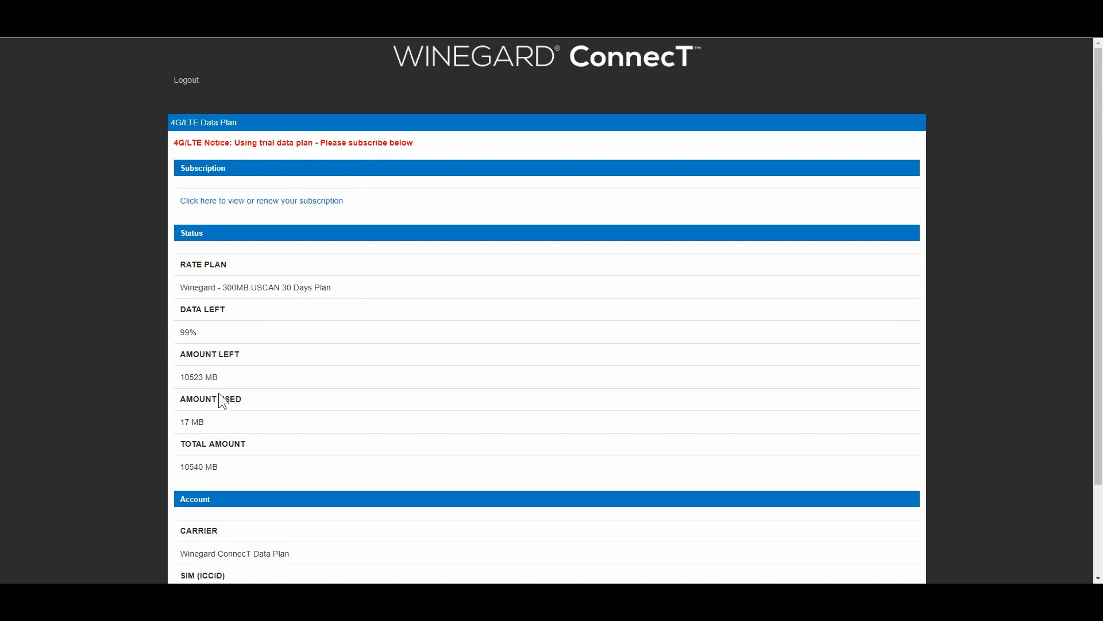
pyautogui.moveTo(222, 549)
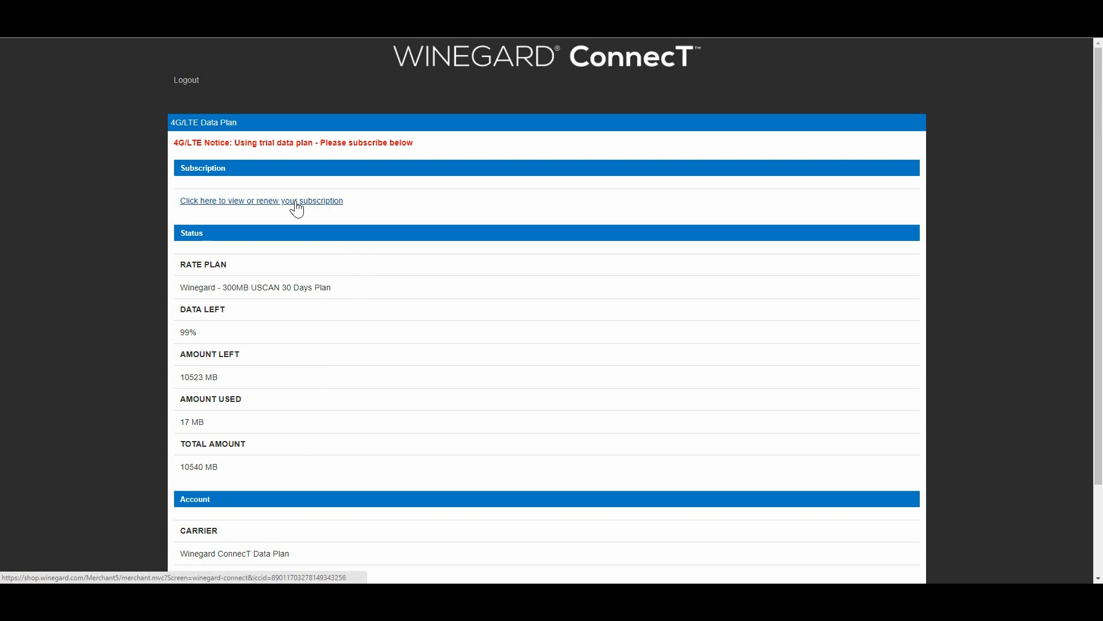
# Follow the 'view or renew your subscription' link to the Winegard shop sign-in.
pyautogui.rightClick(262, 200)
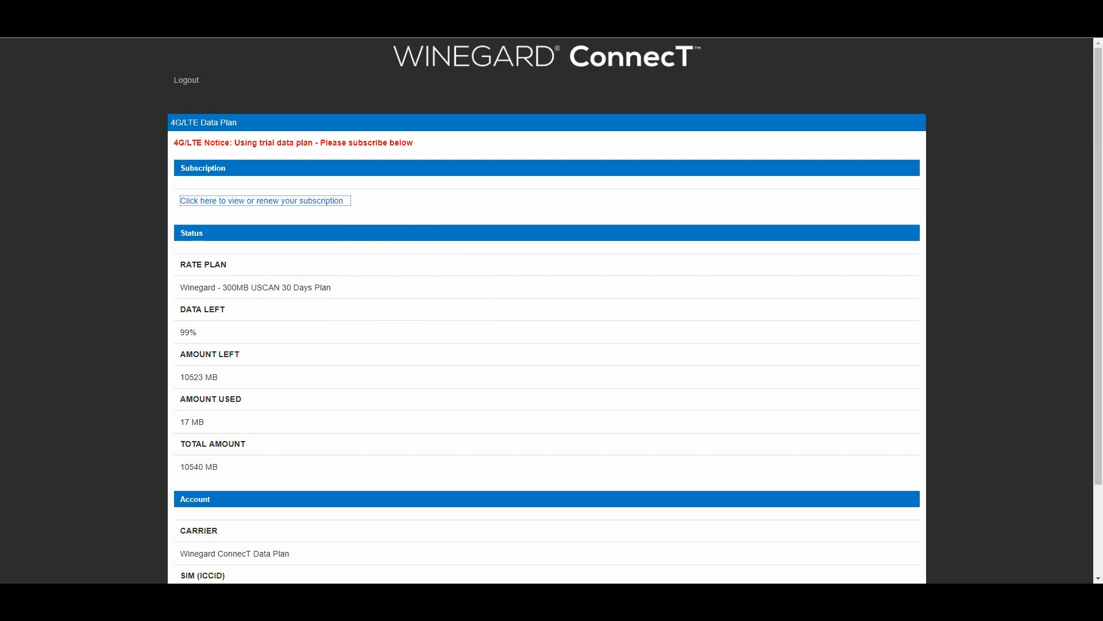
pyautogui.click(262, 200)
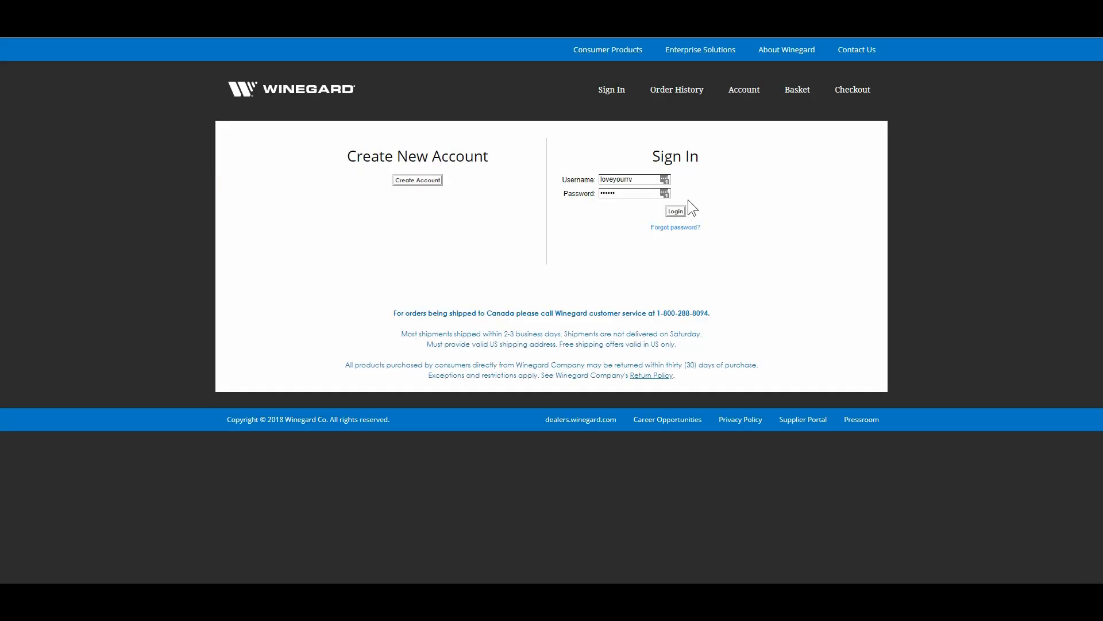
# Sign in to the Winegard shop and review the data plan prices and LTE coverage map.
pyautogui.click(674, 210)
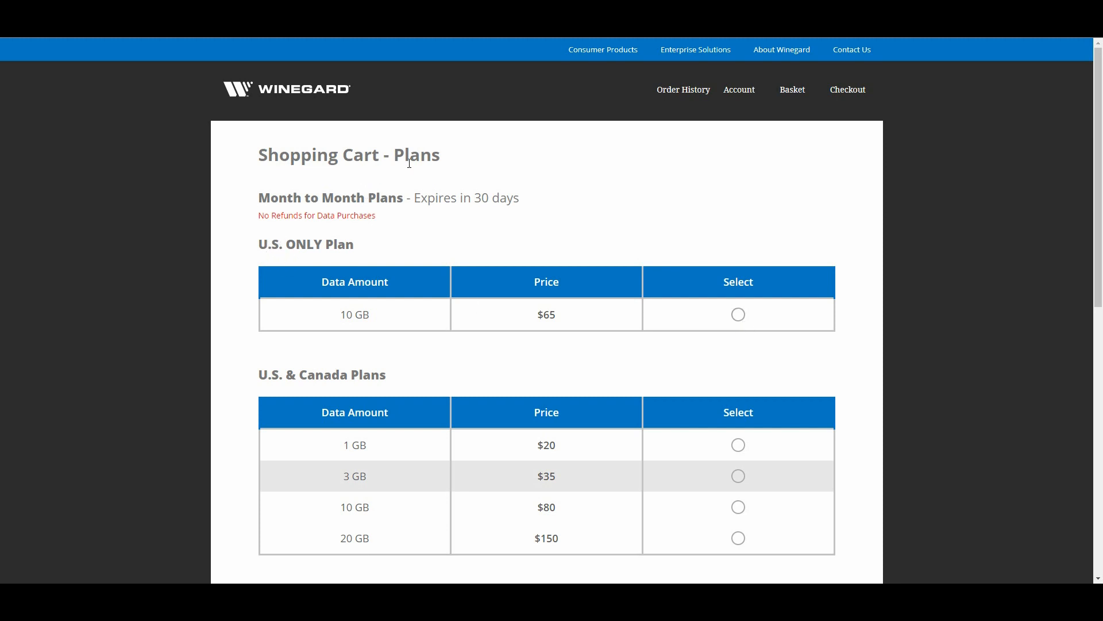
pyautogui.moveTo(311, 266)
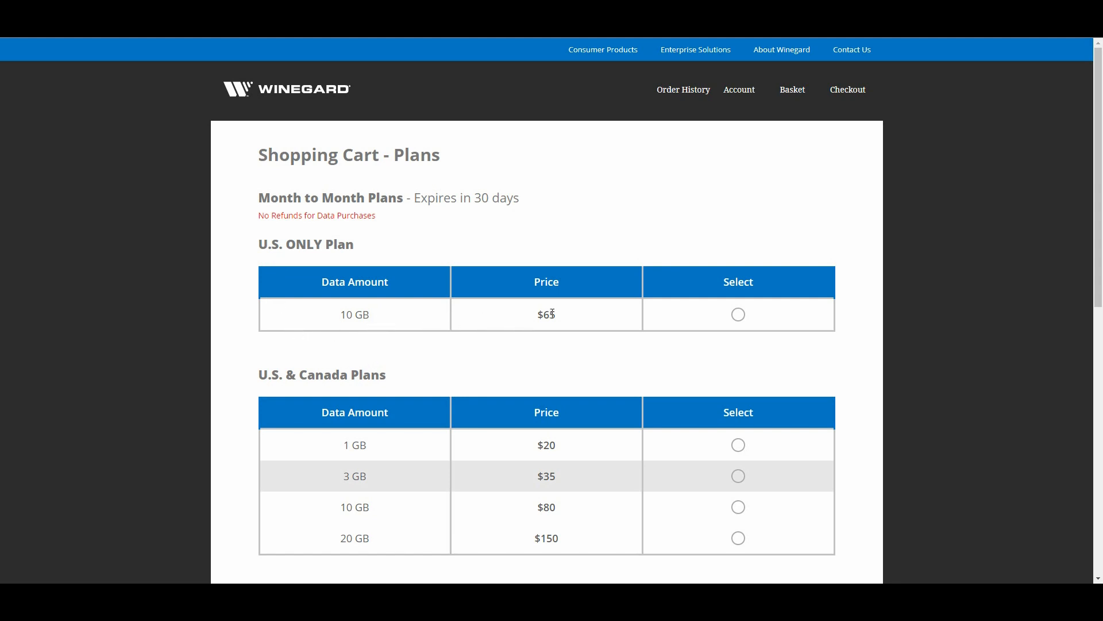
pyautogui.moveTo(237, 325)
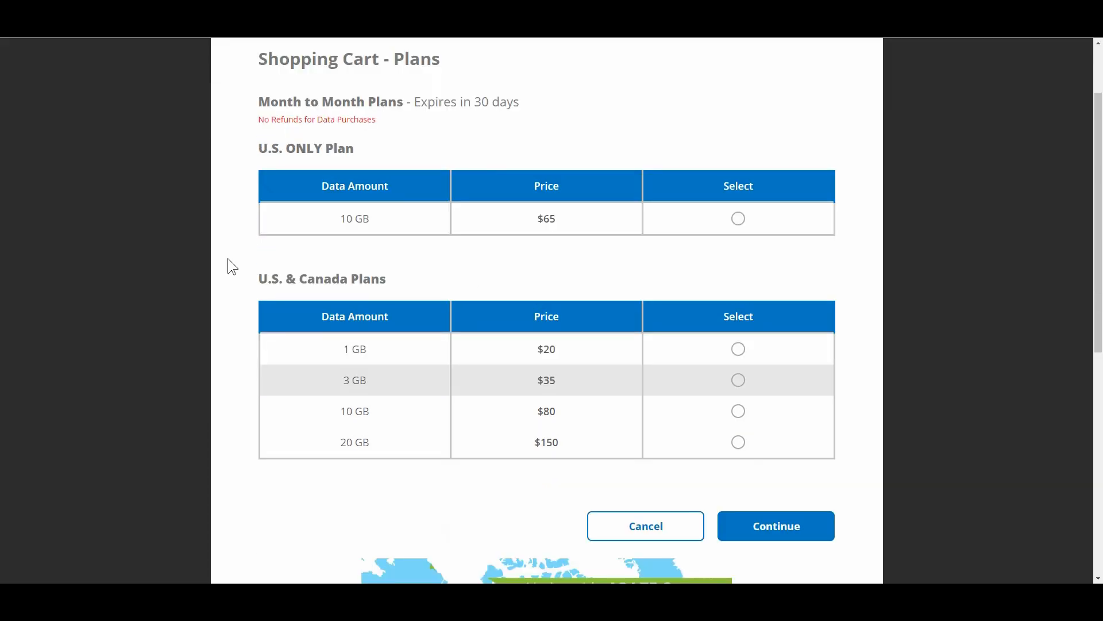
pyautogui.moveTo(391, 398)
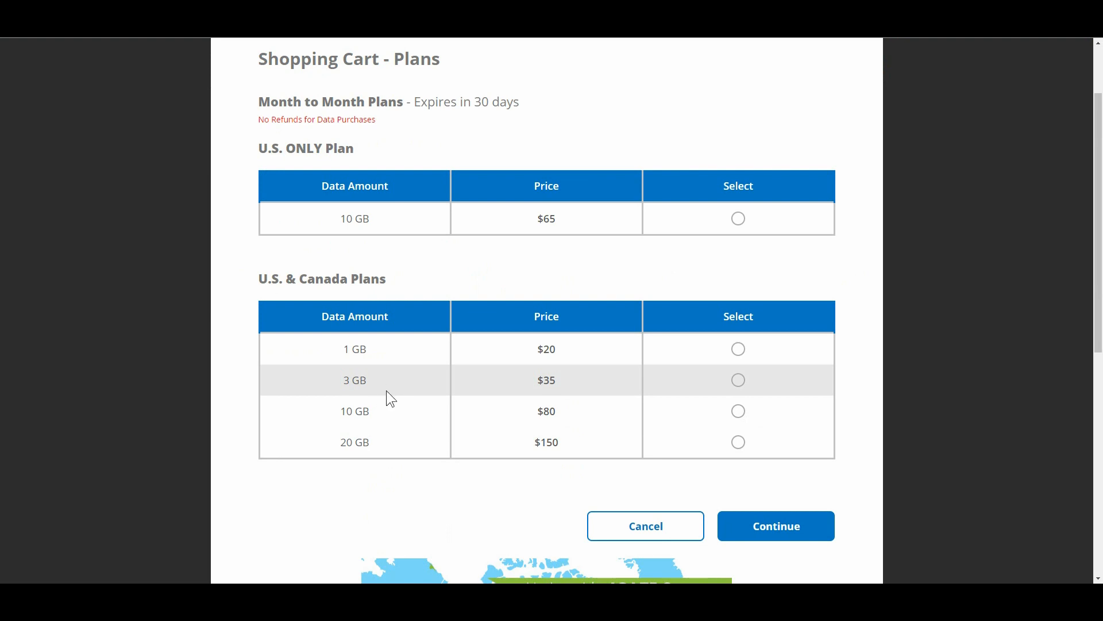
pyautogui.moveTo(439, 453)
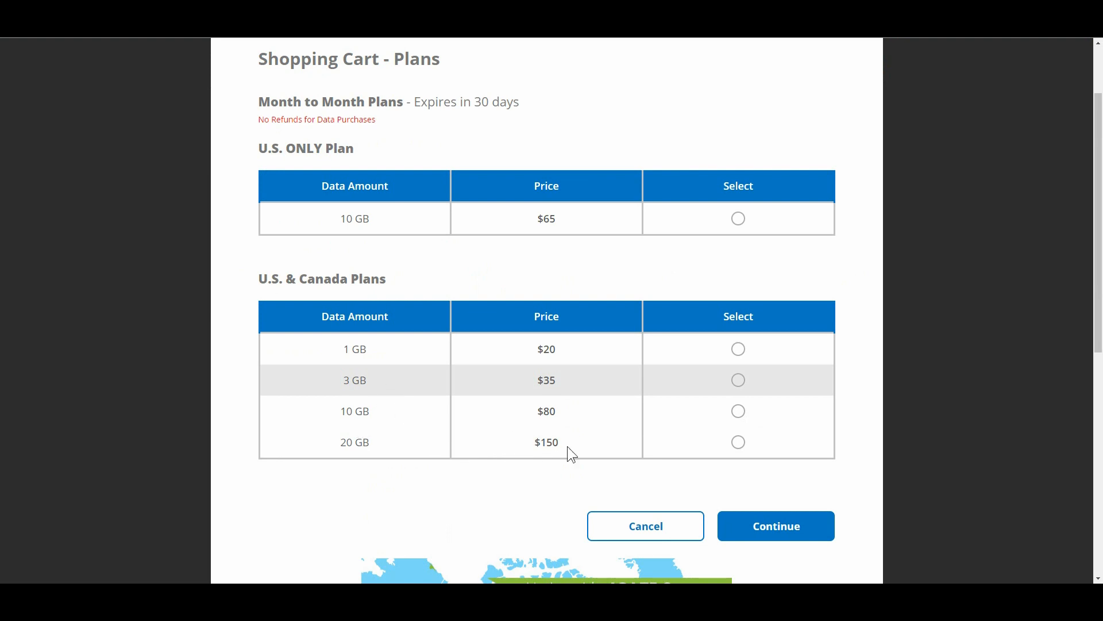
pyautogui.moveTo(215, 288)
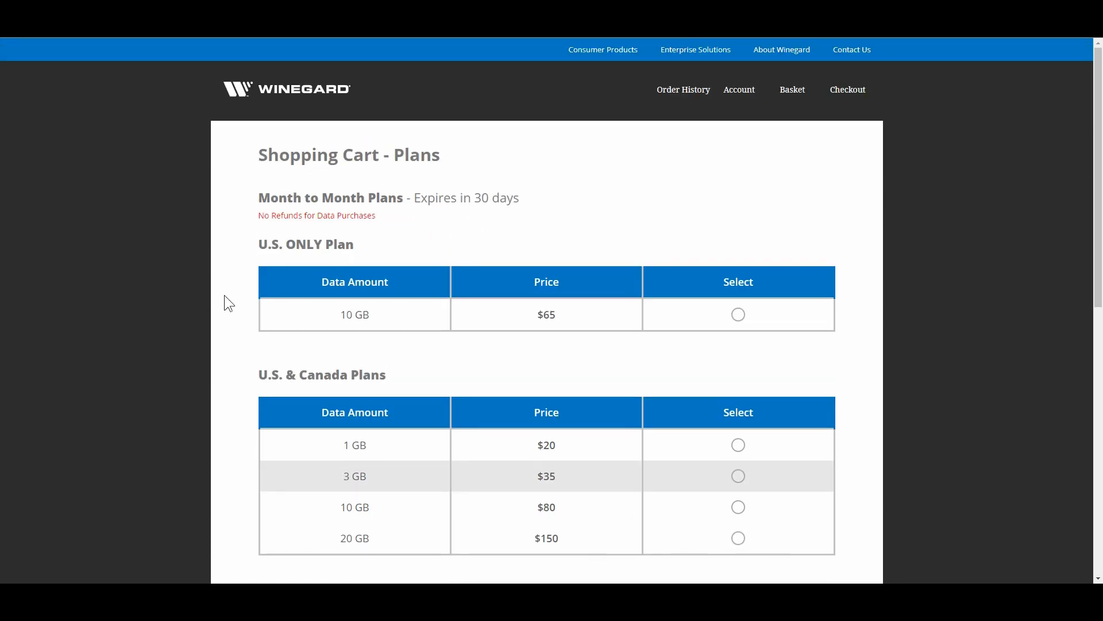
pyautogui.scroll(-3)
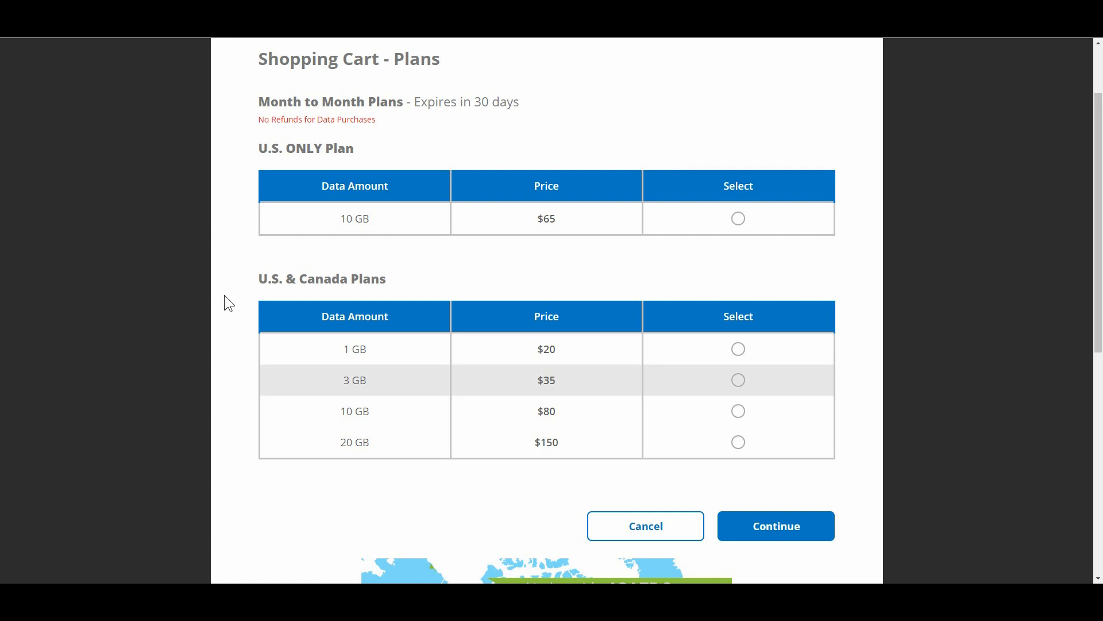
pyautogui.scroll(-3)
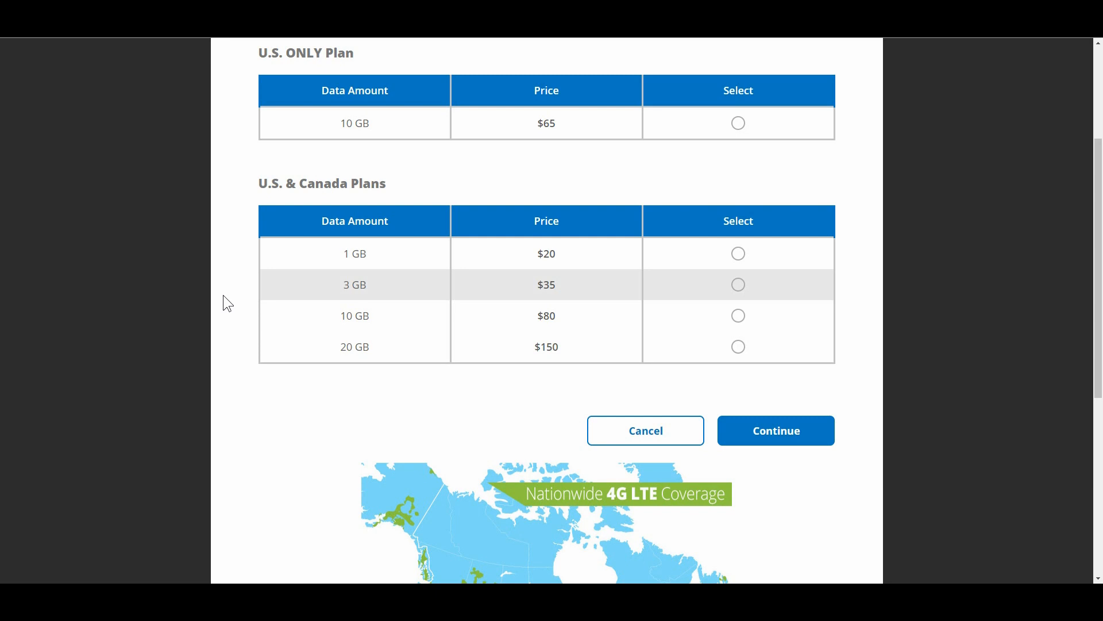
pyautogui.scroll(-3)
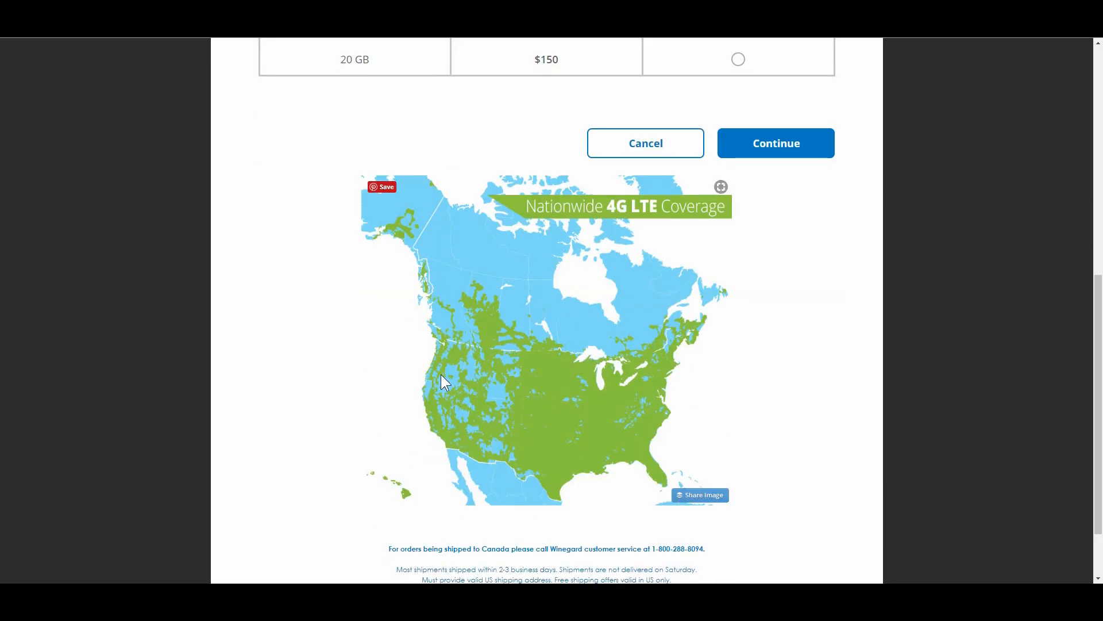
pyautogui.moveTo(469, 432)
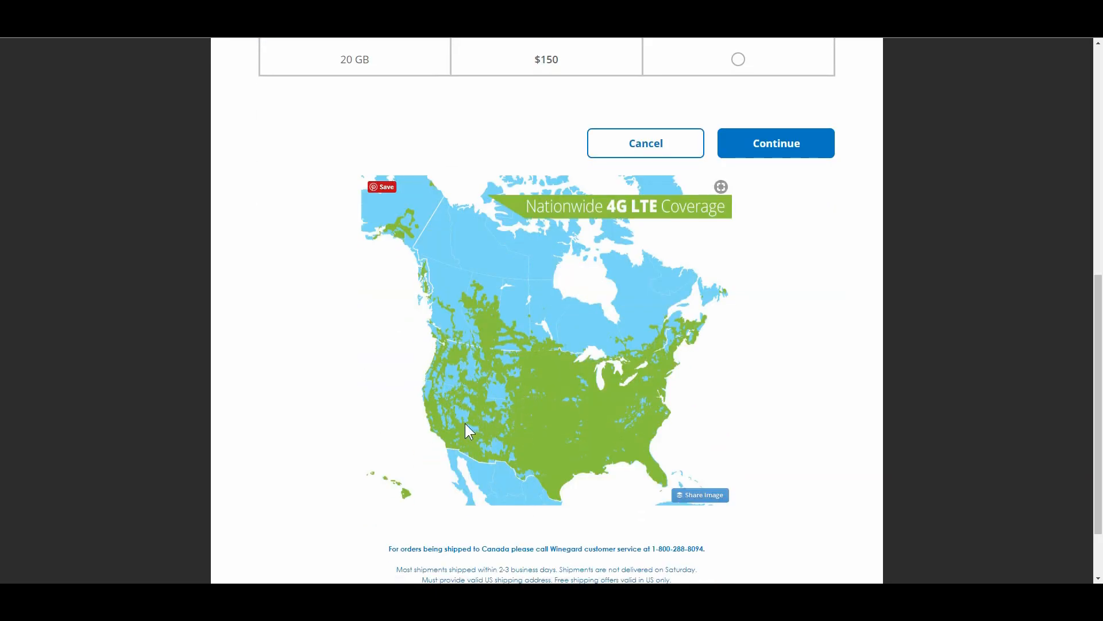
pyautogui.moveTo(580, 377)
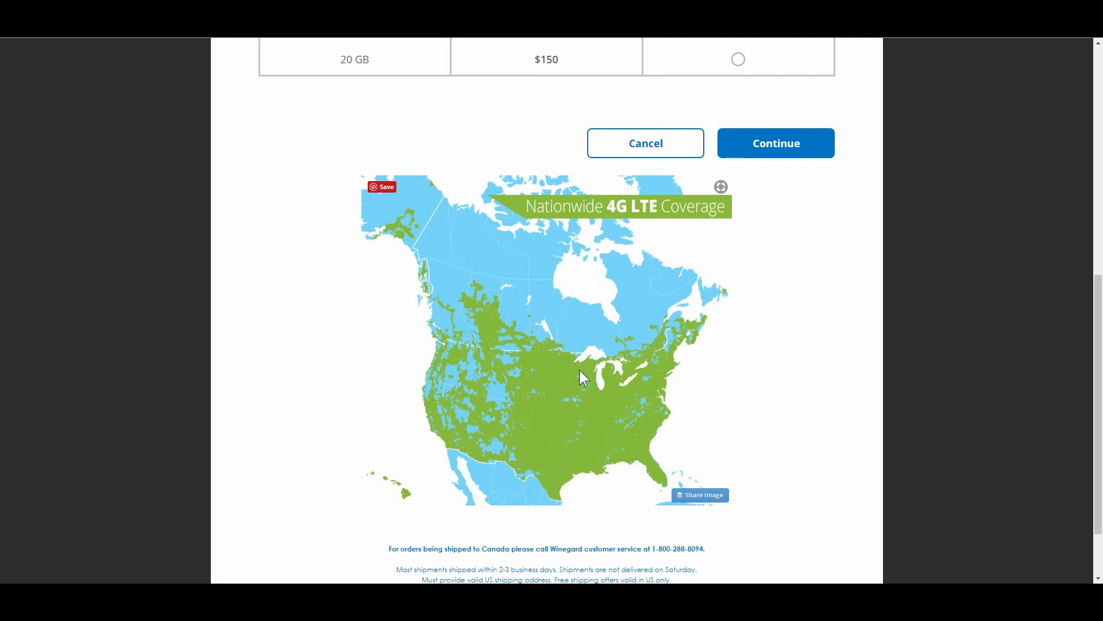
pyautogui.moveTo(607, 459)
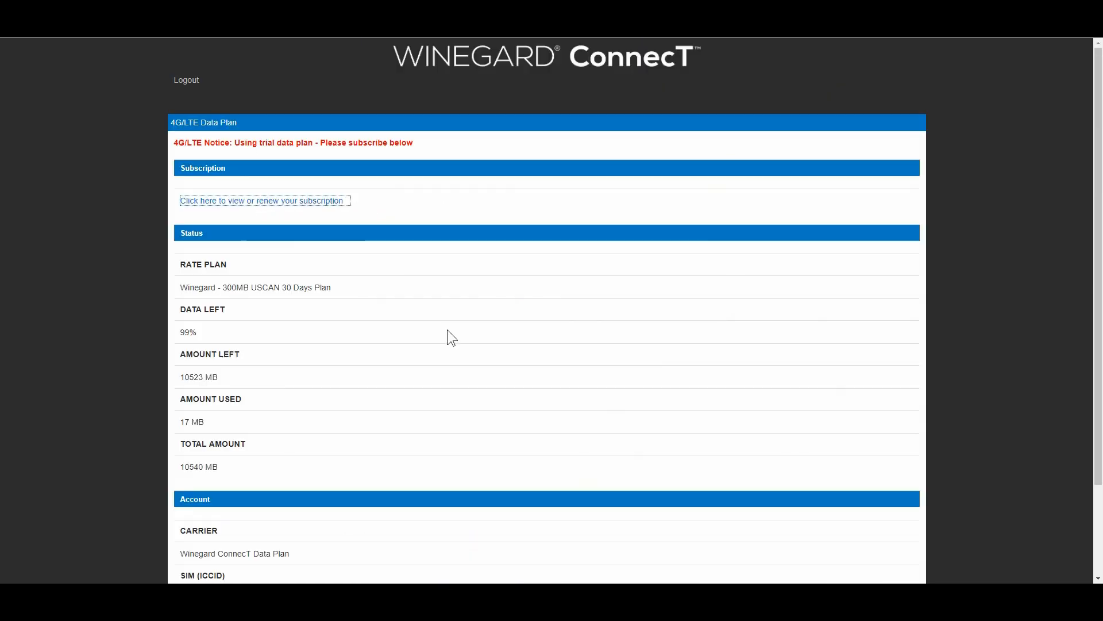
pyautogui.scroll(-3)
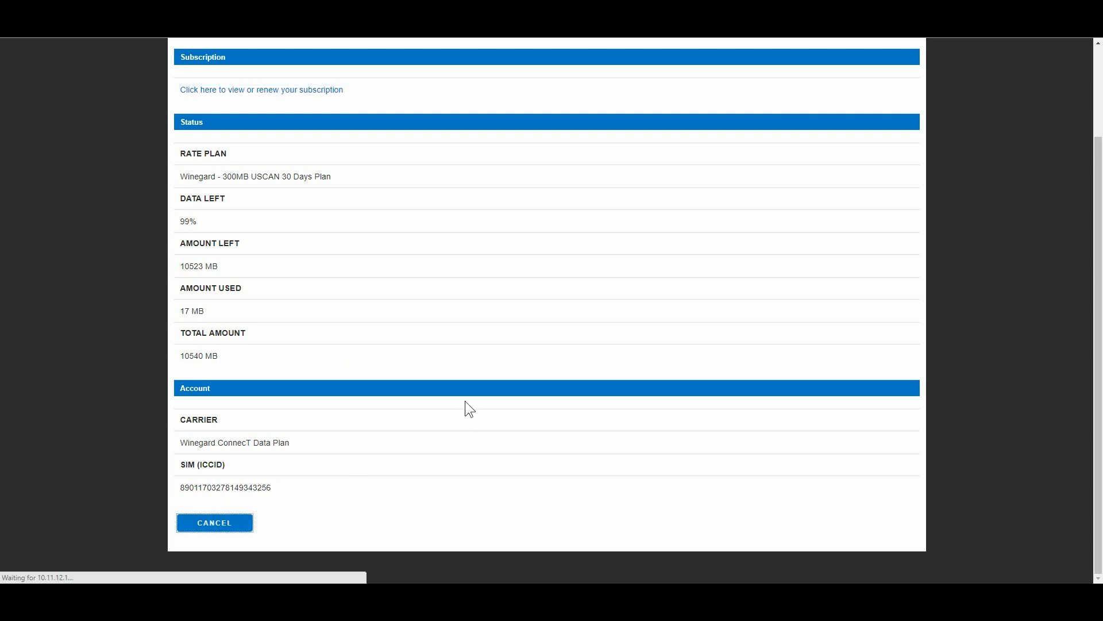
# Cancel the Data Plan page back to Status and start a scan for nearby WiFi networks.
pyautogui.click(215, 522)
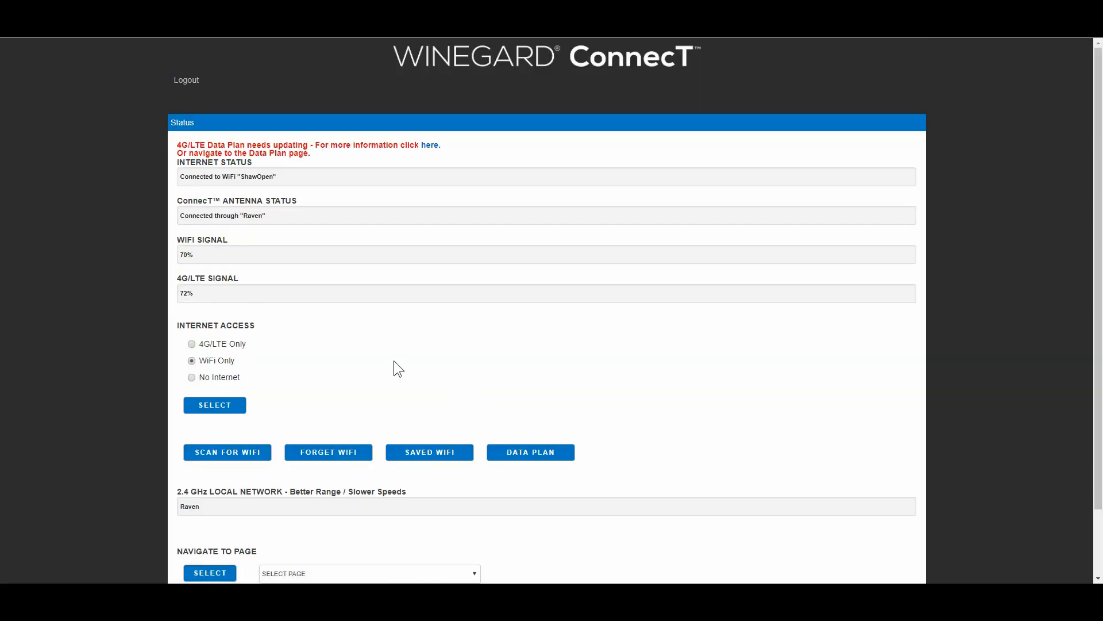
pyautogui.scroll(-3)
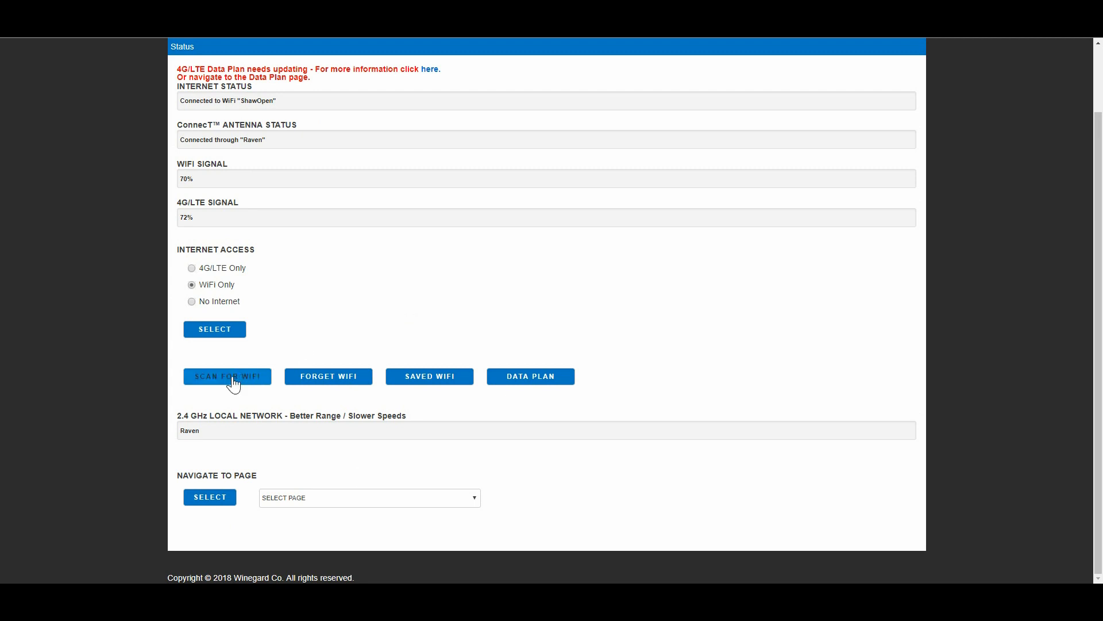
pyautogui.click(226, 376)
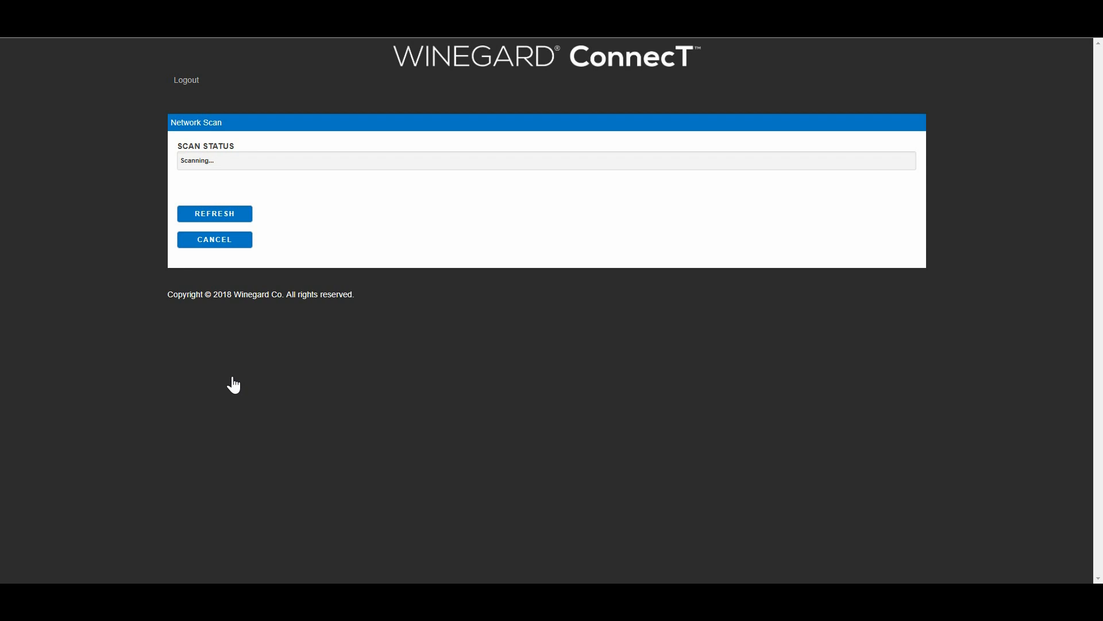
pyautogui.moveTo(139, 318)
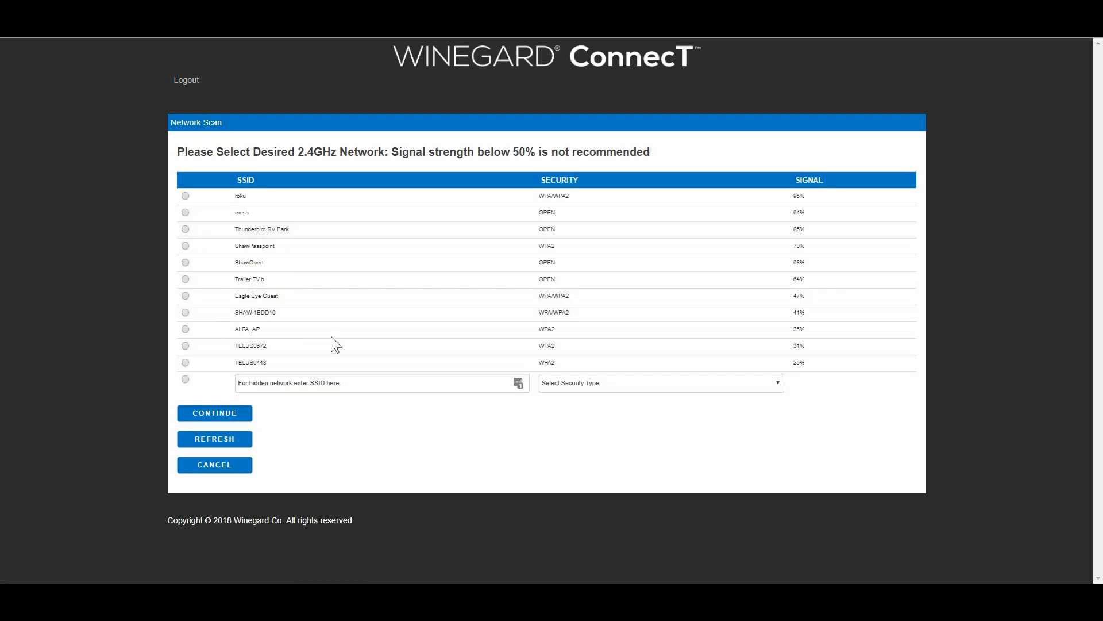
pyautogui.moveTo(425, 230)
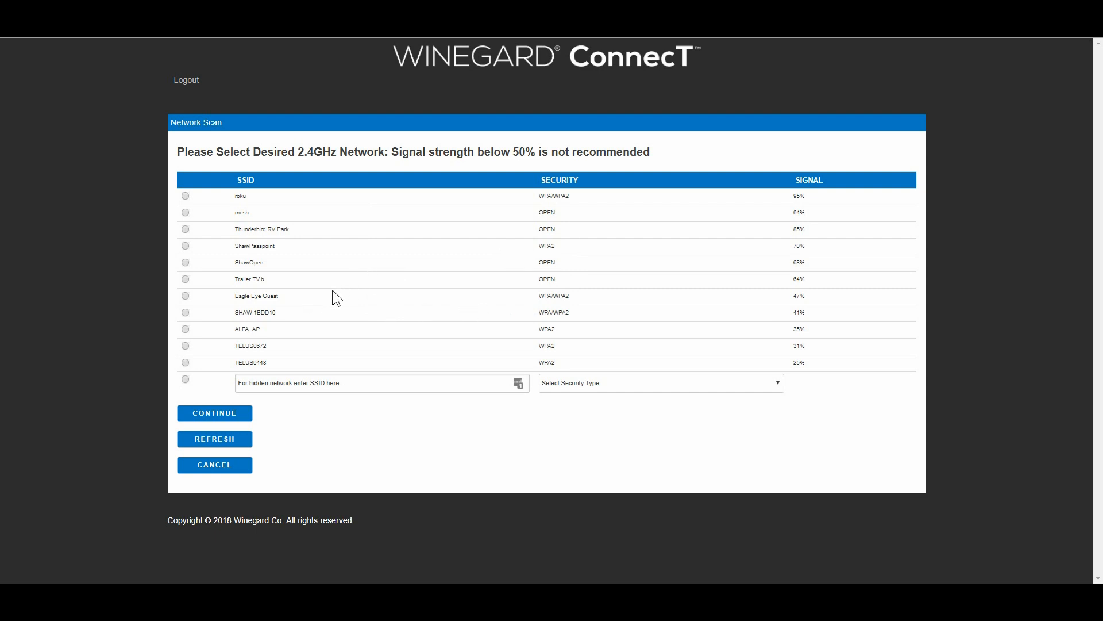
pyautogui.moveTo(262, 275)
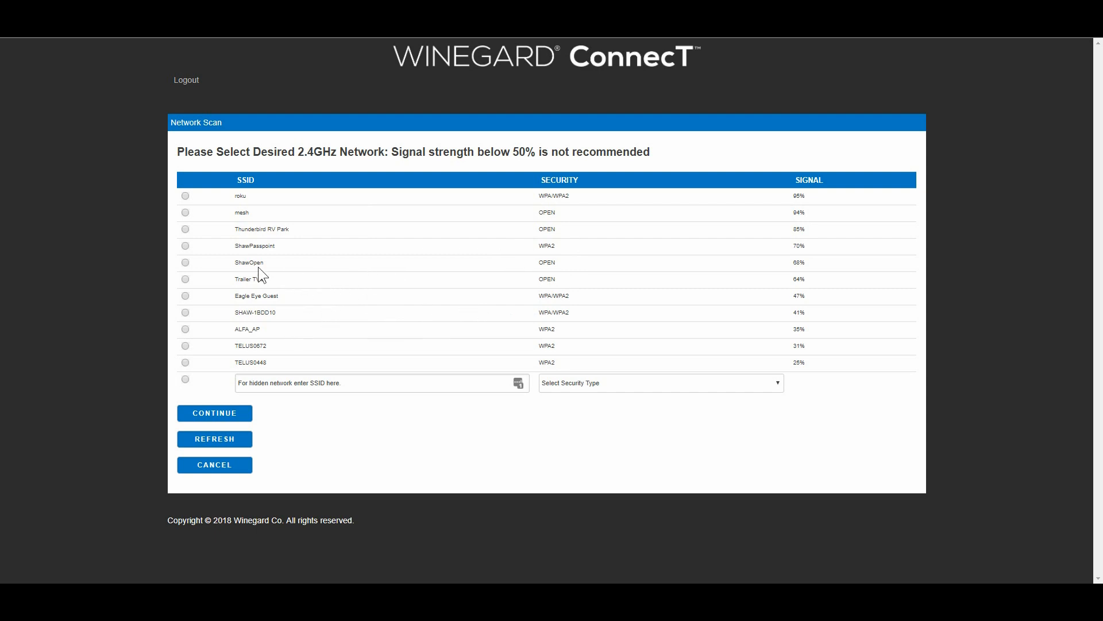
pyautogui.moveTo(805, 276)
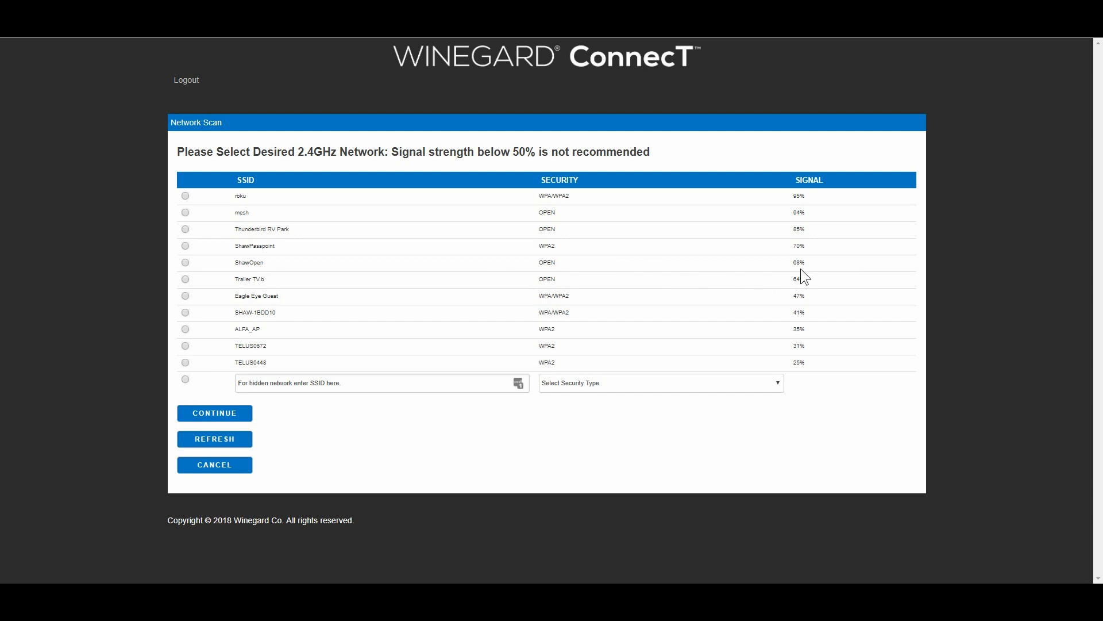
pyautogui.moveTo(494, 155)
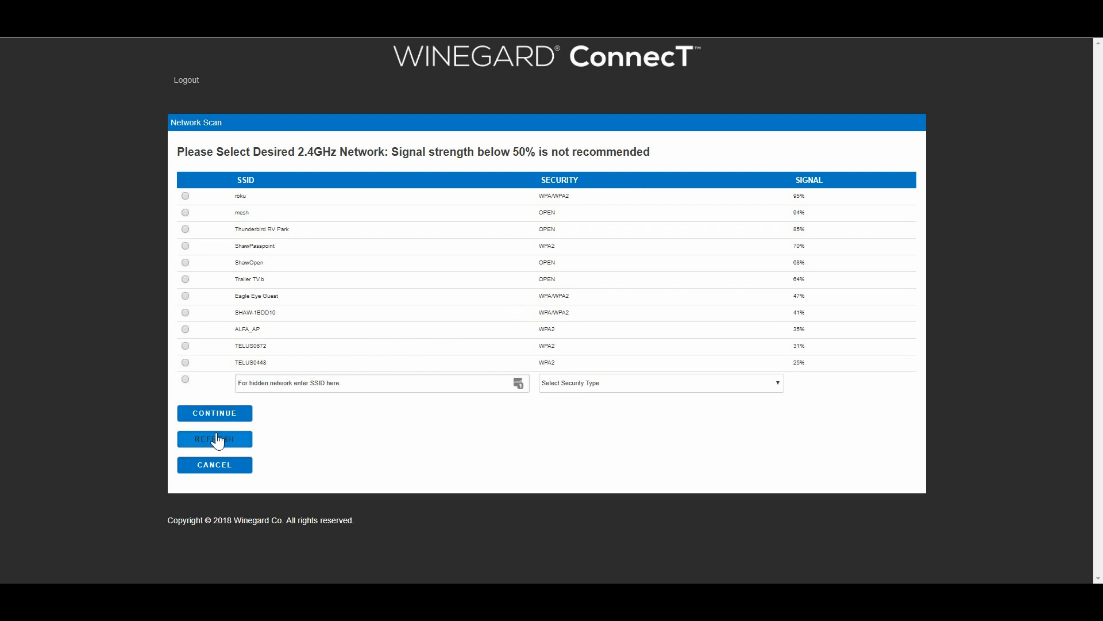
# Refresh the 2.4GHz WiFi scan to show a longer list of nearby networks.
pyautogui.click(215, 438)
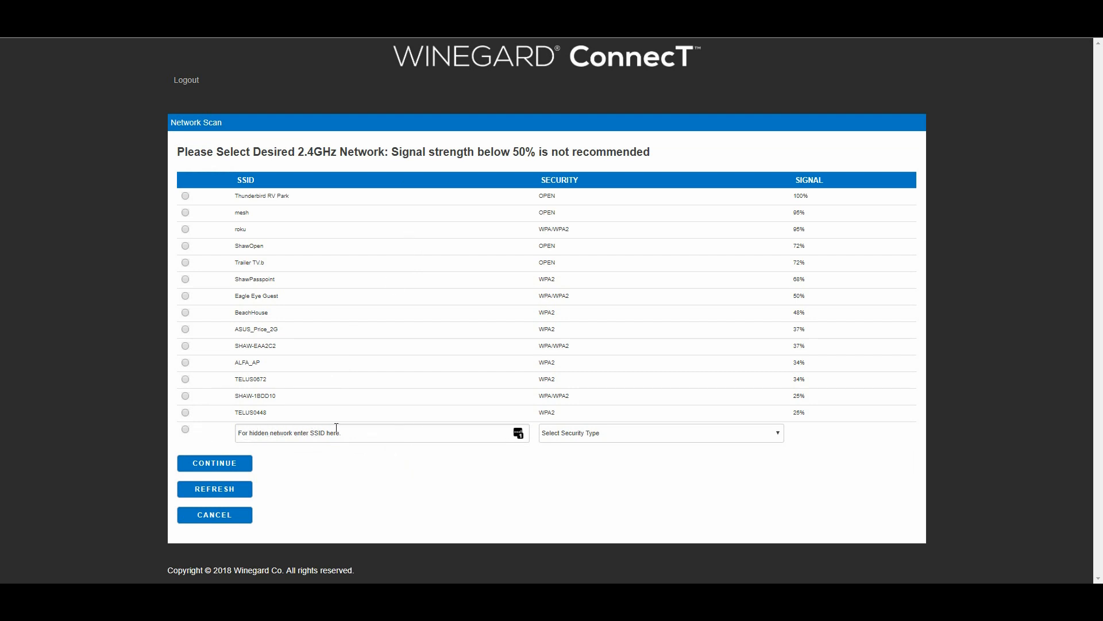
pyautogui.moveTo(369, 457)
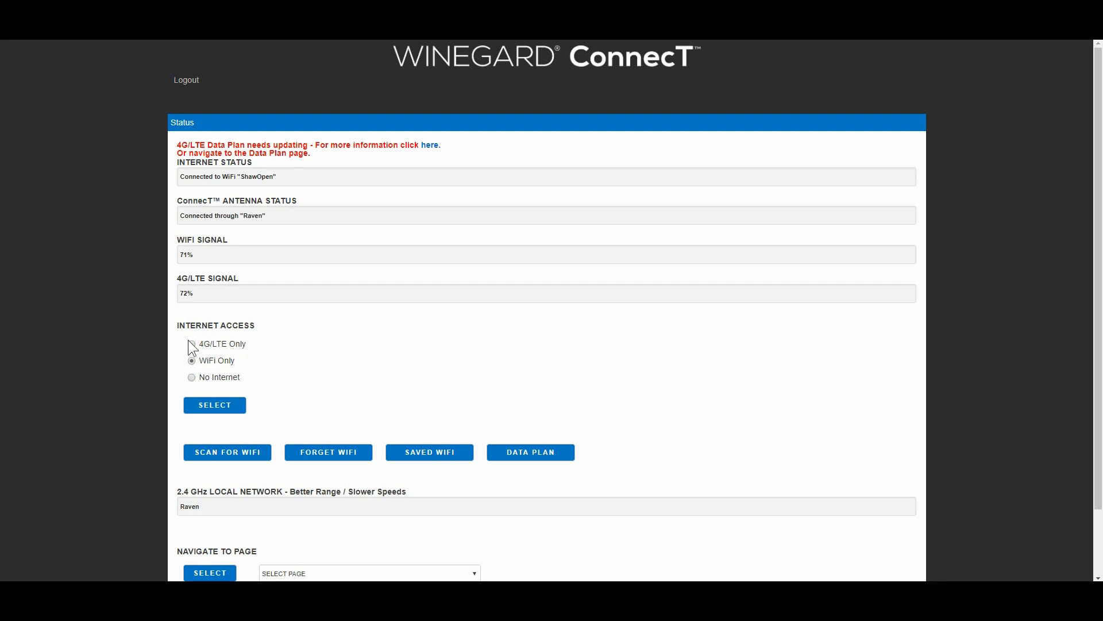
# Choose 4G/LTE Only under Internet Access and apply it with SELECT.
pyautogui.click(192, 343)
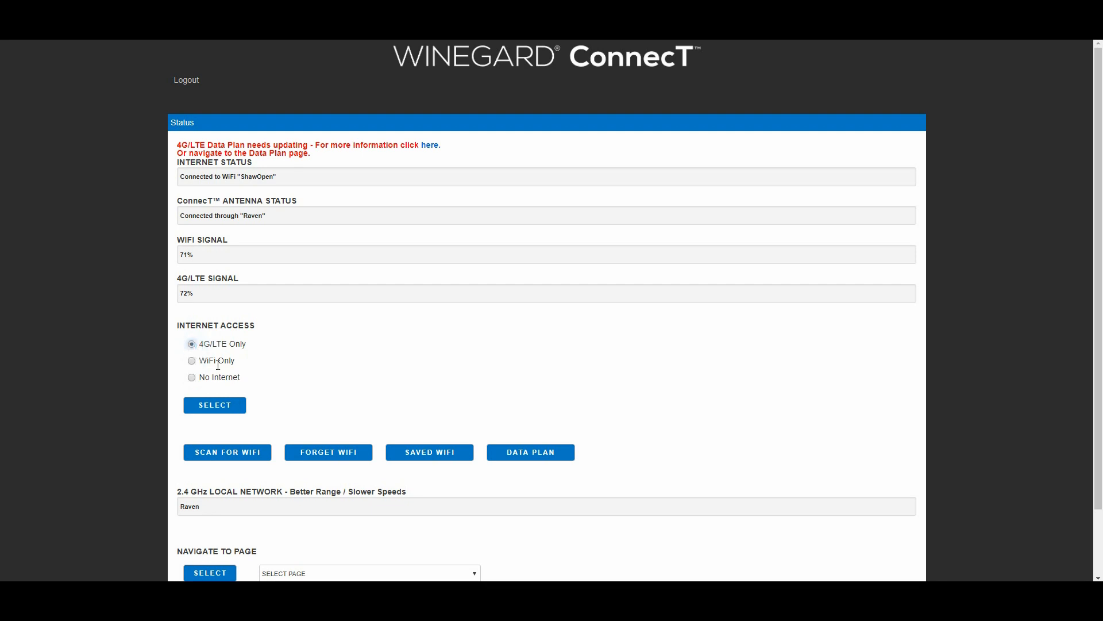
pyautogui.click(215, 404)
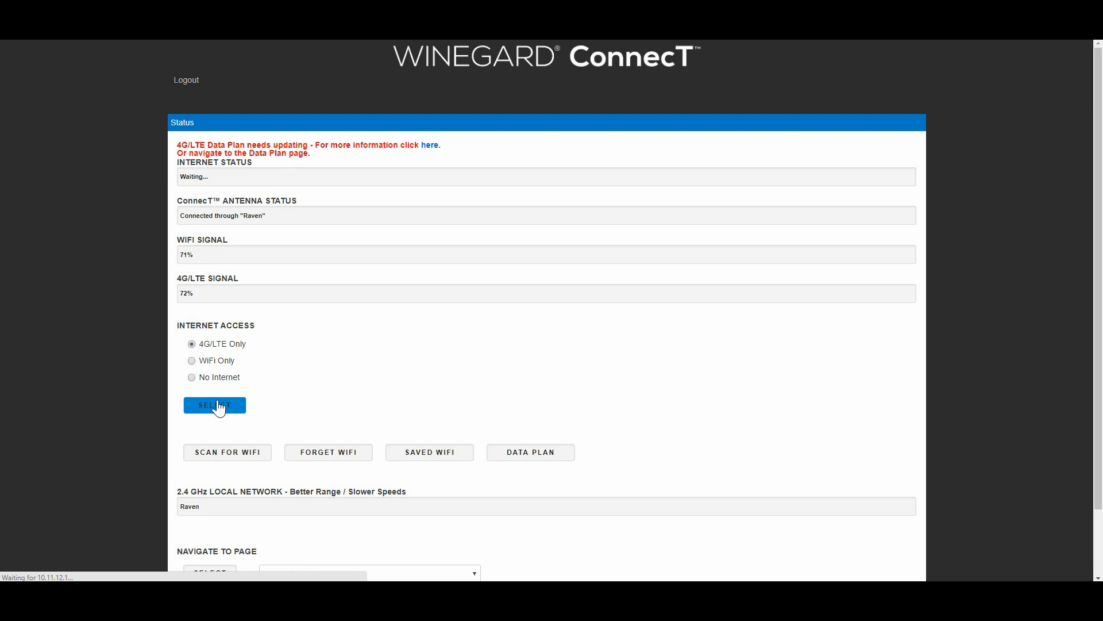
pyautogui.click(215, 404)
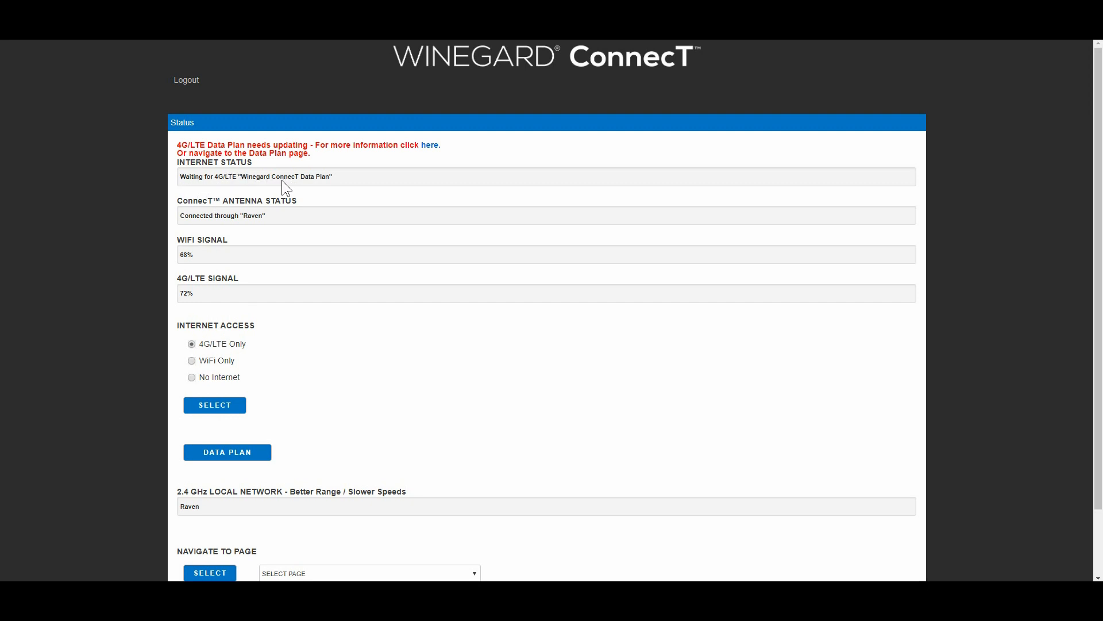
pyautogui.moveTo(360, 254)
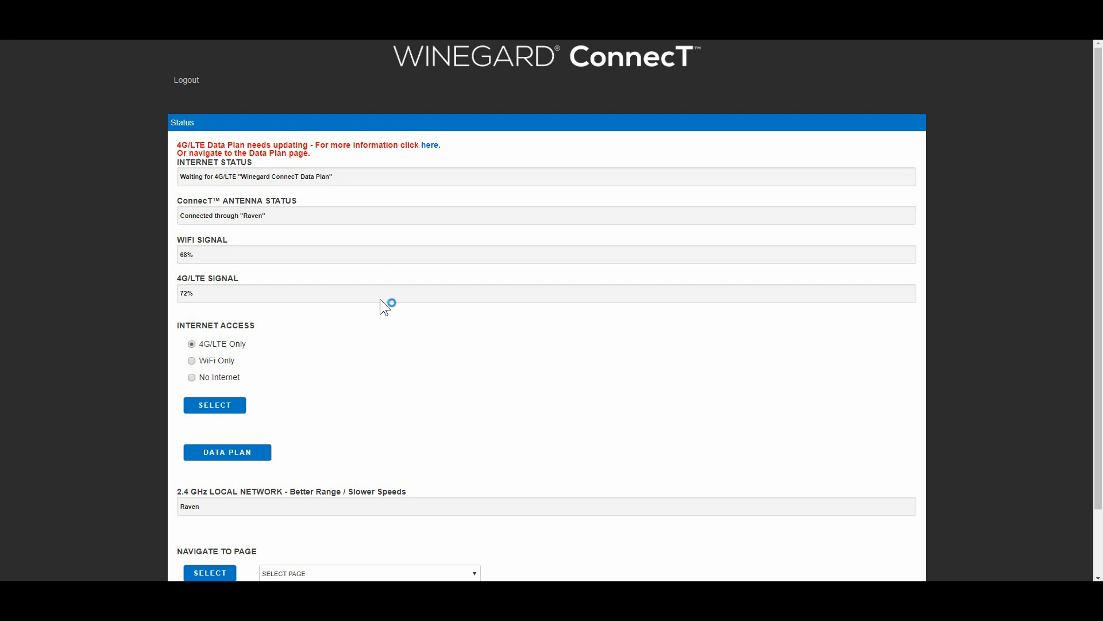
pyautogui.moveTo(384, 305)
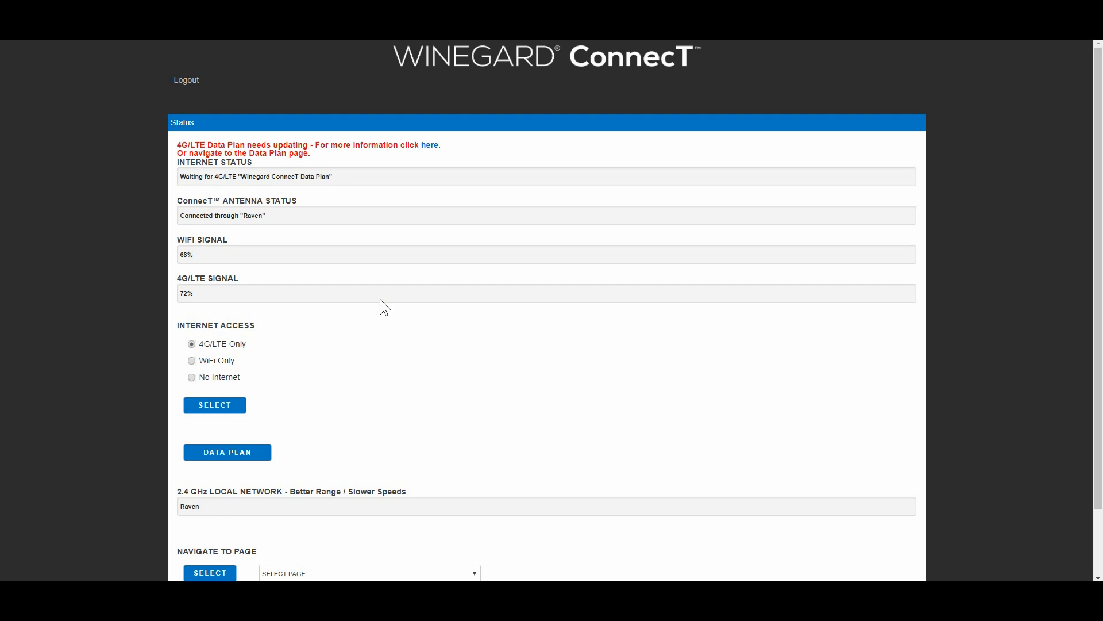
pyautogui.moveTo(84, 255)
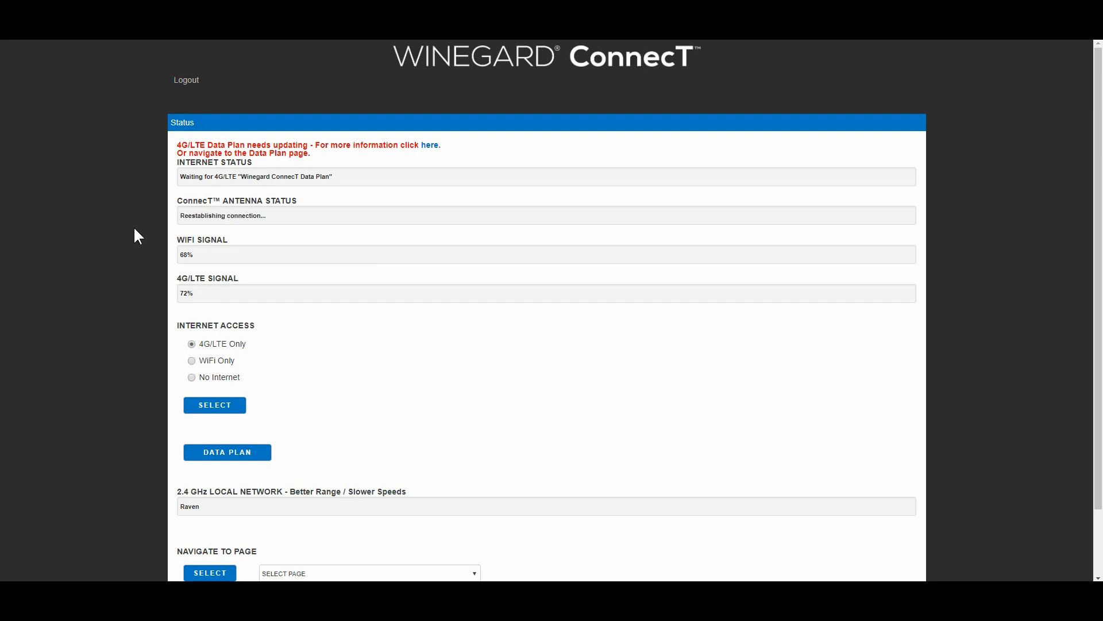
pyautogui.moveTo(165, 226)
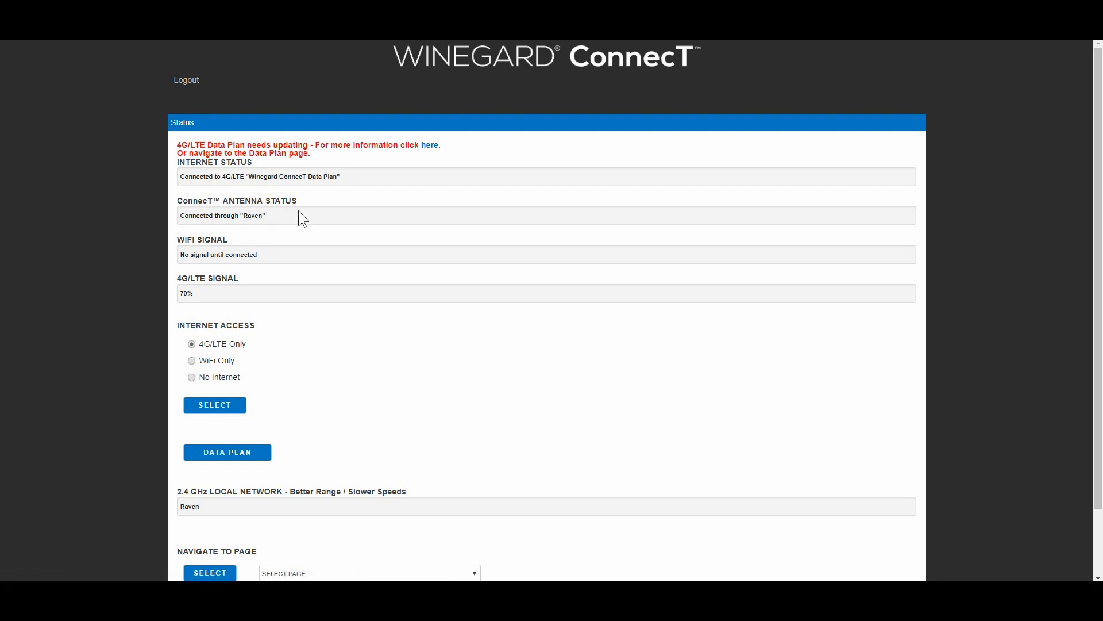
pyautogui.moveTo(355, 77)
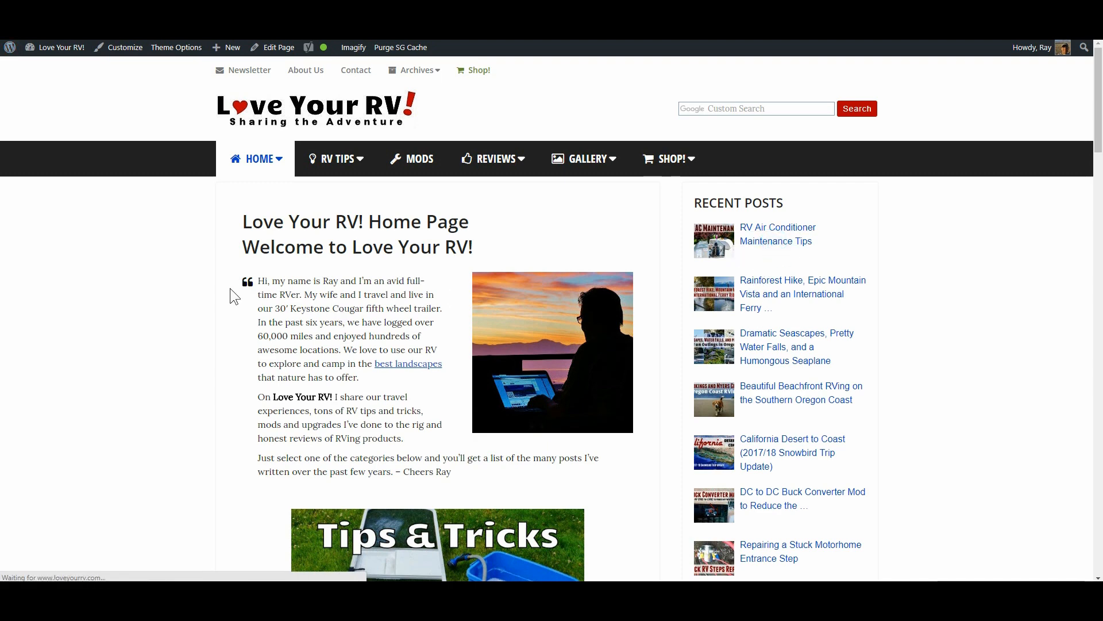
# Play the embedded YouTube video in the RV Air Conditioner Maintenance Tips post over LTE.
pyautogui.click(777, 233)
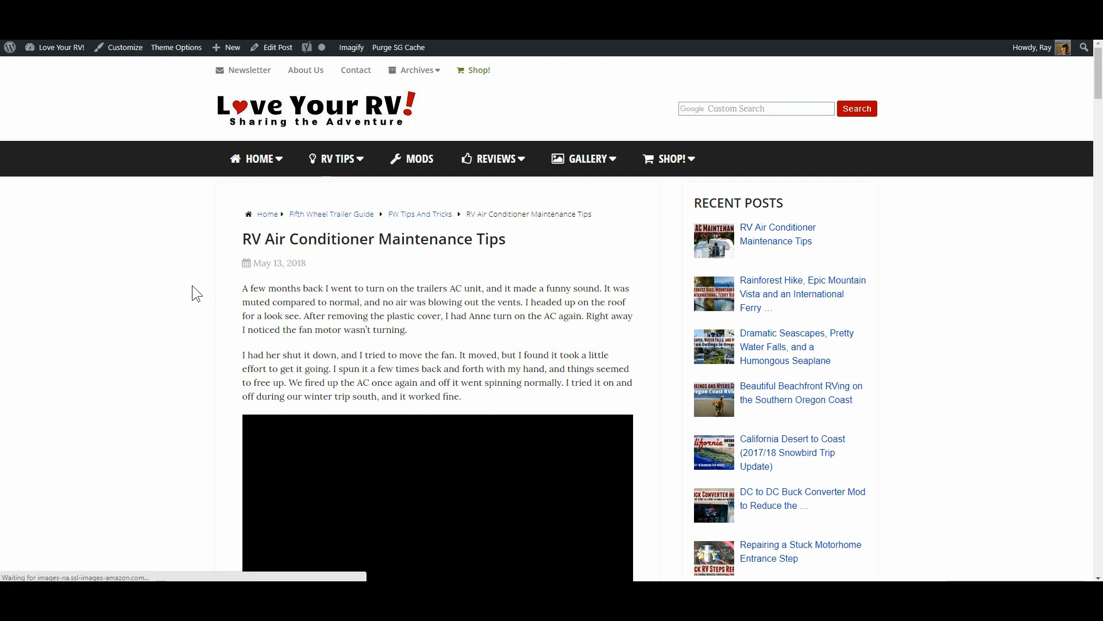
pyautogui.scroll(-3)
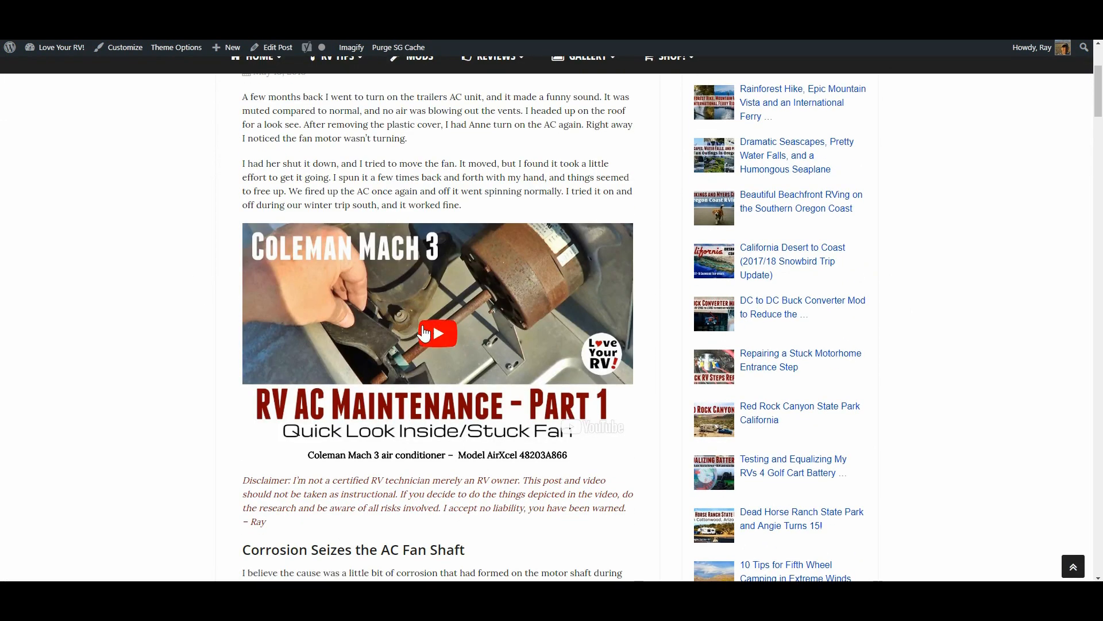
pyautogui.click(436, 334)
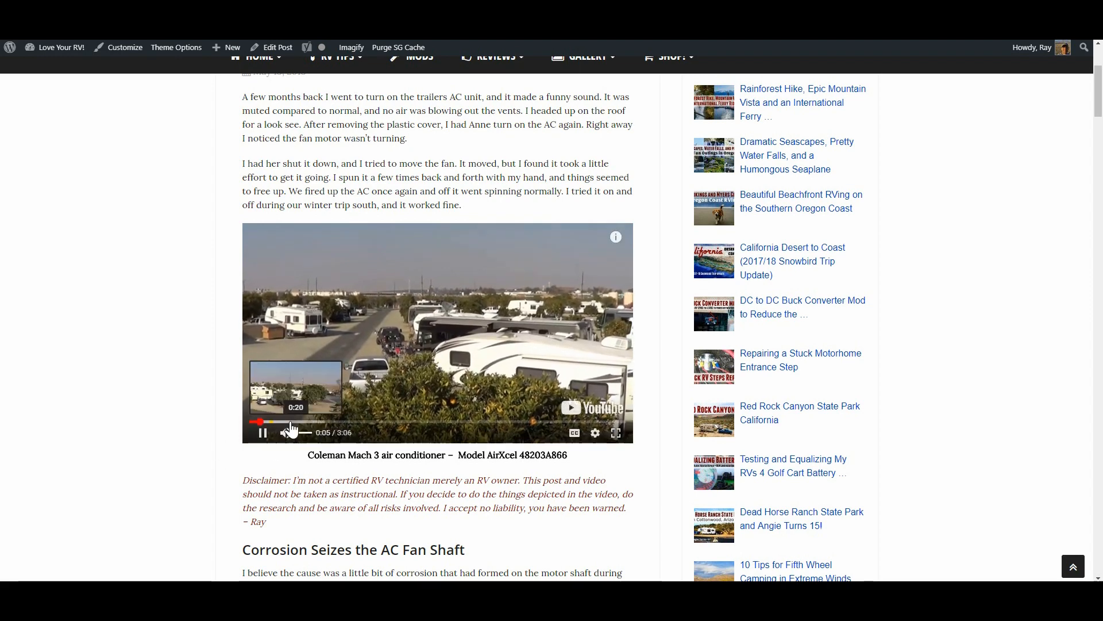
pyautogui.click(261, 432)
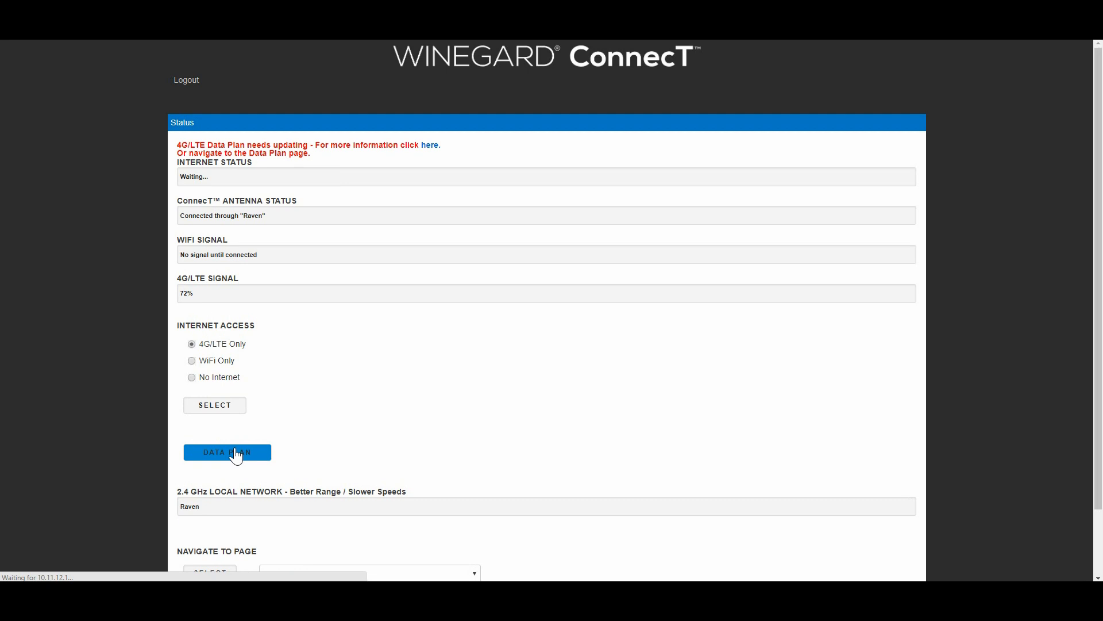
# Check the Data Plan figures (21 MB used, 99% left) and cancel back to the status page.
pyautogui.click(226, 451)
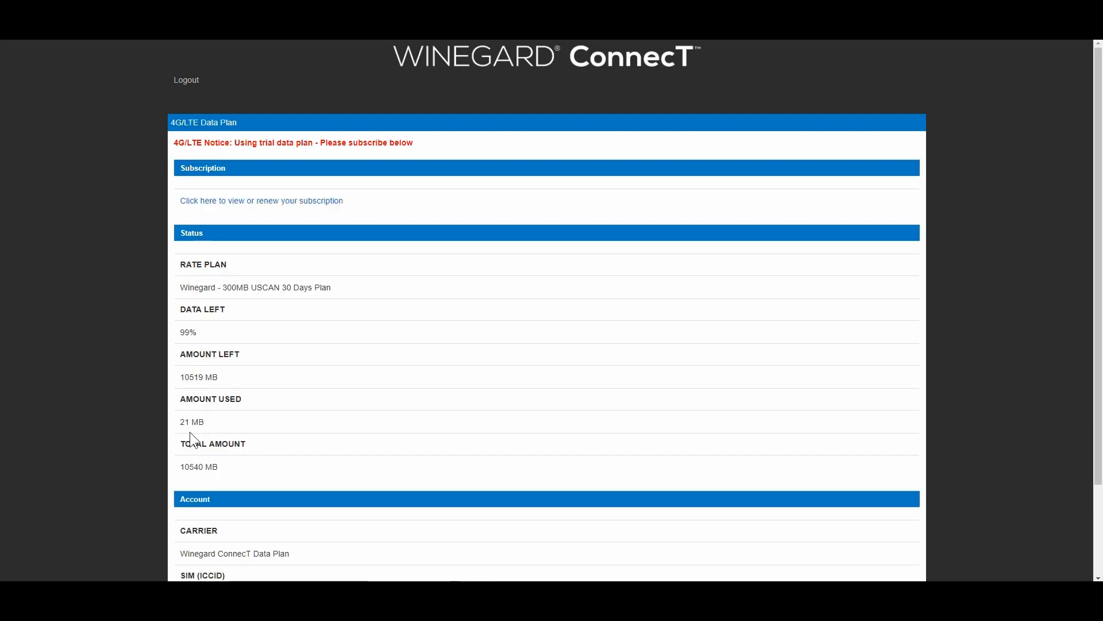
pyautogui.moveTo(256, 380)
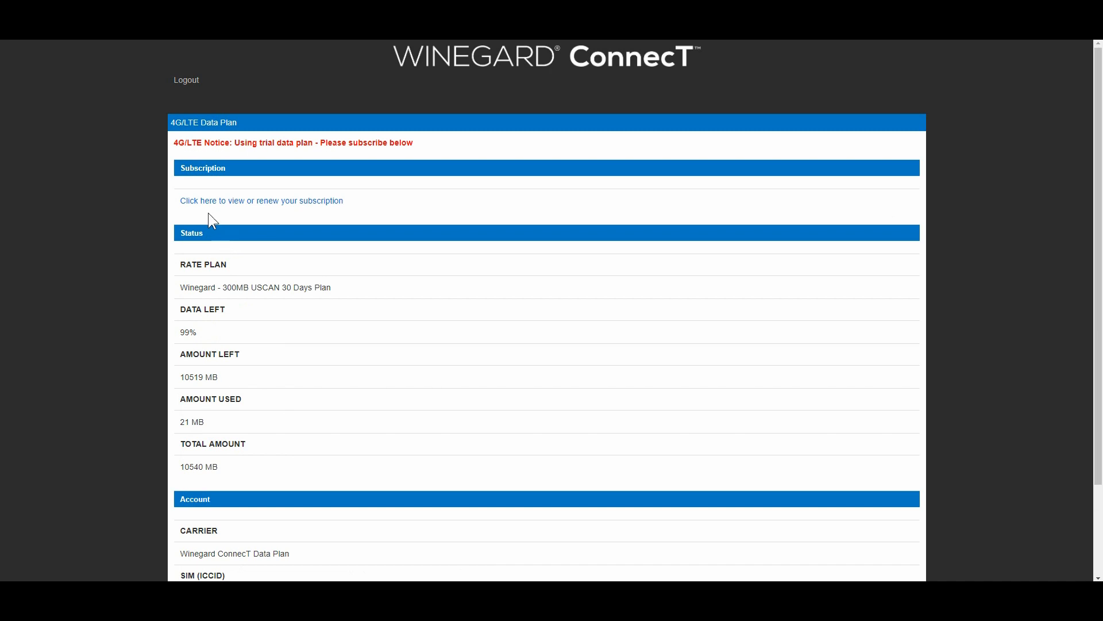
pyautogui.scroll(-3)
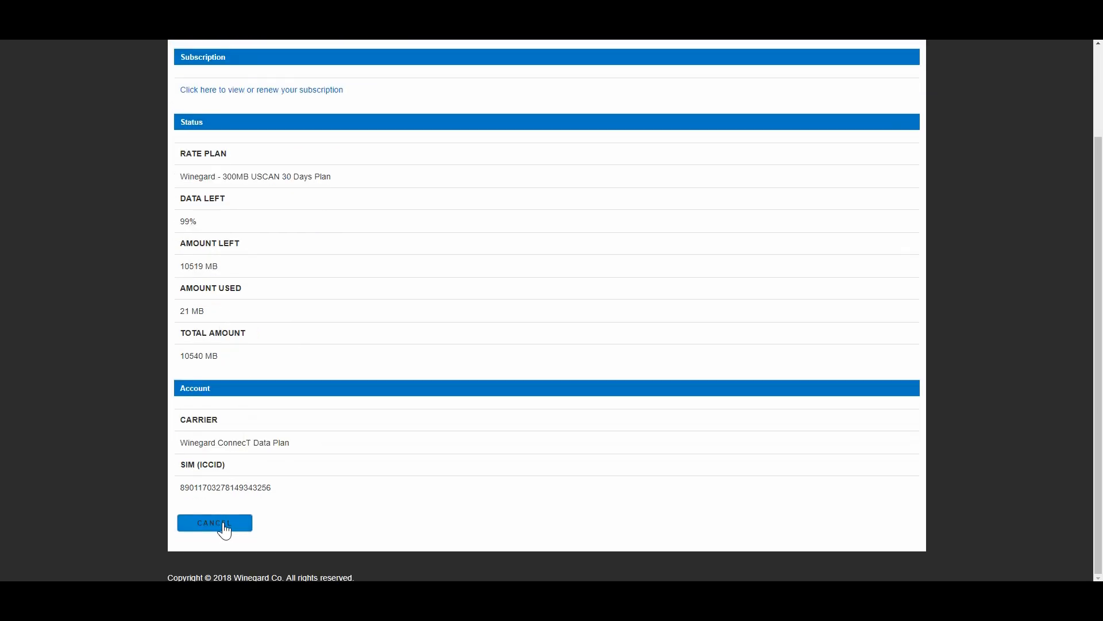
pyautogui.click(215, 522)
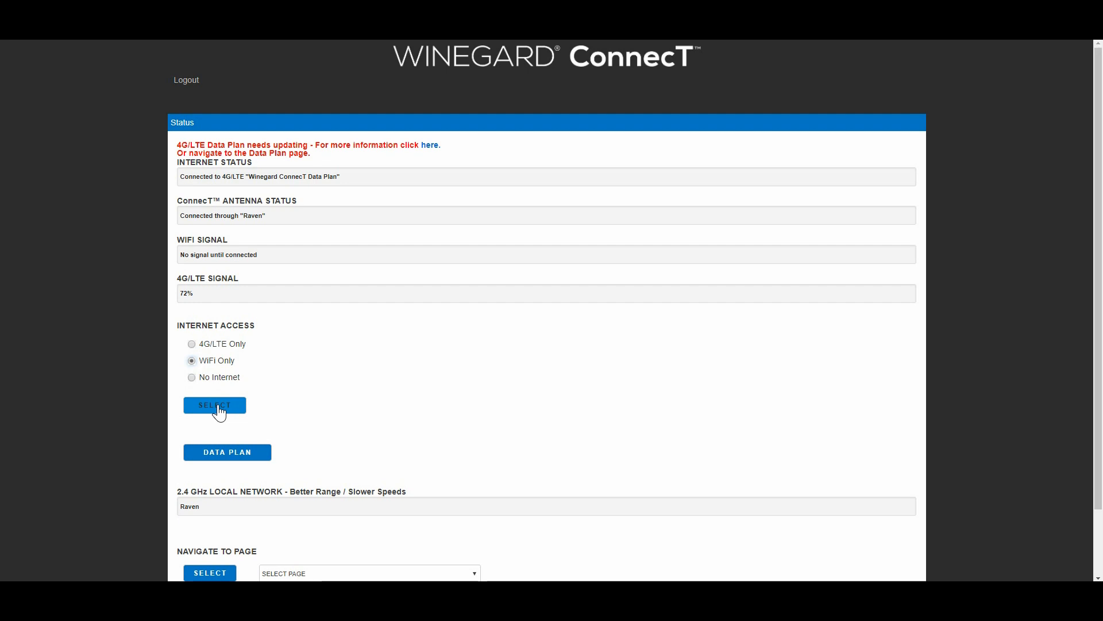
# Apply WiFi Only internet access with SELECT to reconnect to ShawOpen.
pyautogui.click(215, 405)
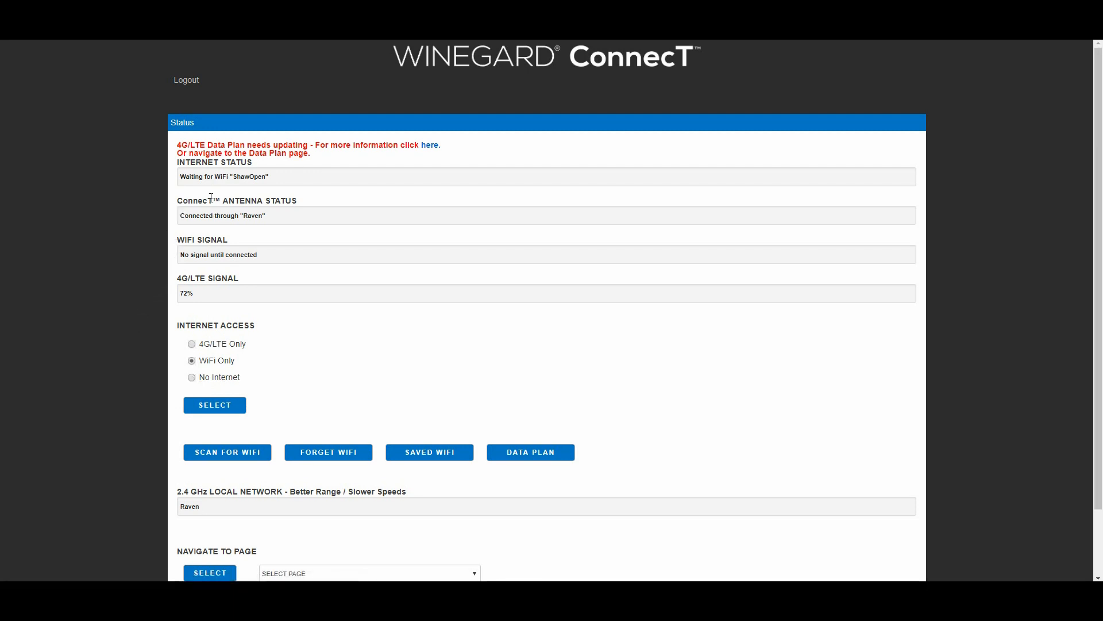
pyautogui.moveTo(130, 239)
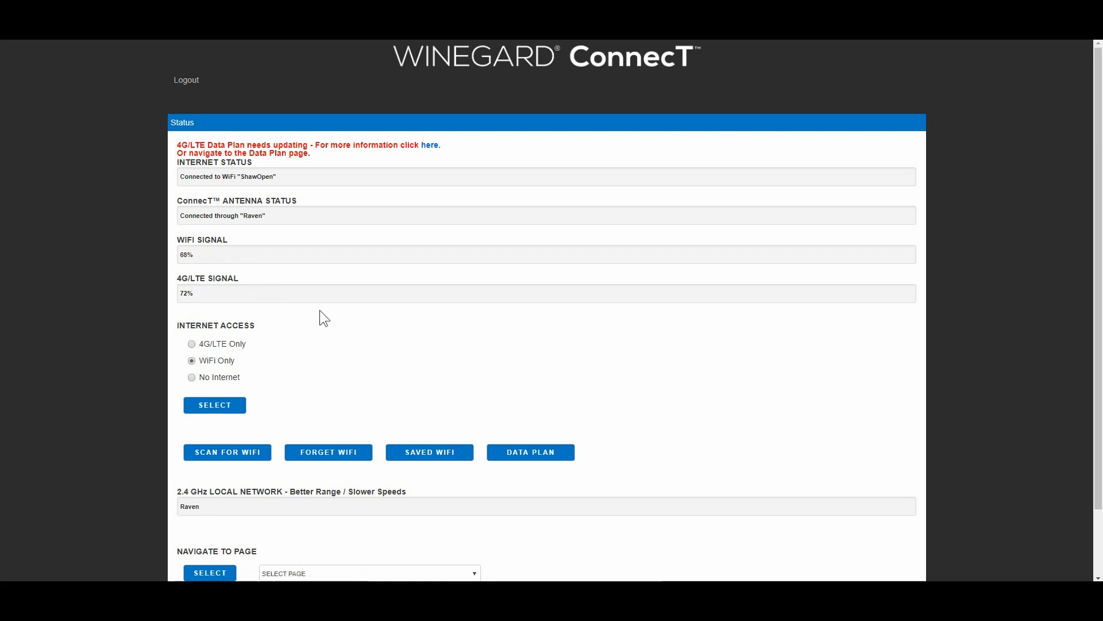
pyautogui.moveTo(275, 262)
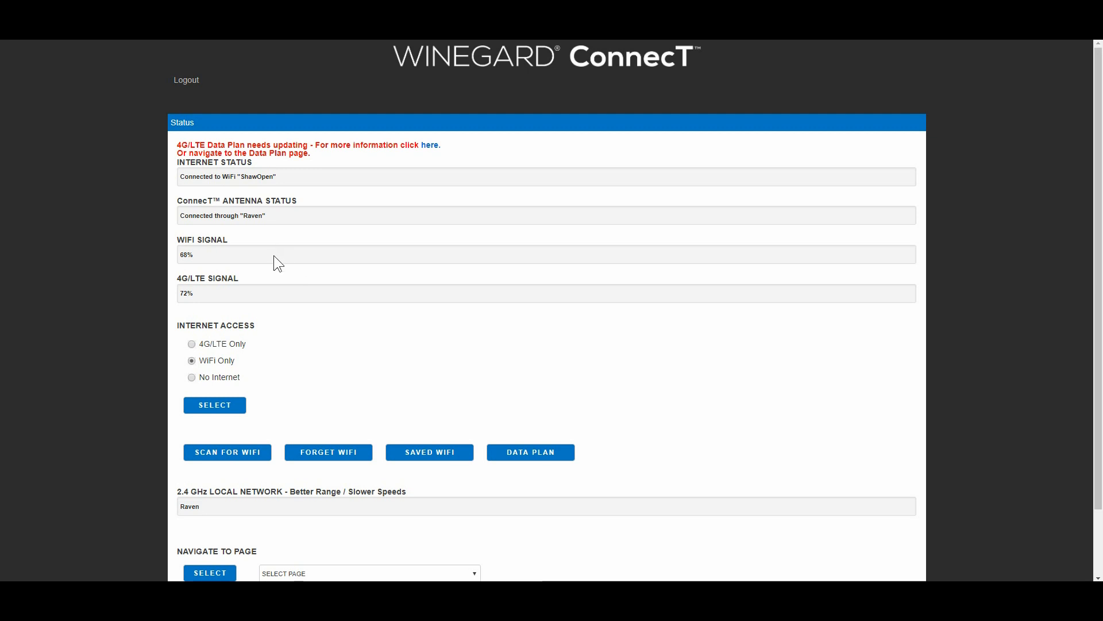
pyautogui.moveTo(459, 224)
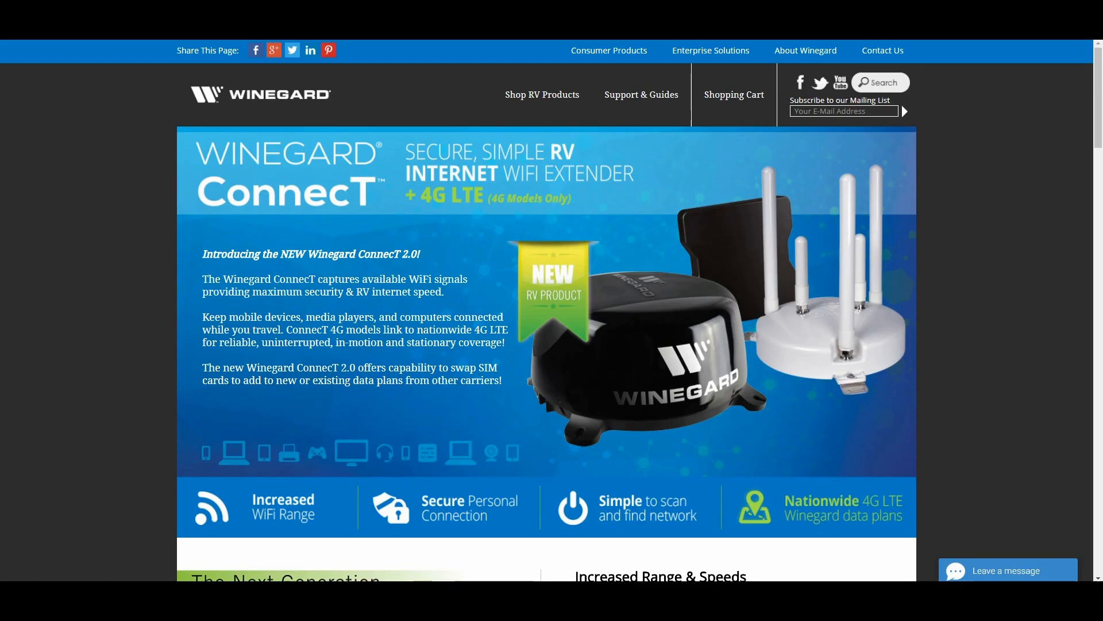
pyautogui.moveTo(957, 261)
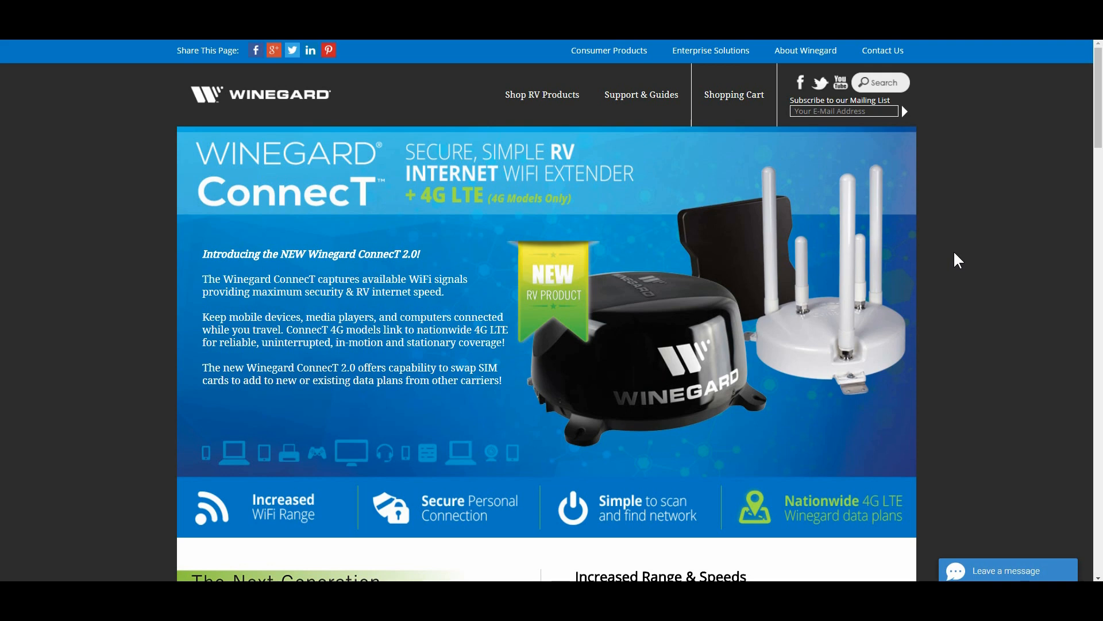
# Scroll the ConnecT 2.0 product page down to Technical Specifications & Manuals.
pyautogui.scroll(-3)
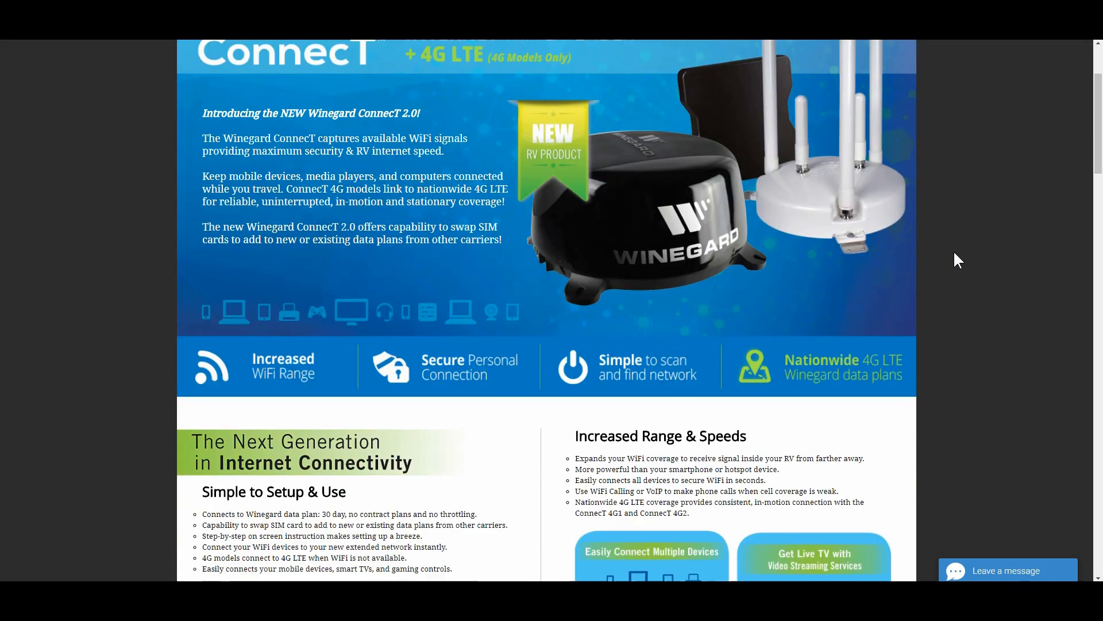
pyautogui.scroll(-3)
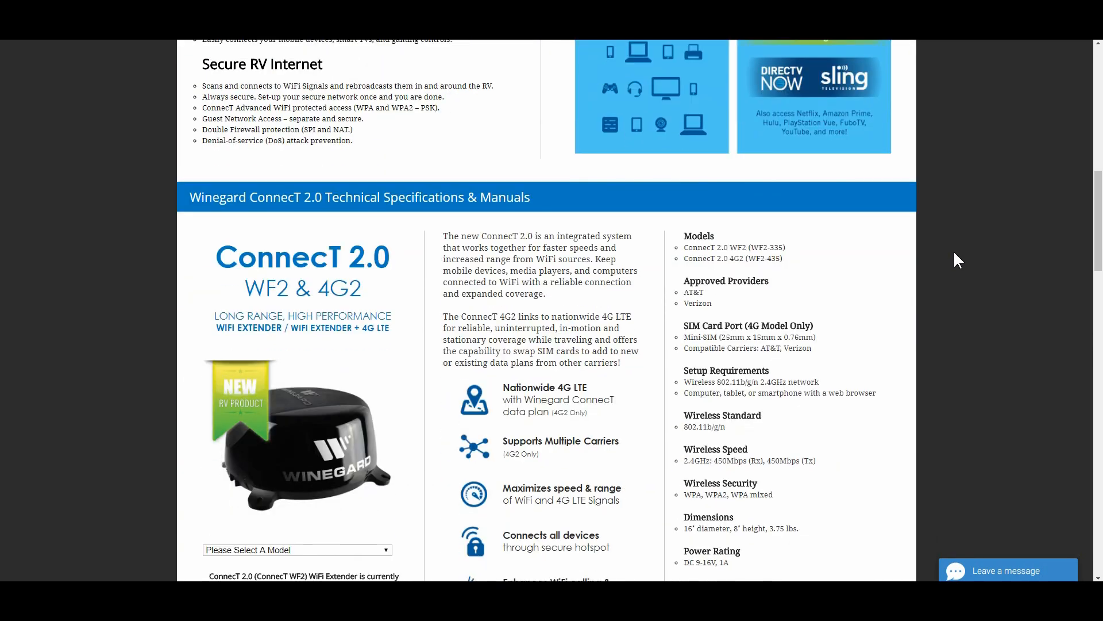
pyautogui.scroll(-3)
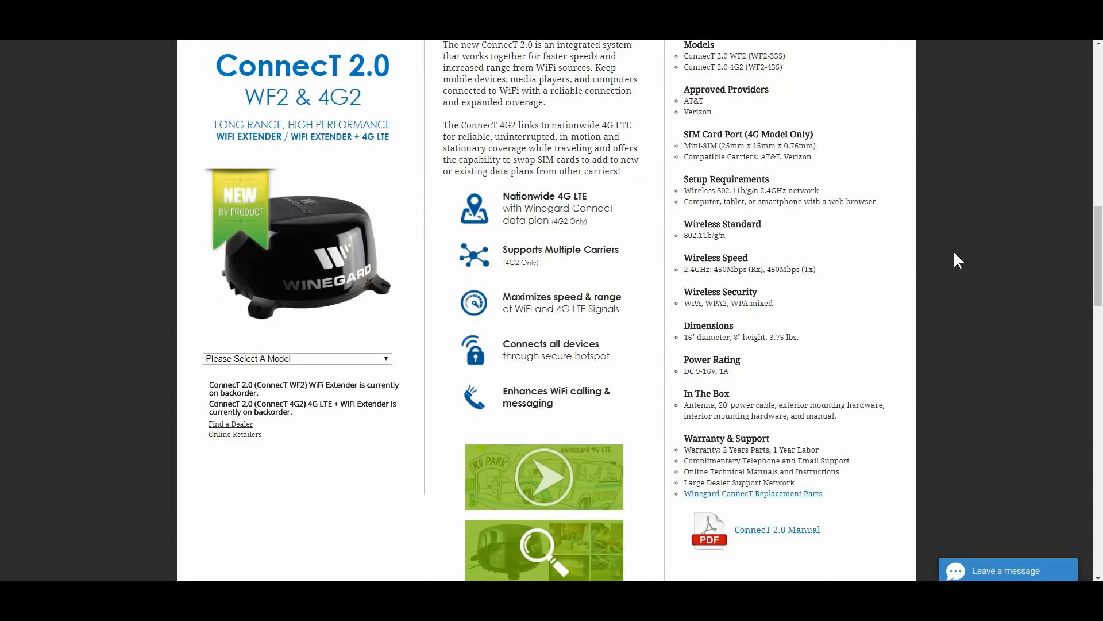